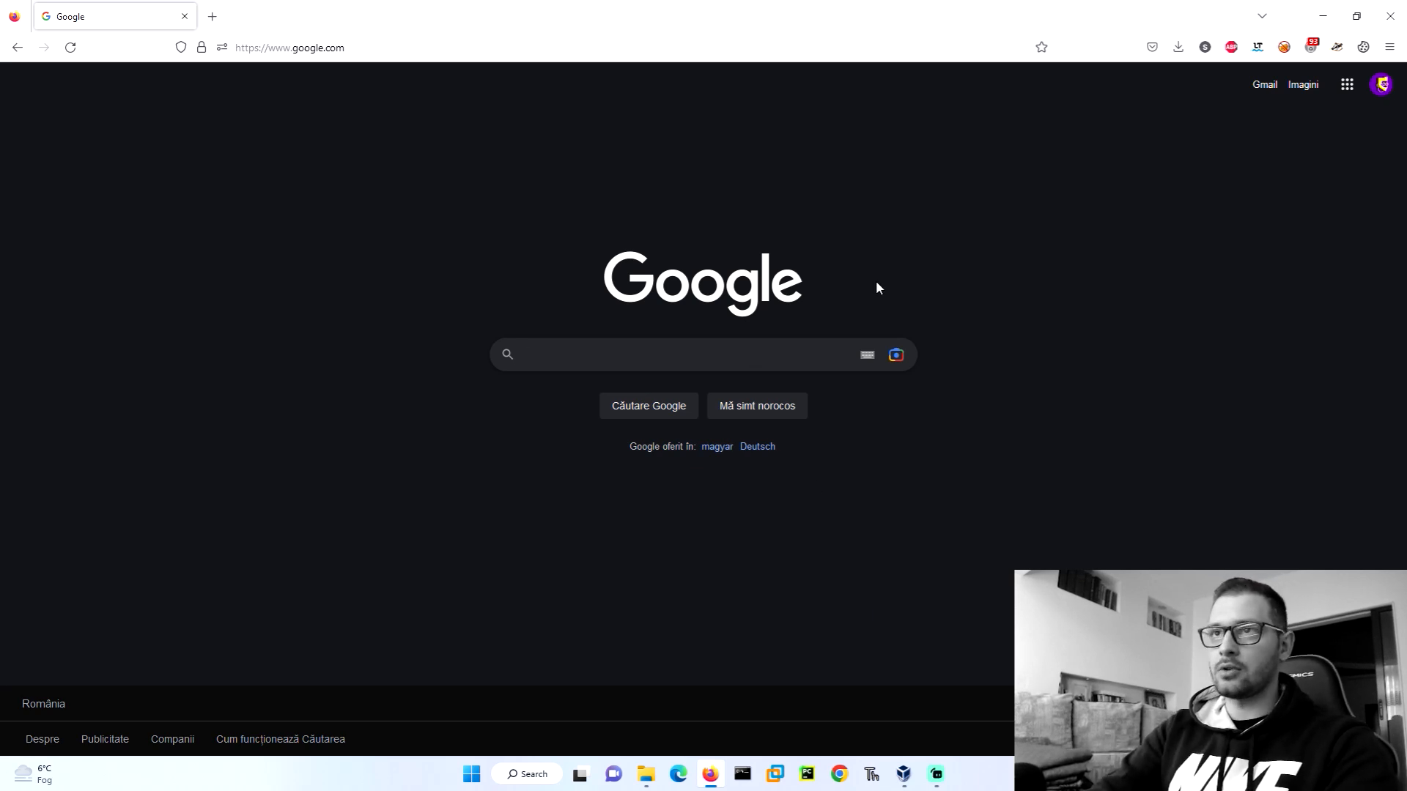
- Search Google for 'parrot os' and go to the official Parrot Security site
type("parrot os")
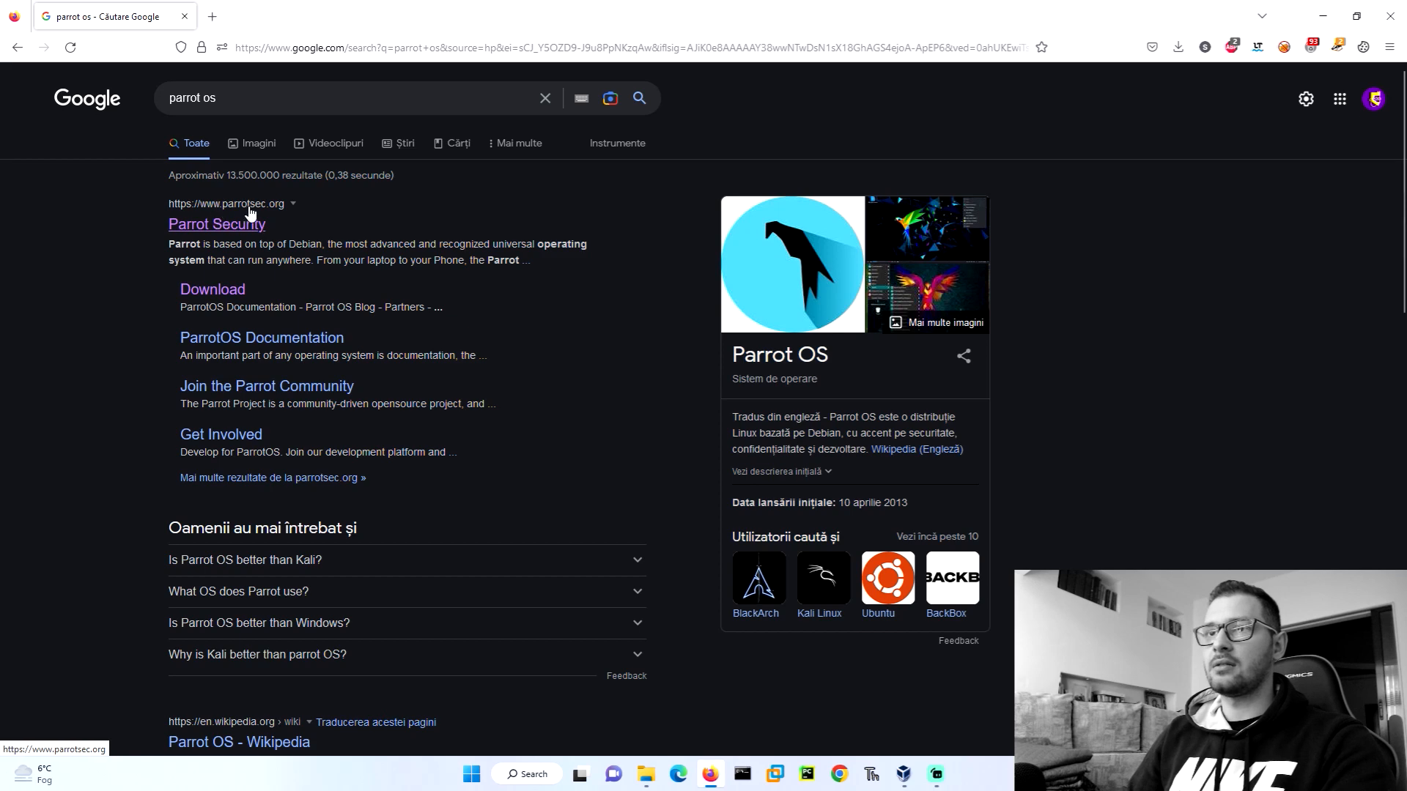
mouse_move(281, 215)
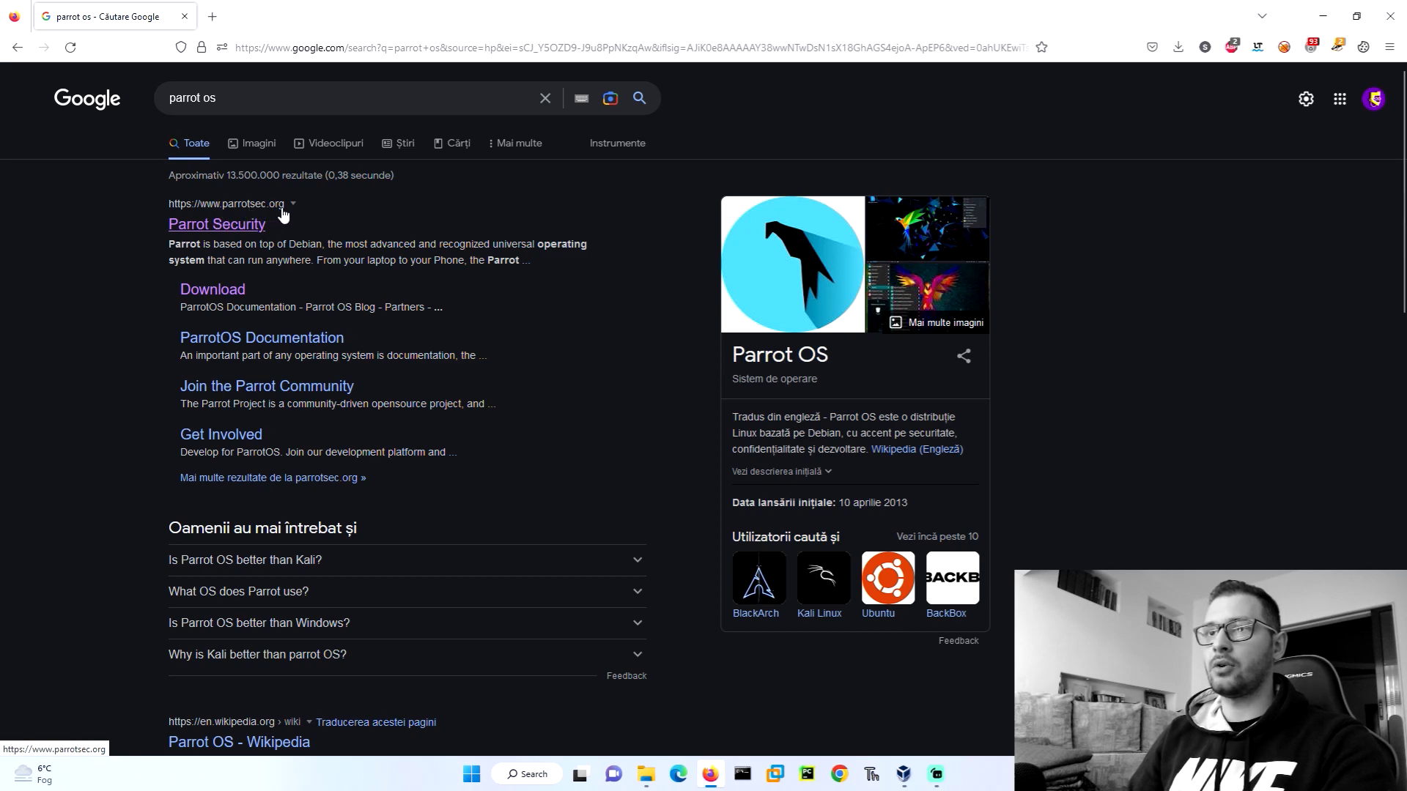
left_click(217, 225)
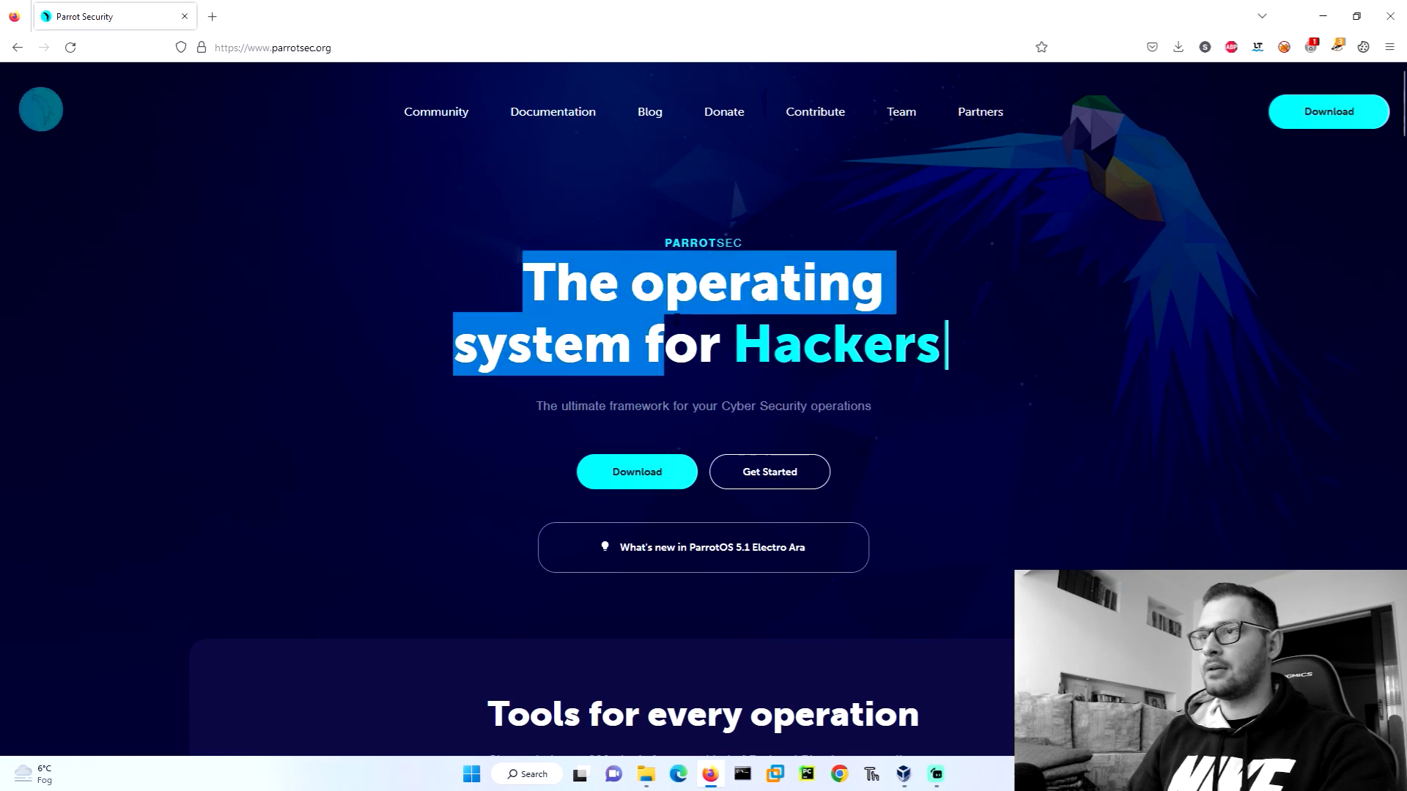
- Browse the edition panels and start downloading the Hack The Box Edition 5.1.1 (4.2 GB)
scroll("down", 3)
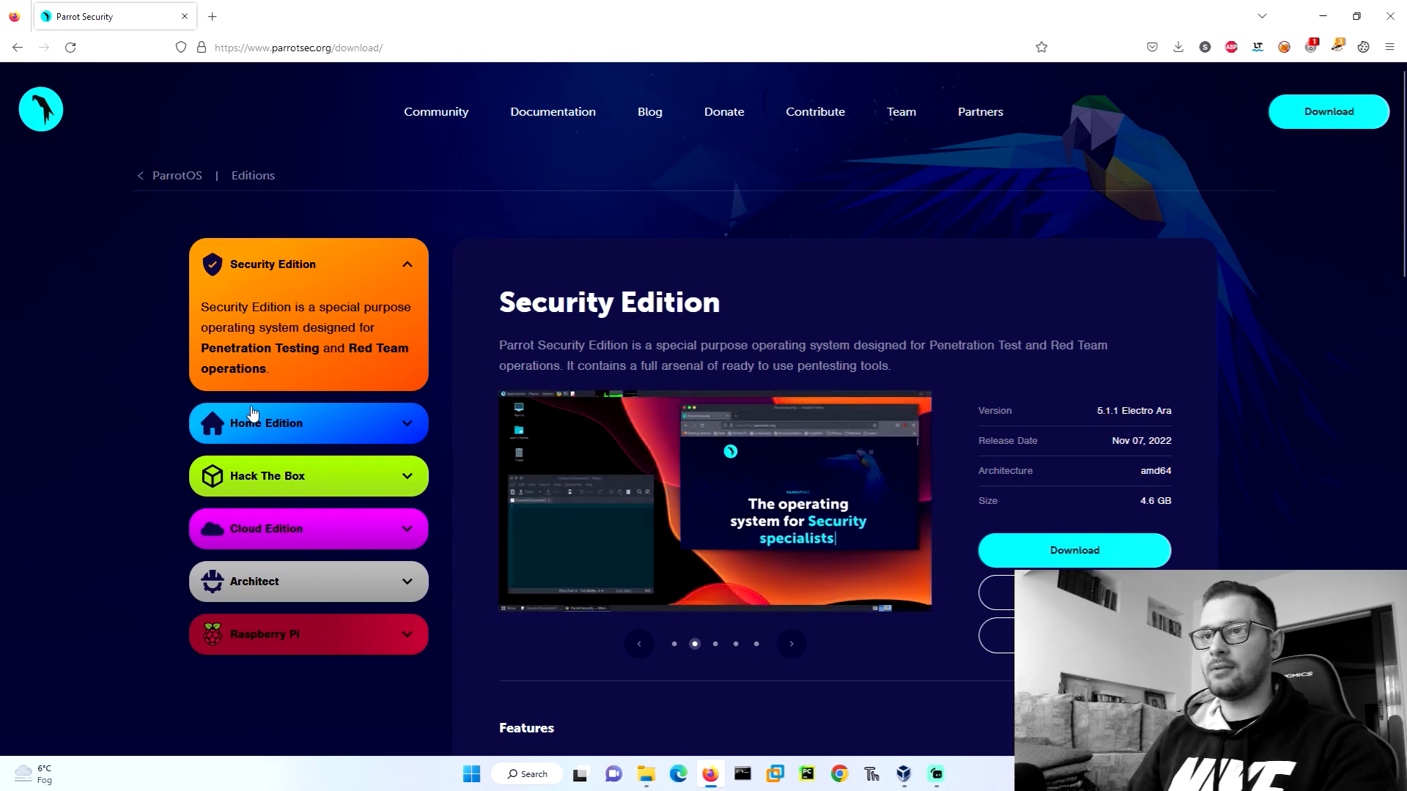
left_click(308, 424)
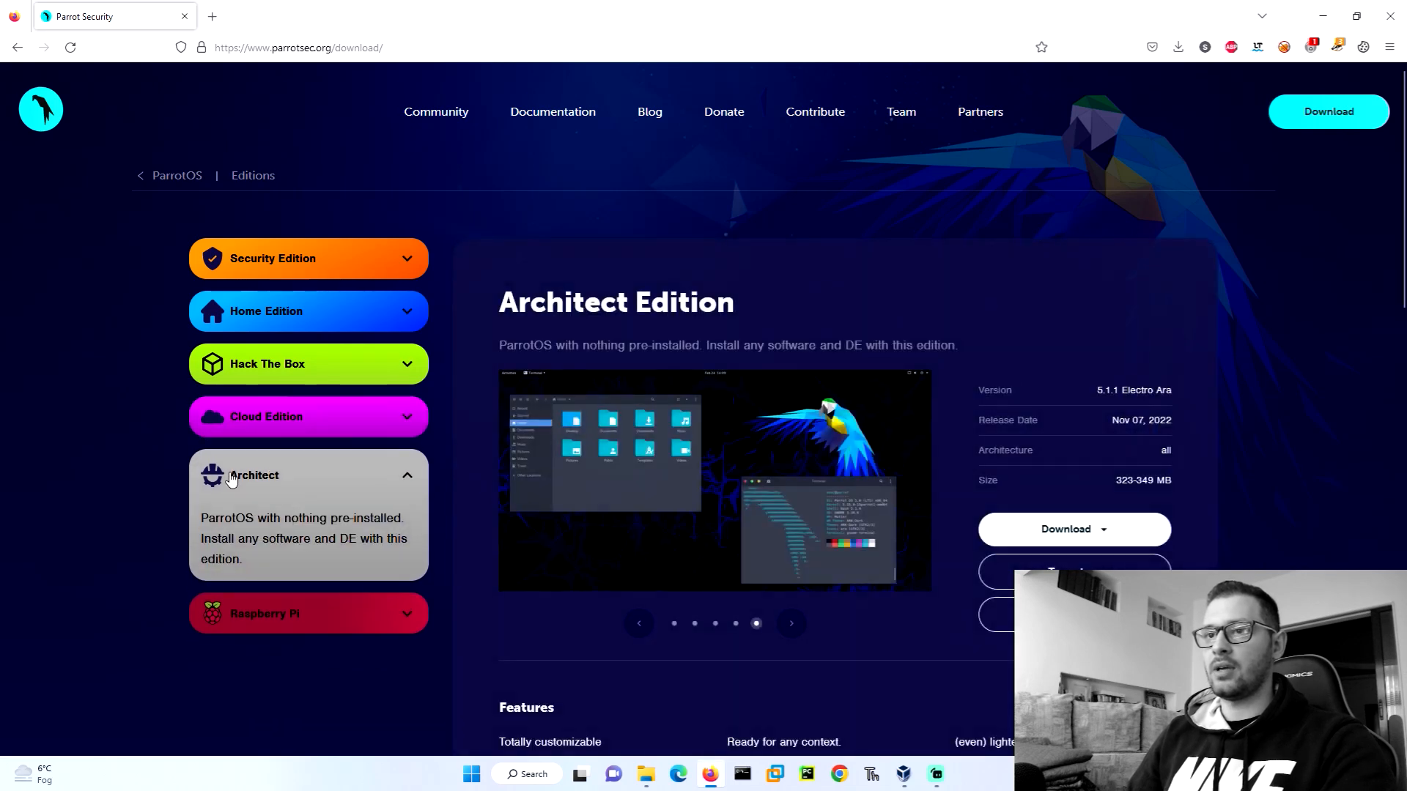
scroll("down", 3)
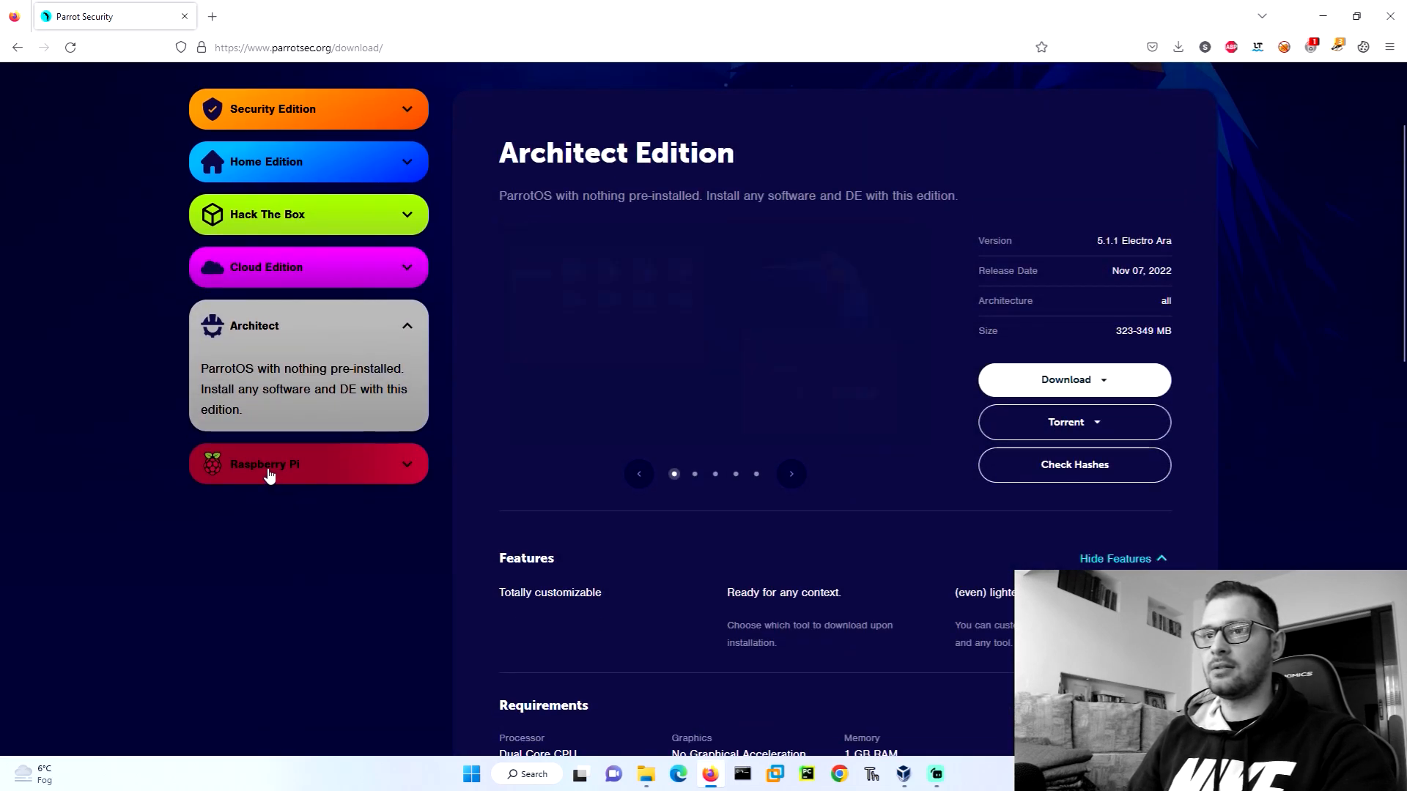
left_click(308, 465)
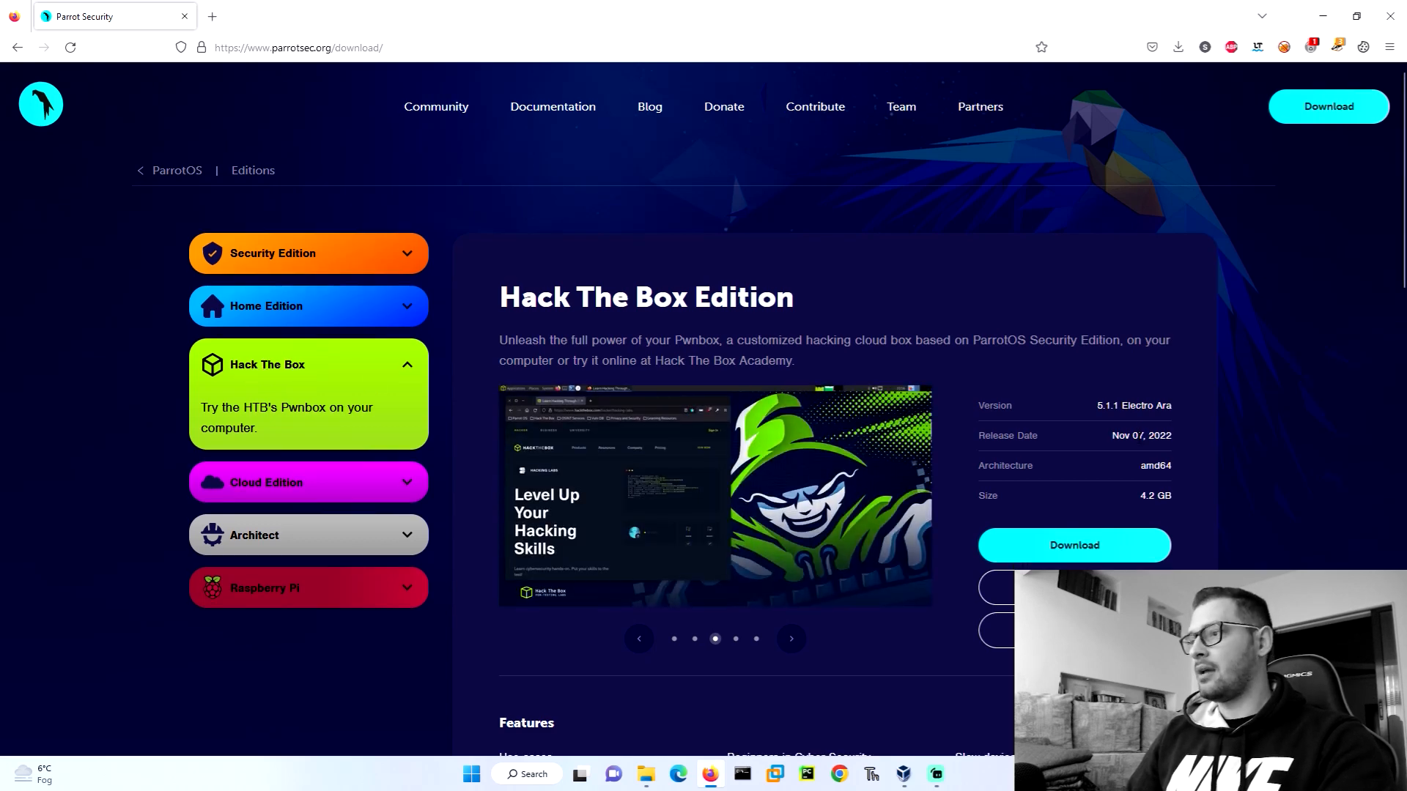
scroll("down", 3)
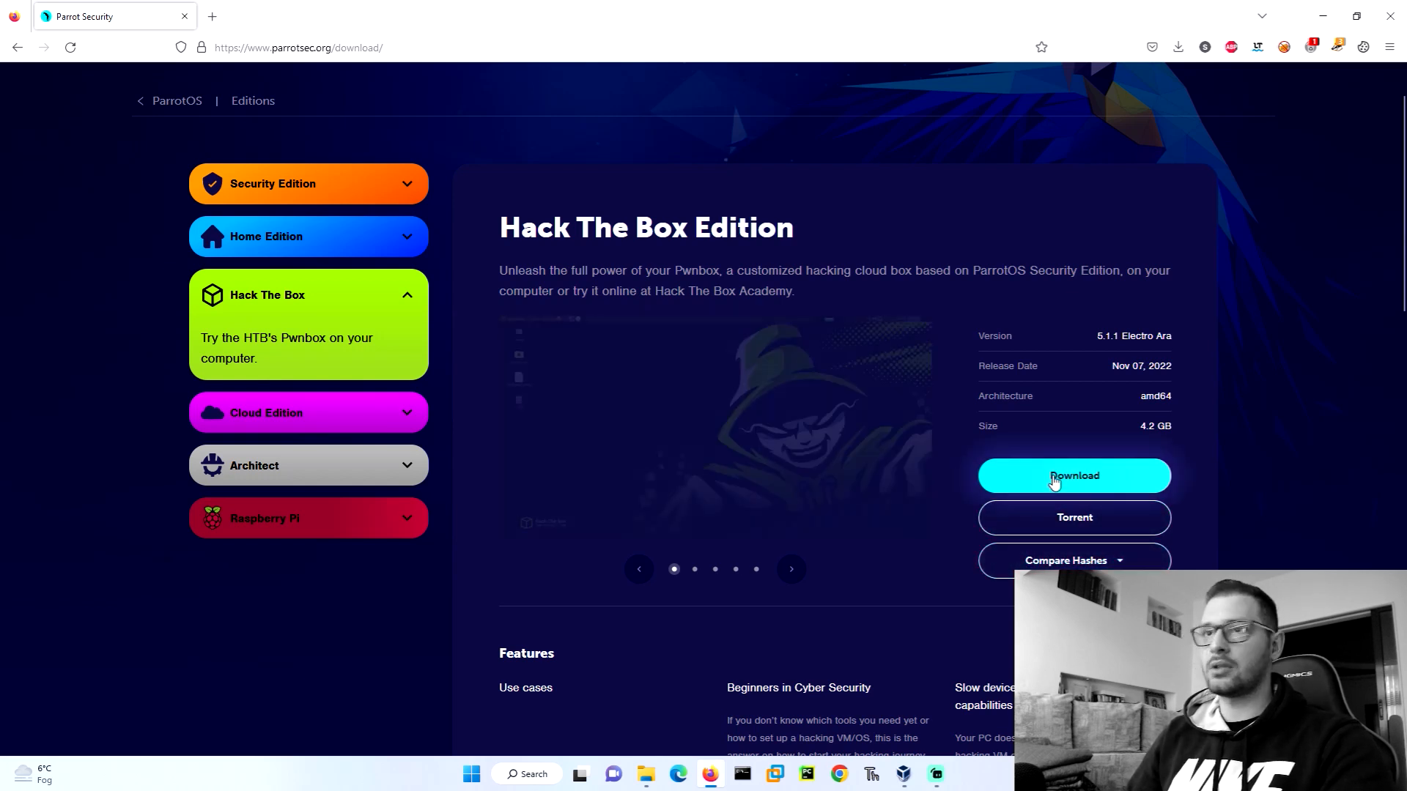
left_click(1073, 475)
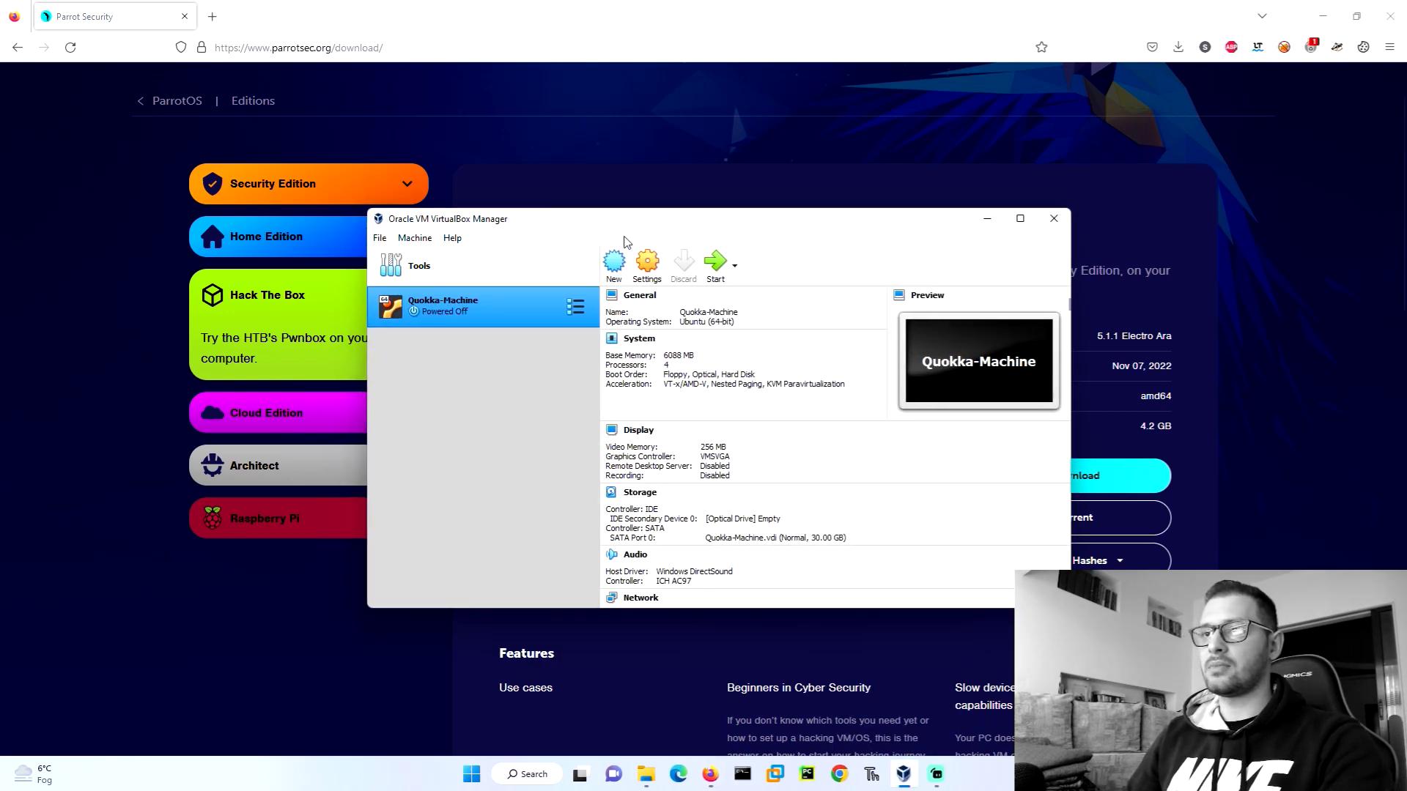
mouse_move(211, 15)
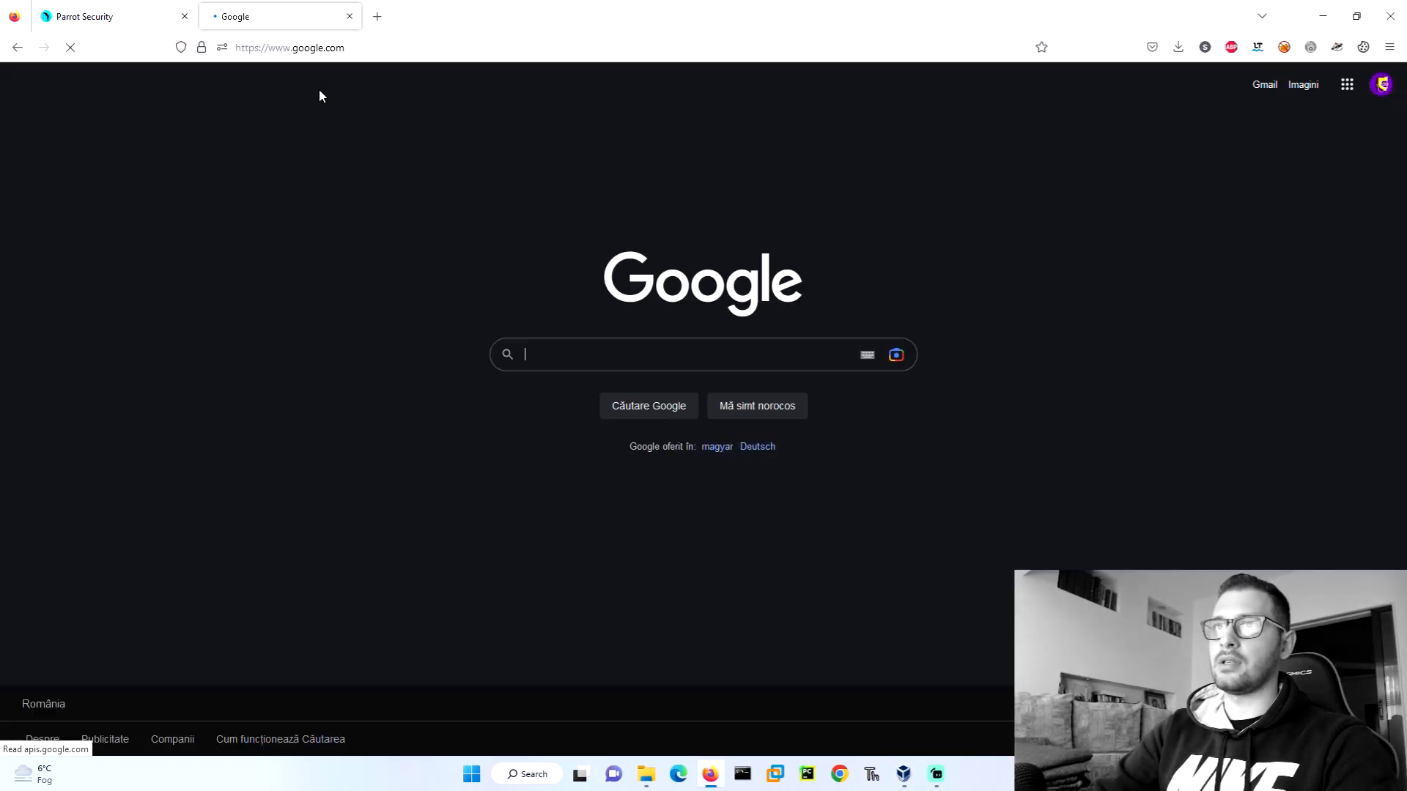
type("vm")
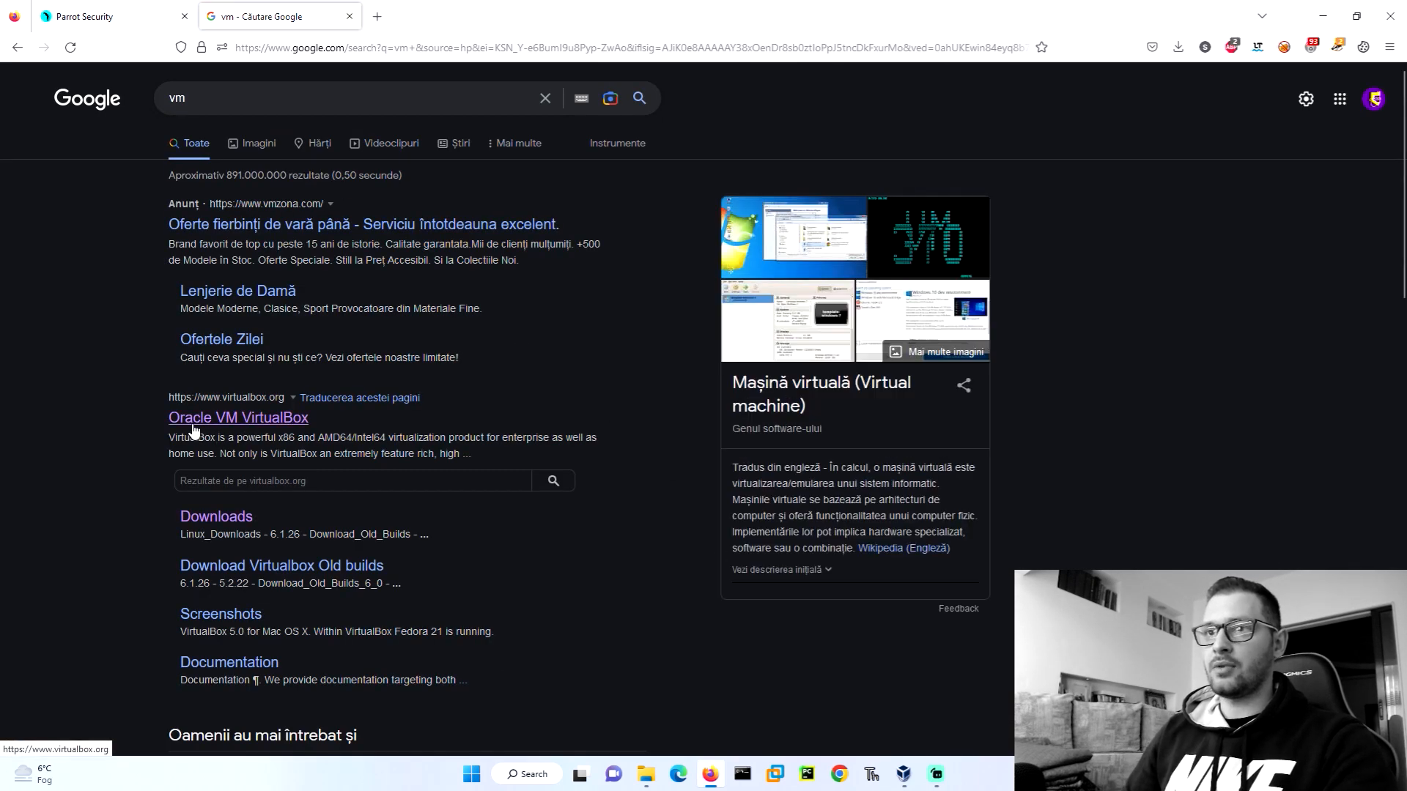
left_click(237, 418)
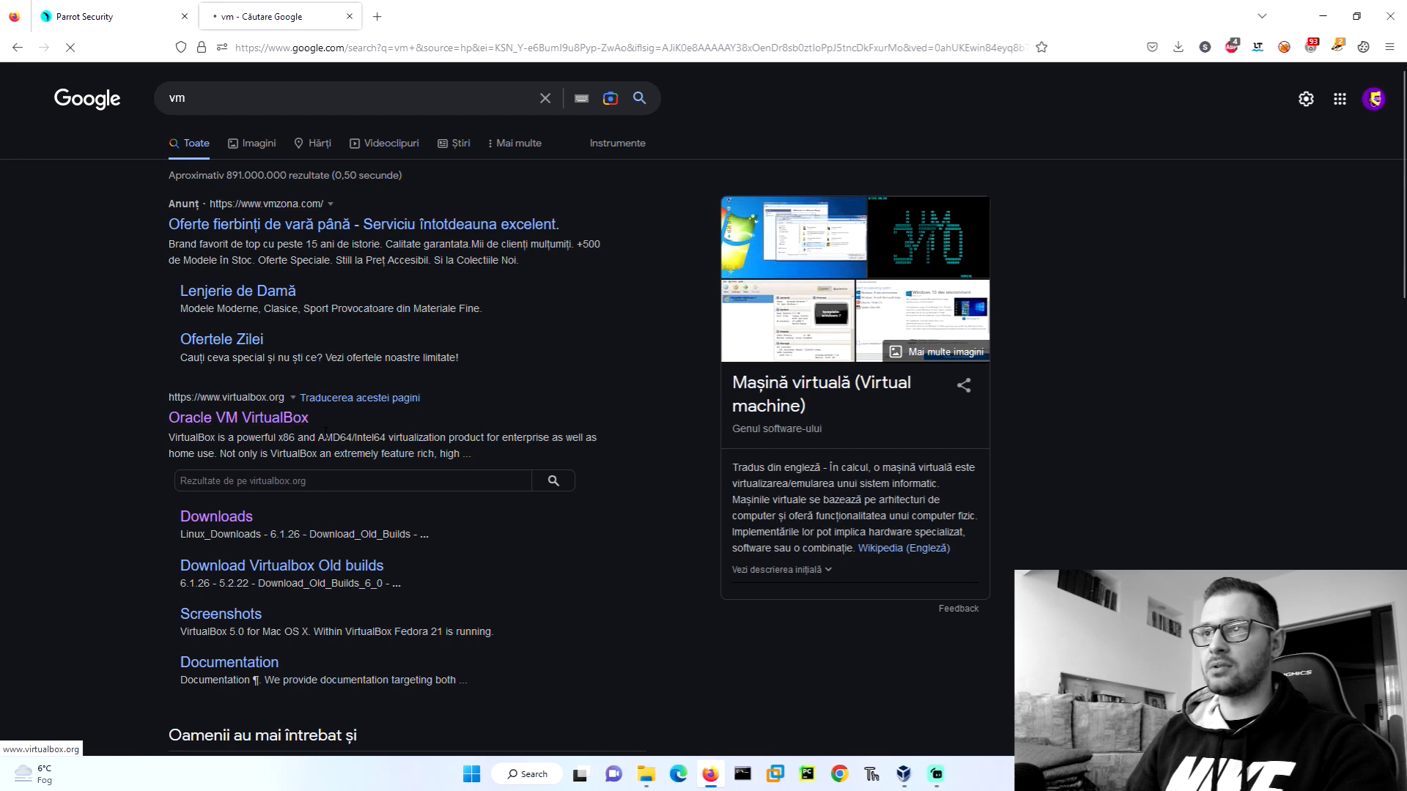
left_click(237, 417)
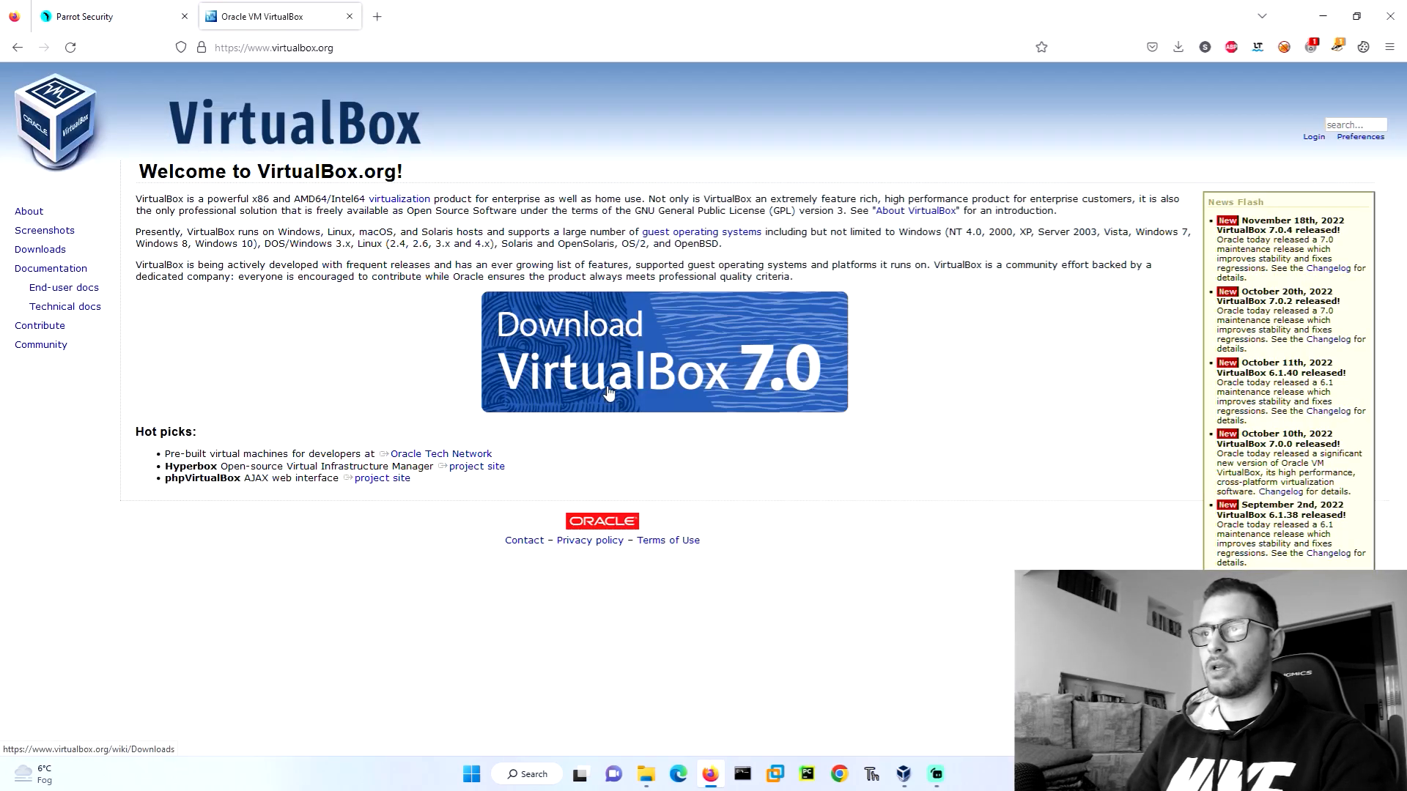
mouse_move(617, 487)
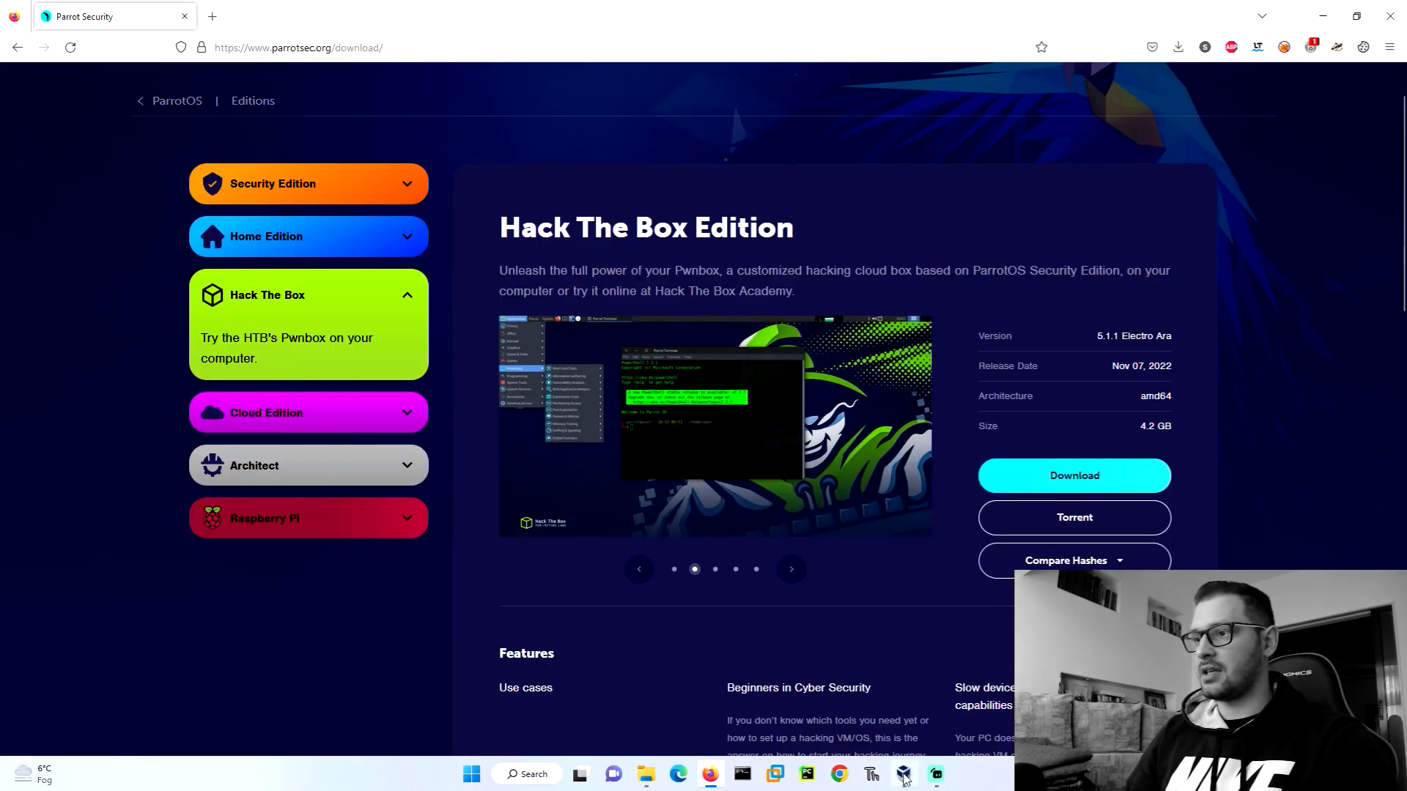
- Begin a new virtual machine named Parrot_Hack_The_Box in VirtualBox Manager
left_click(902, 774)
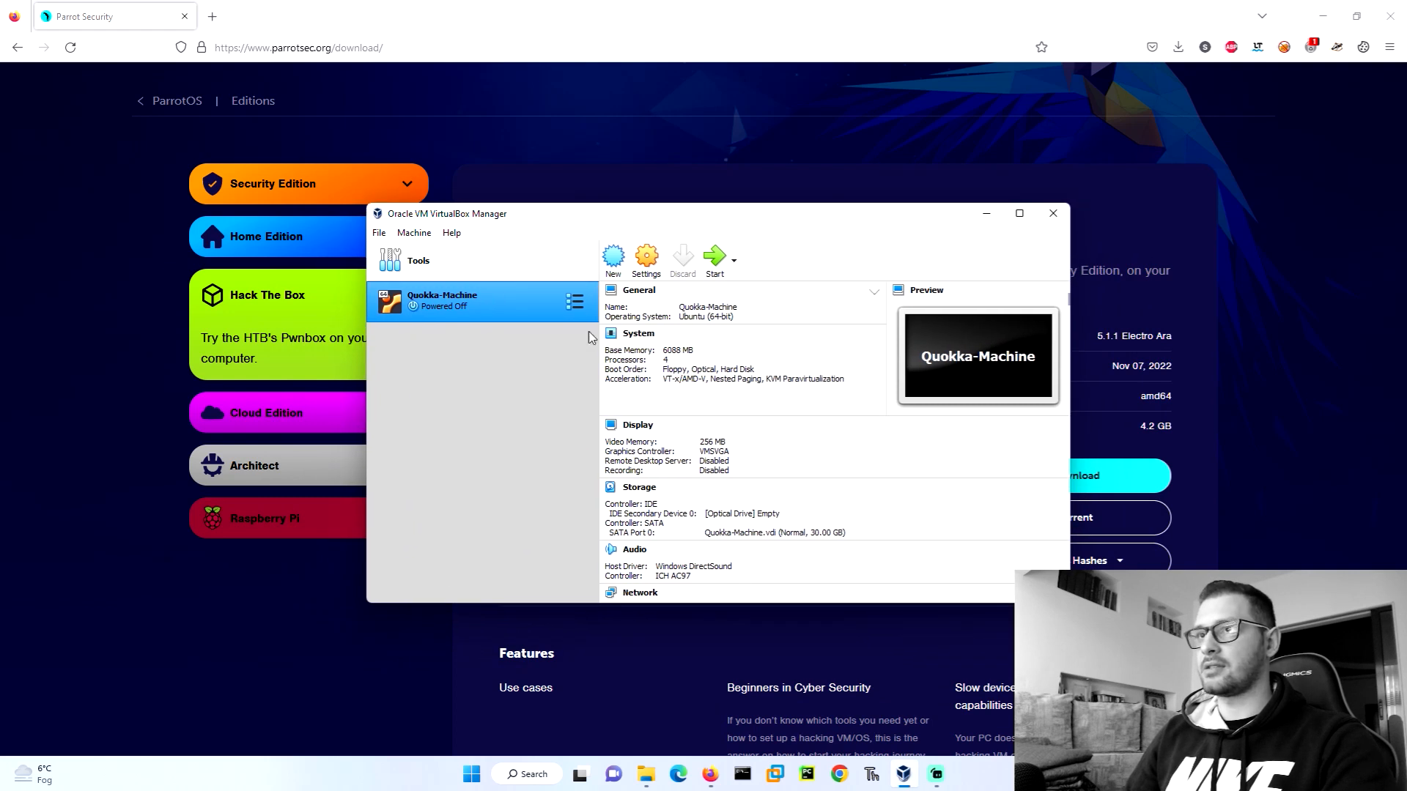
mouse_move(593, 314)
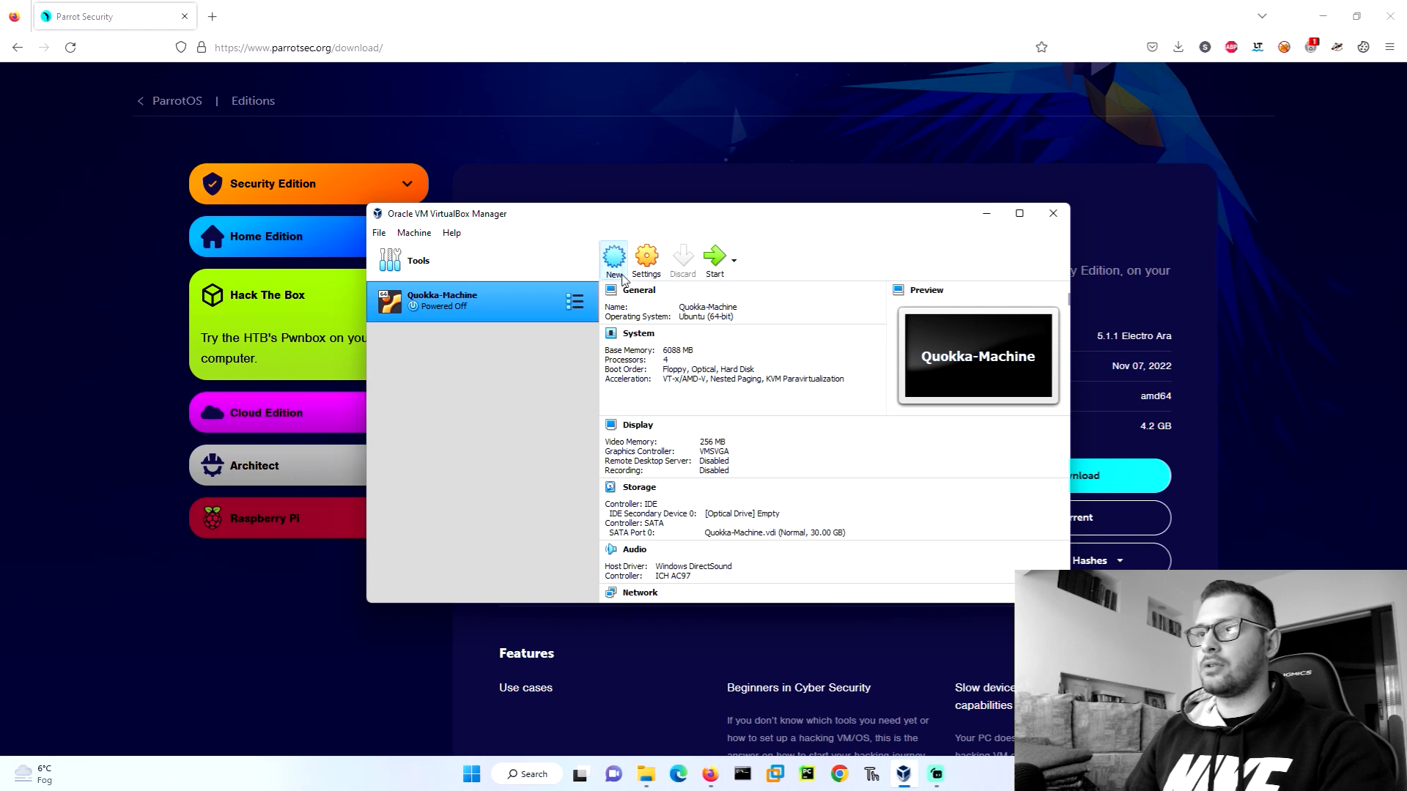
left_click(614, 258)
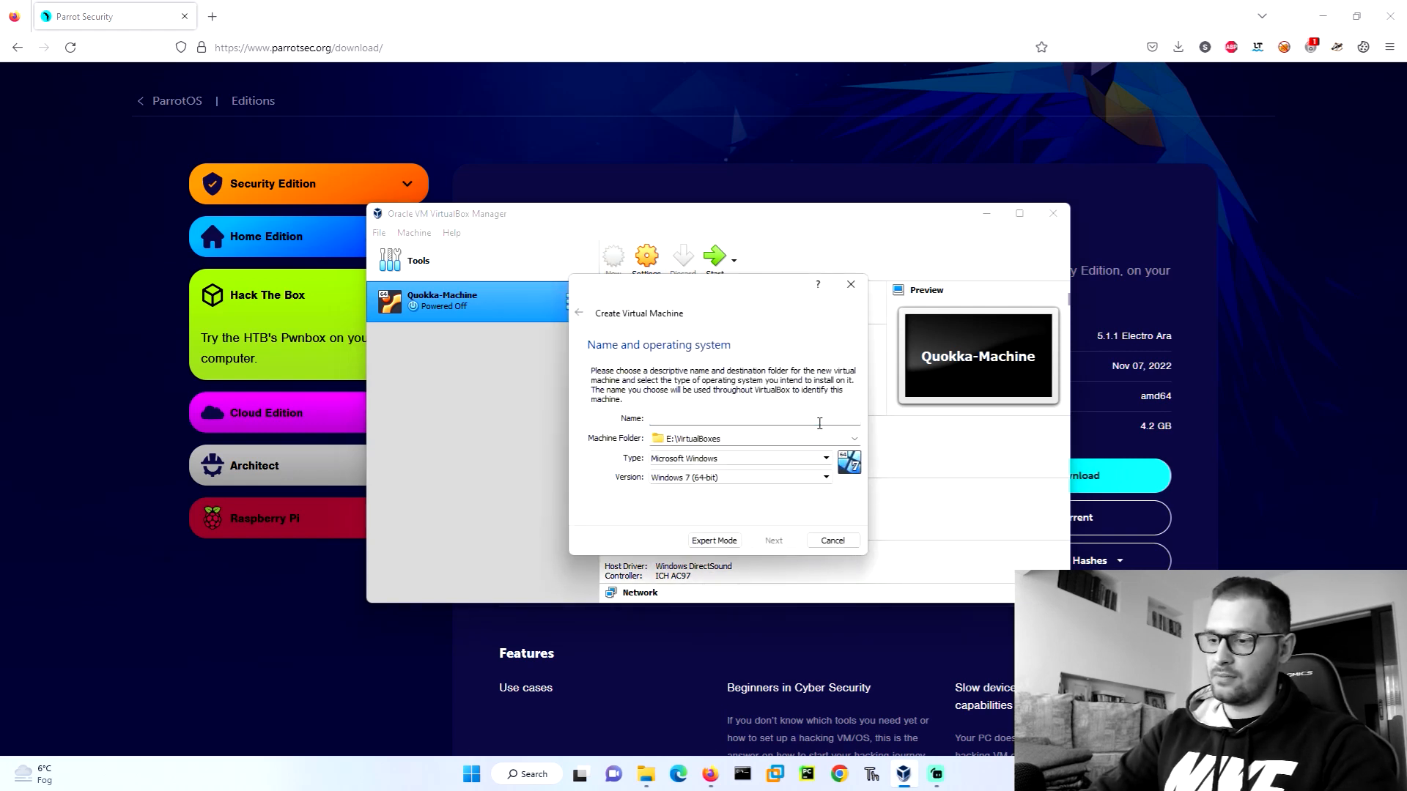
type("Parrot_Hack_The_")
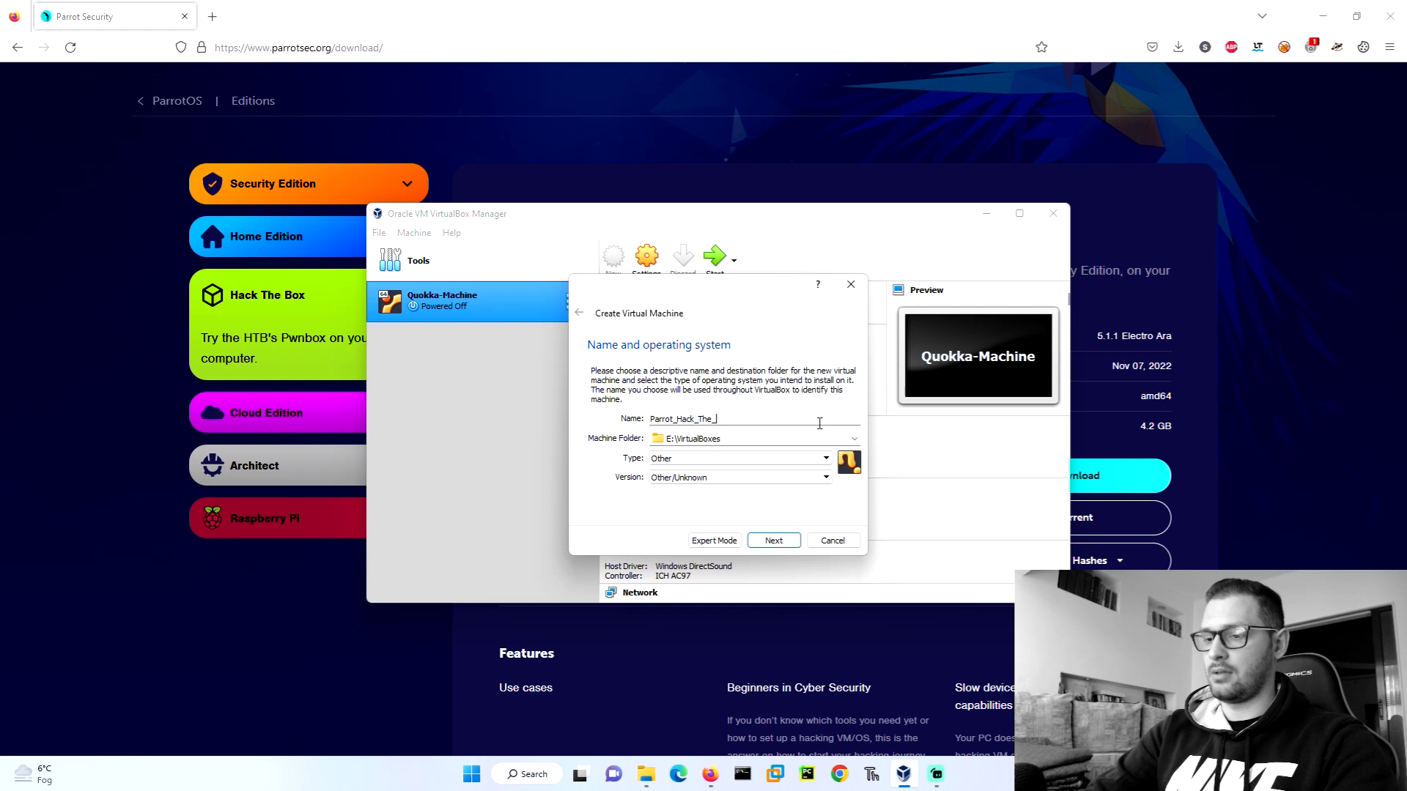
type("Box")
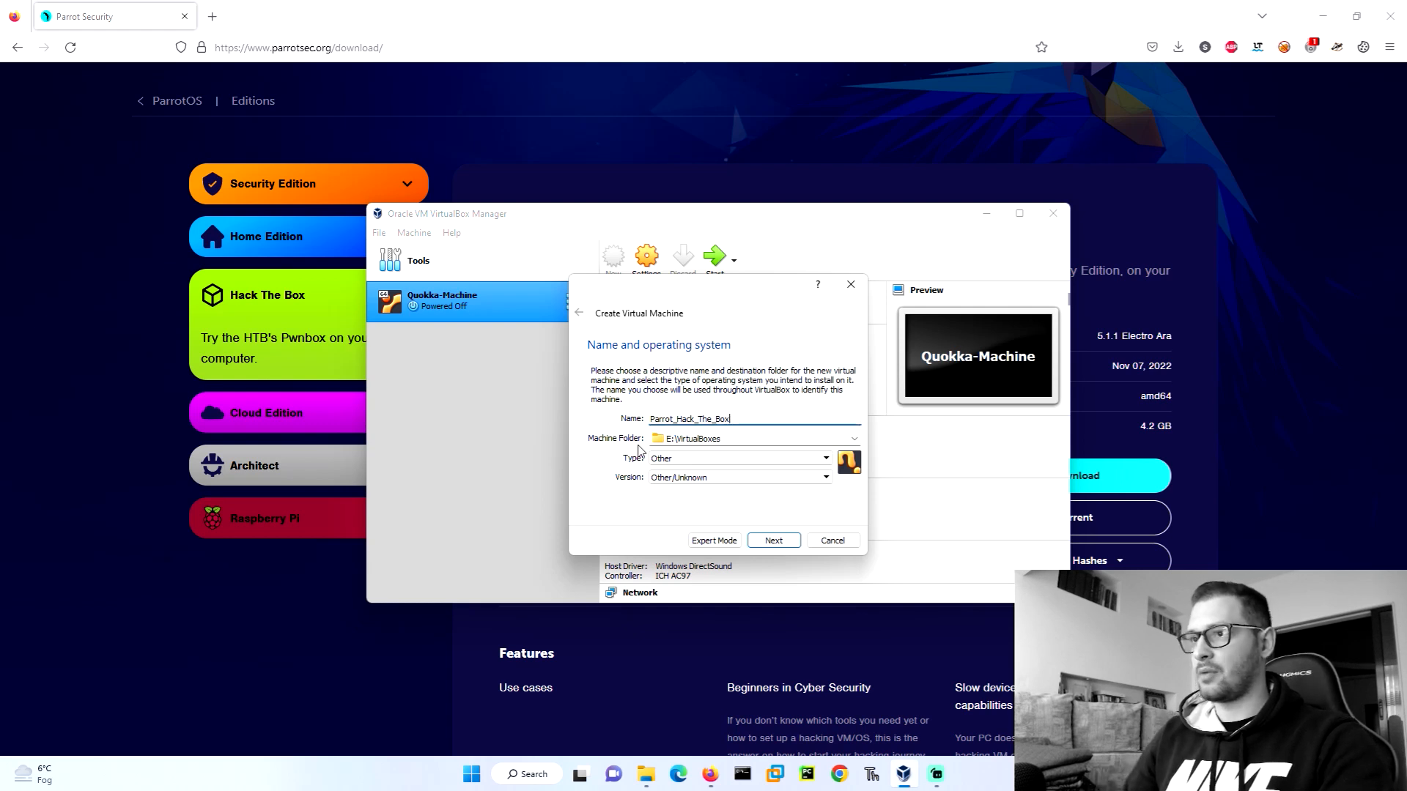
- Set the machine folder to E:\VirtualBoxes
left_click(851, 438)
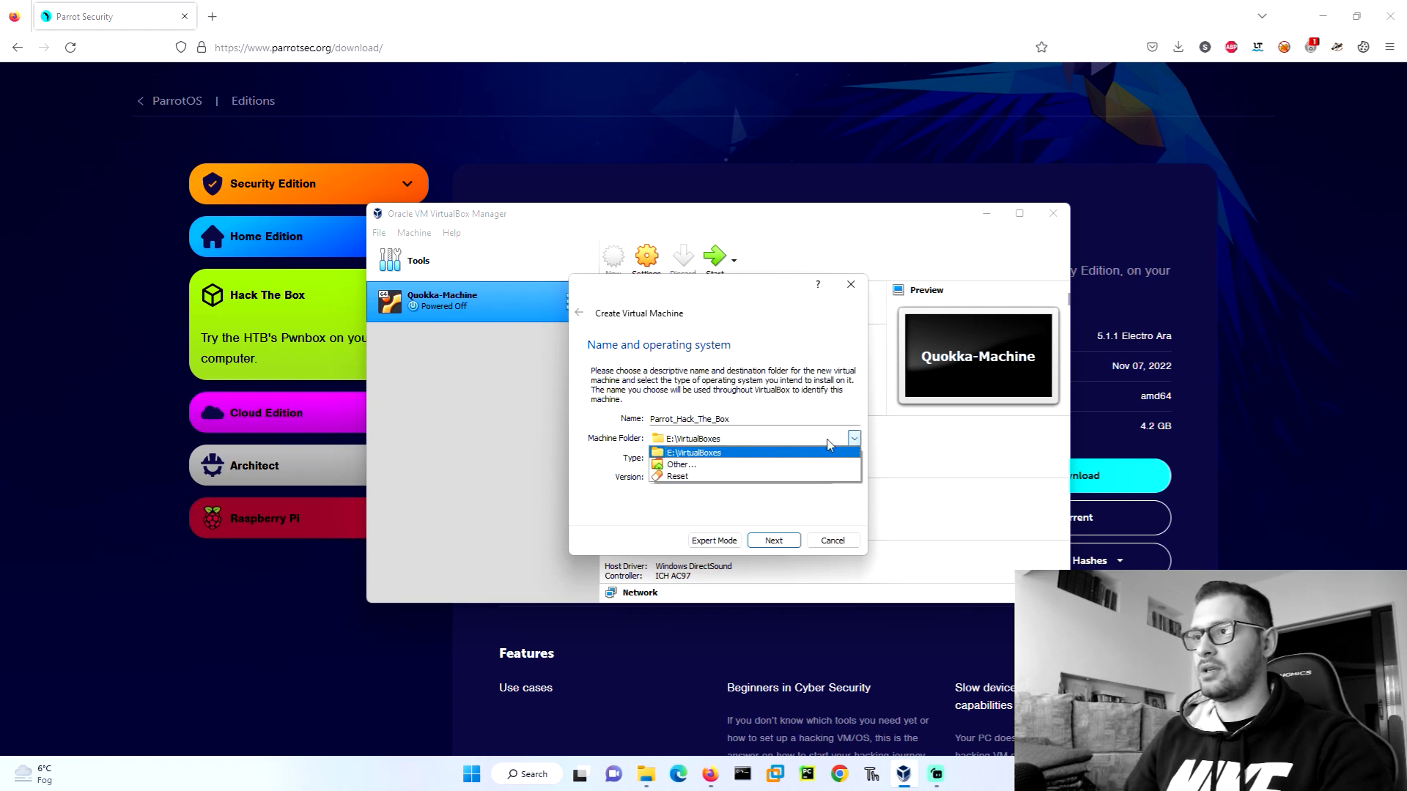
left_click(679, 464)
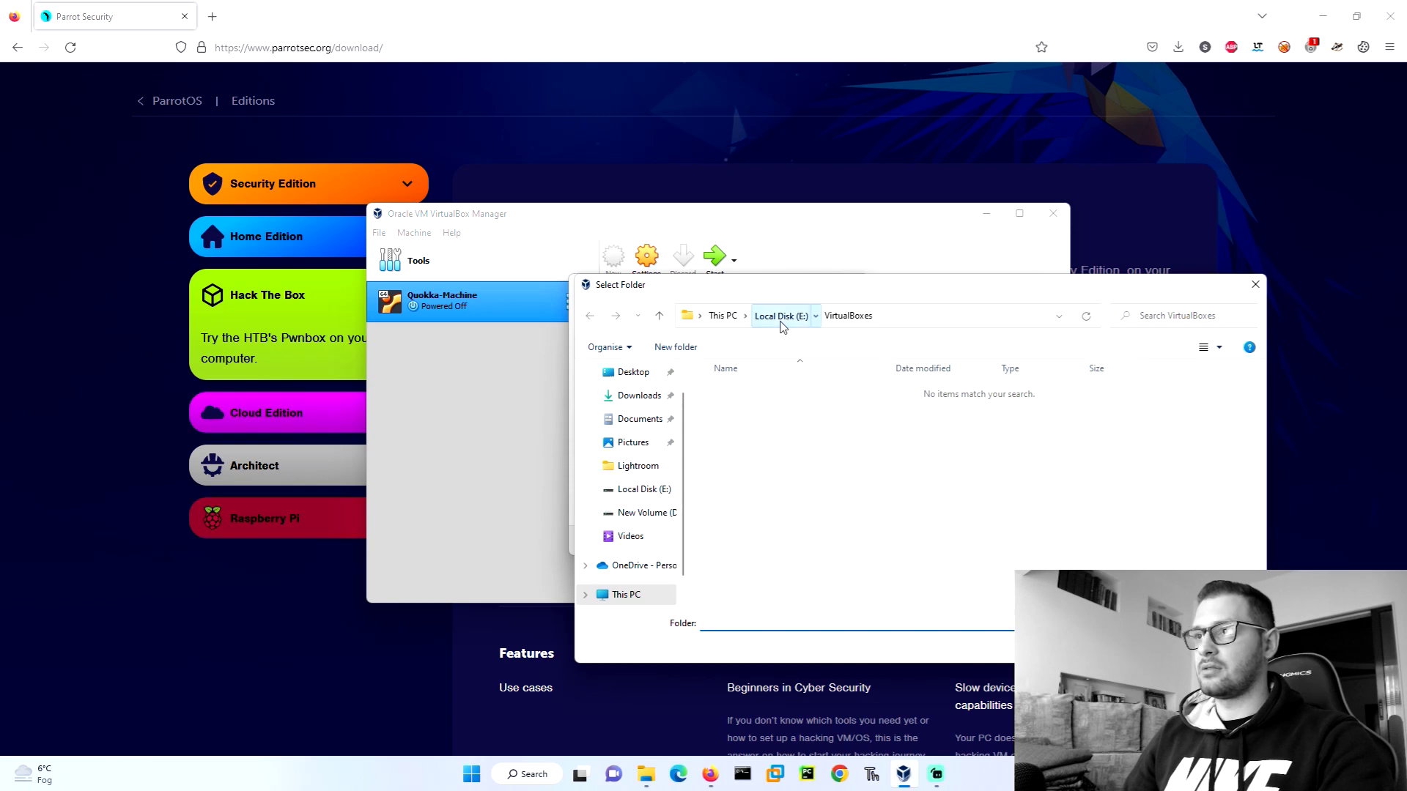
left_click(777, 315)
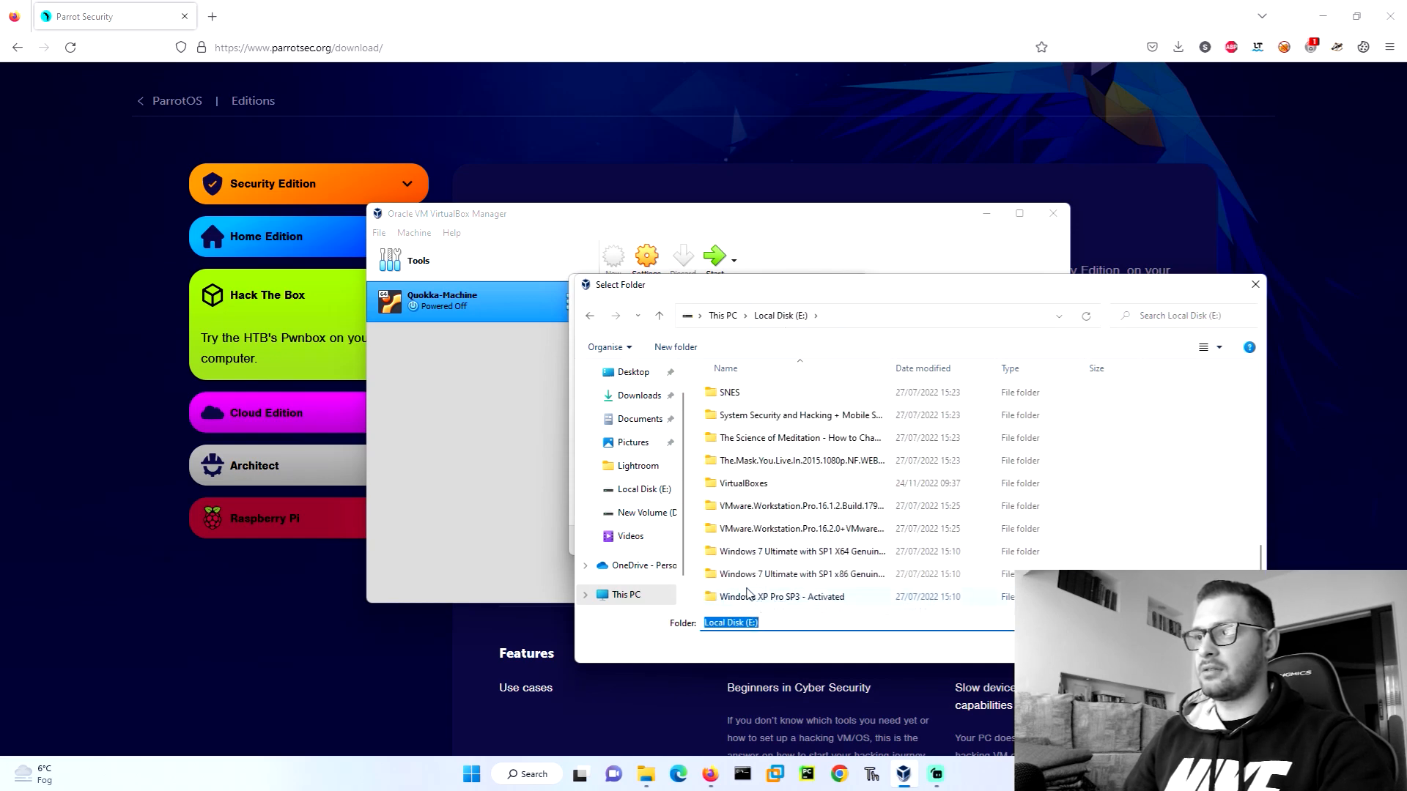
double_click(743, 482)
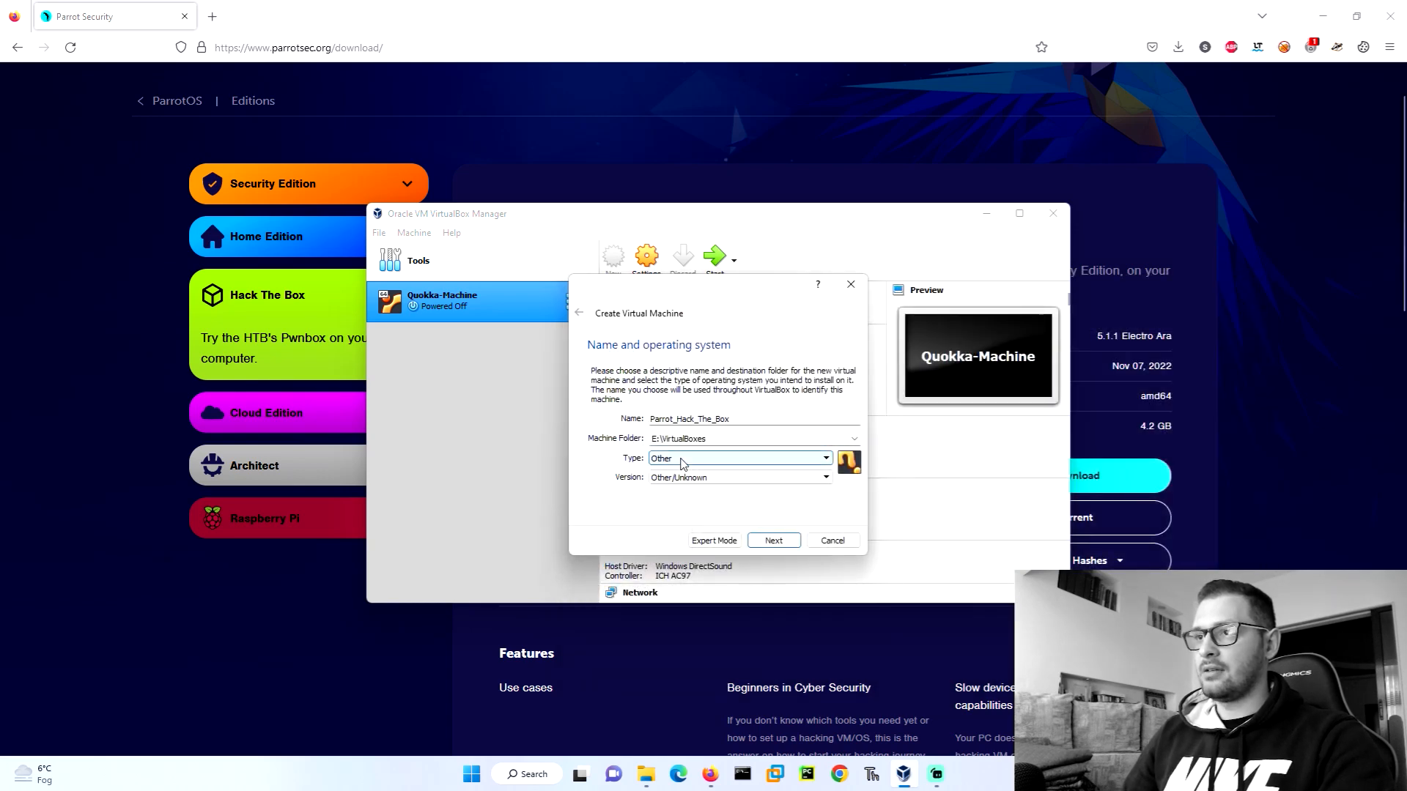
- Set the machine type to Linux and version to Debian (64-bit)
left_click(739, 458)
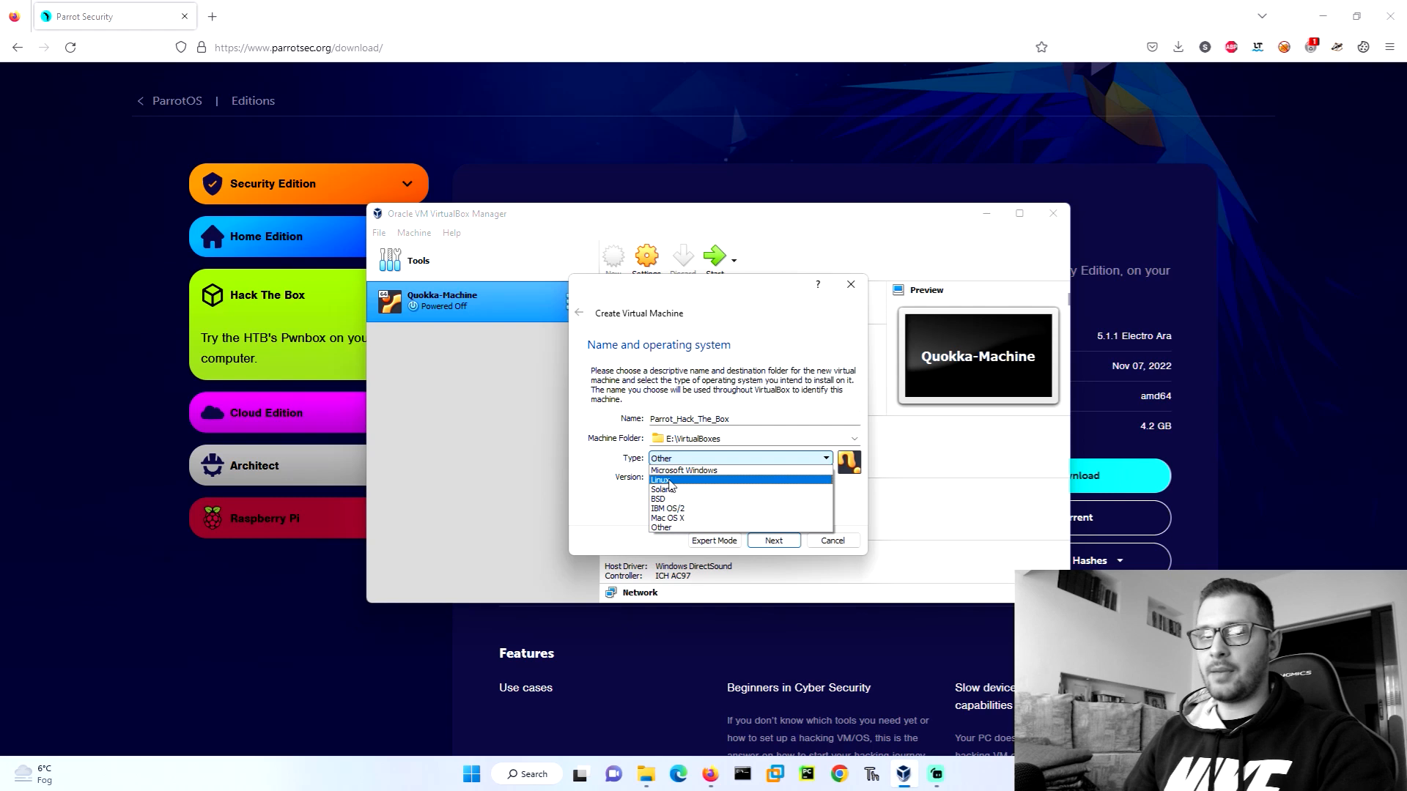
left_click(661, 528)
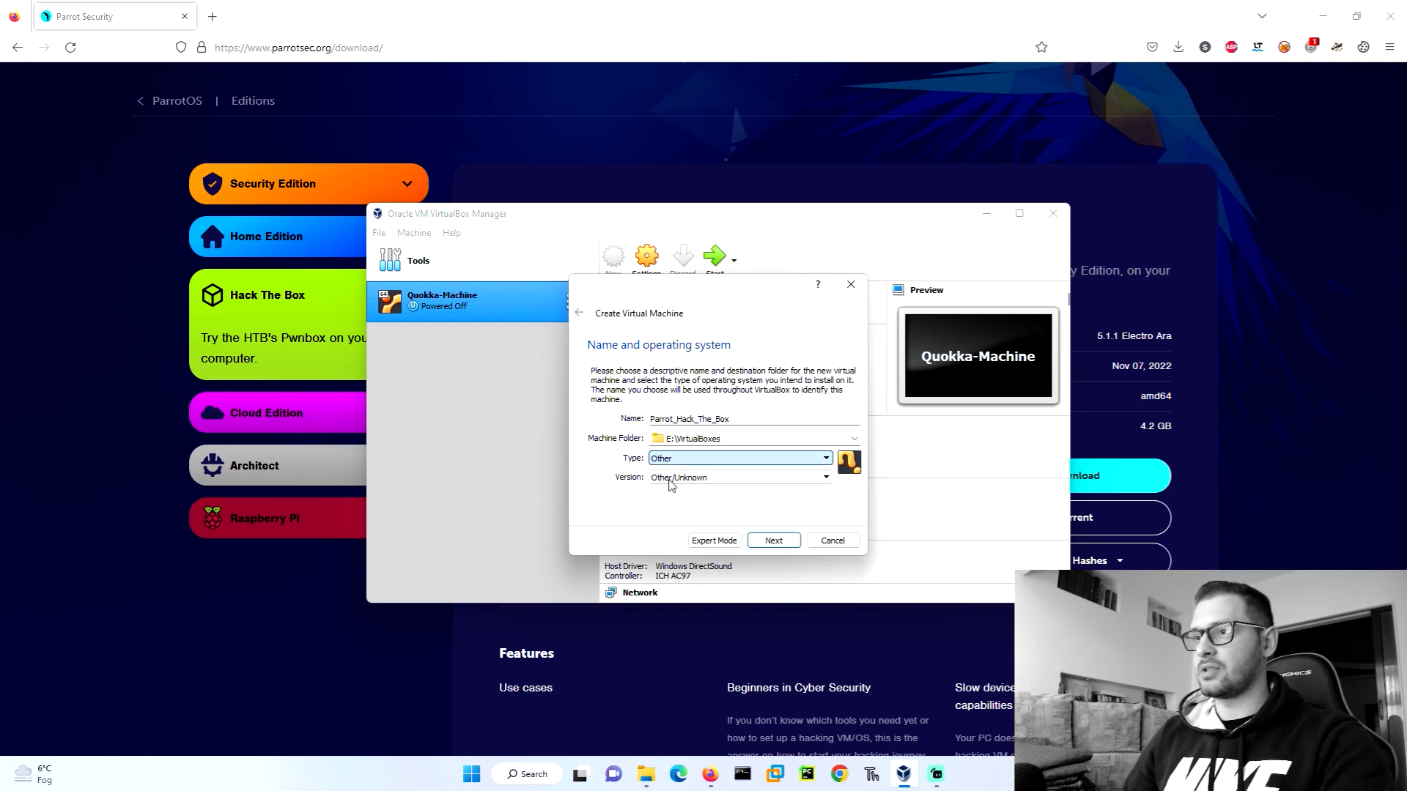
left_click(739, 458)
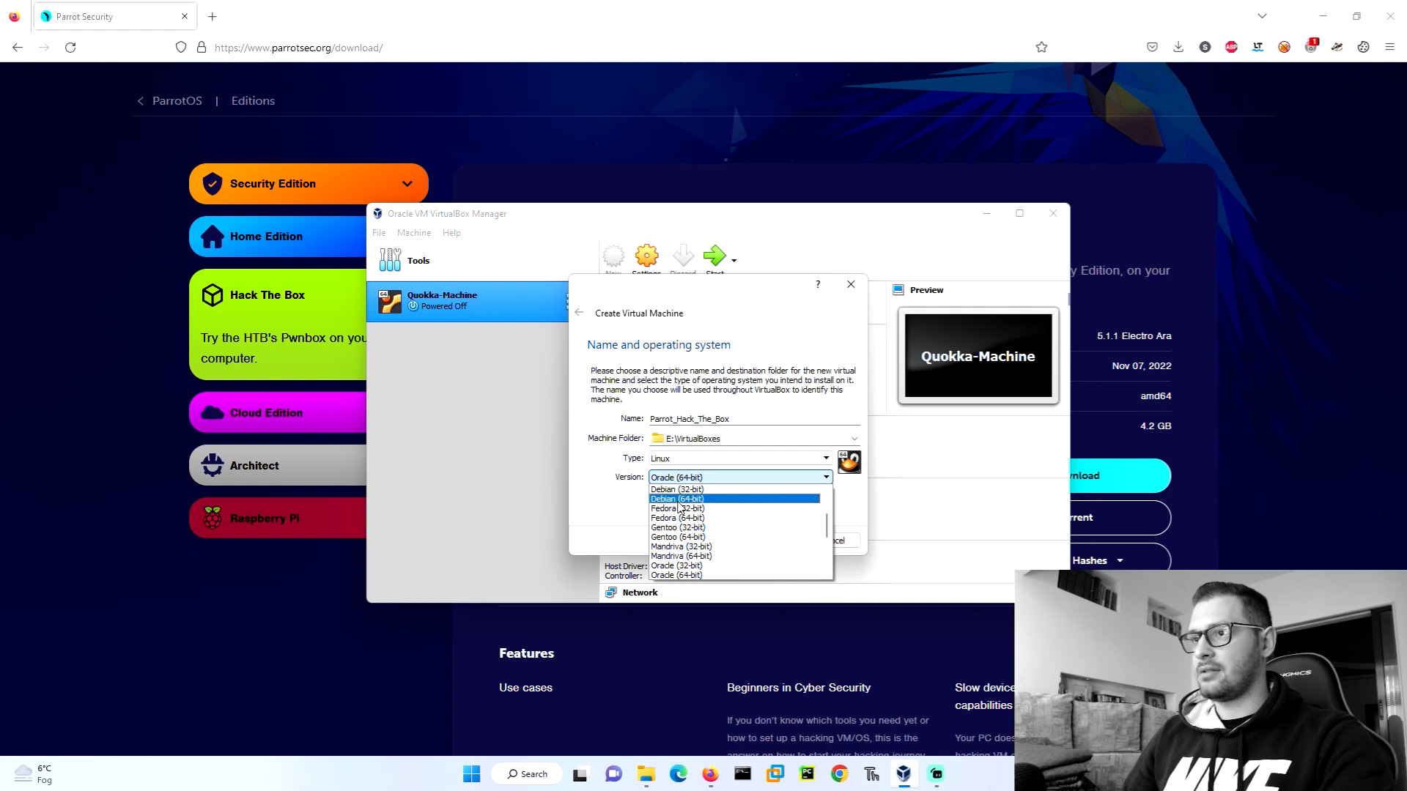
left_click(677, 499)
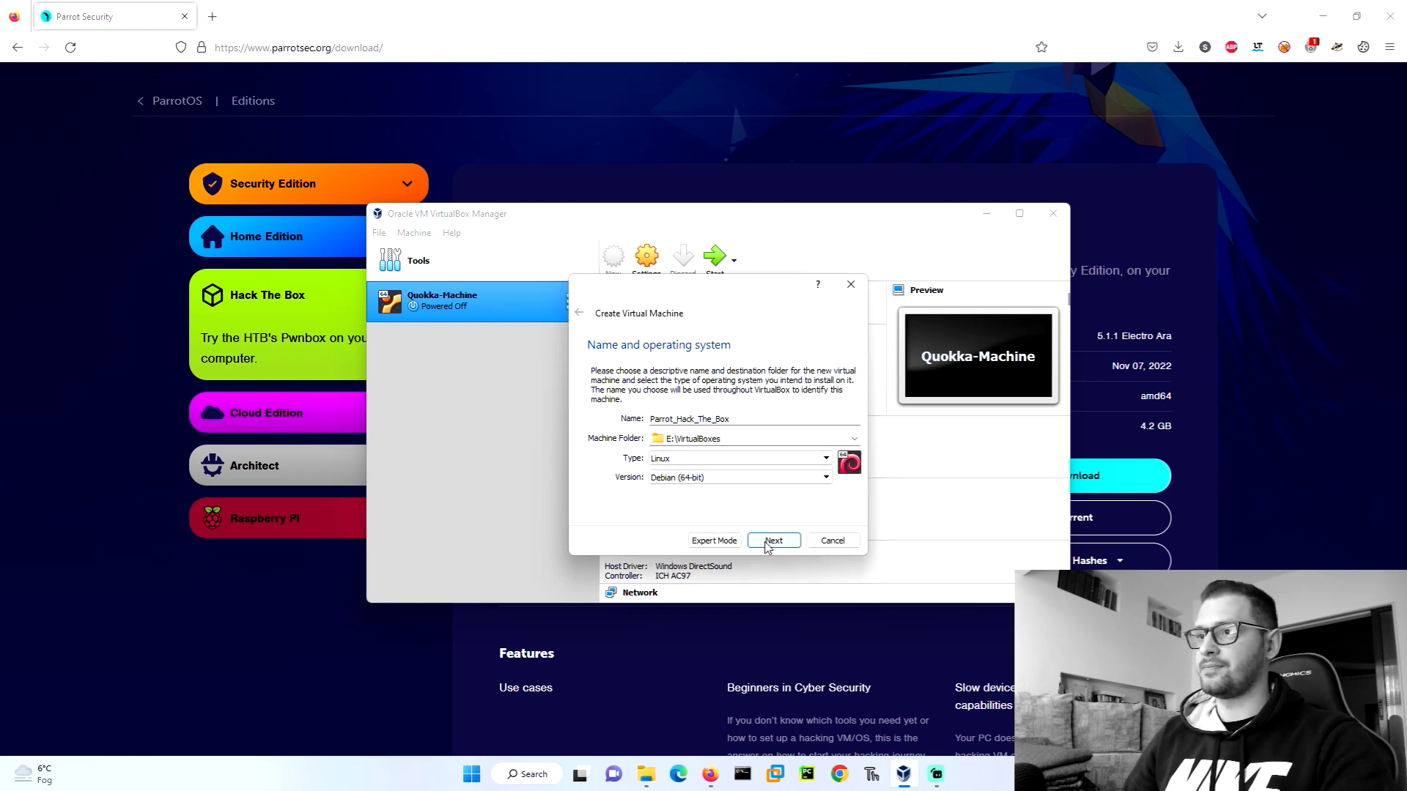
- Give the machine about 6205 MB of memory and choose to create a new virtual hard disk
left_click(772, 541)
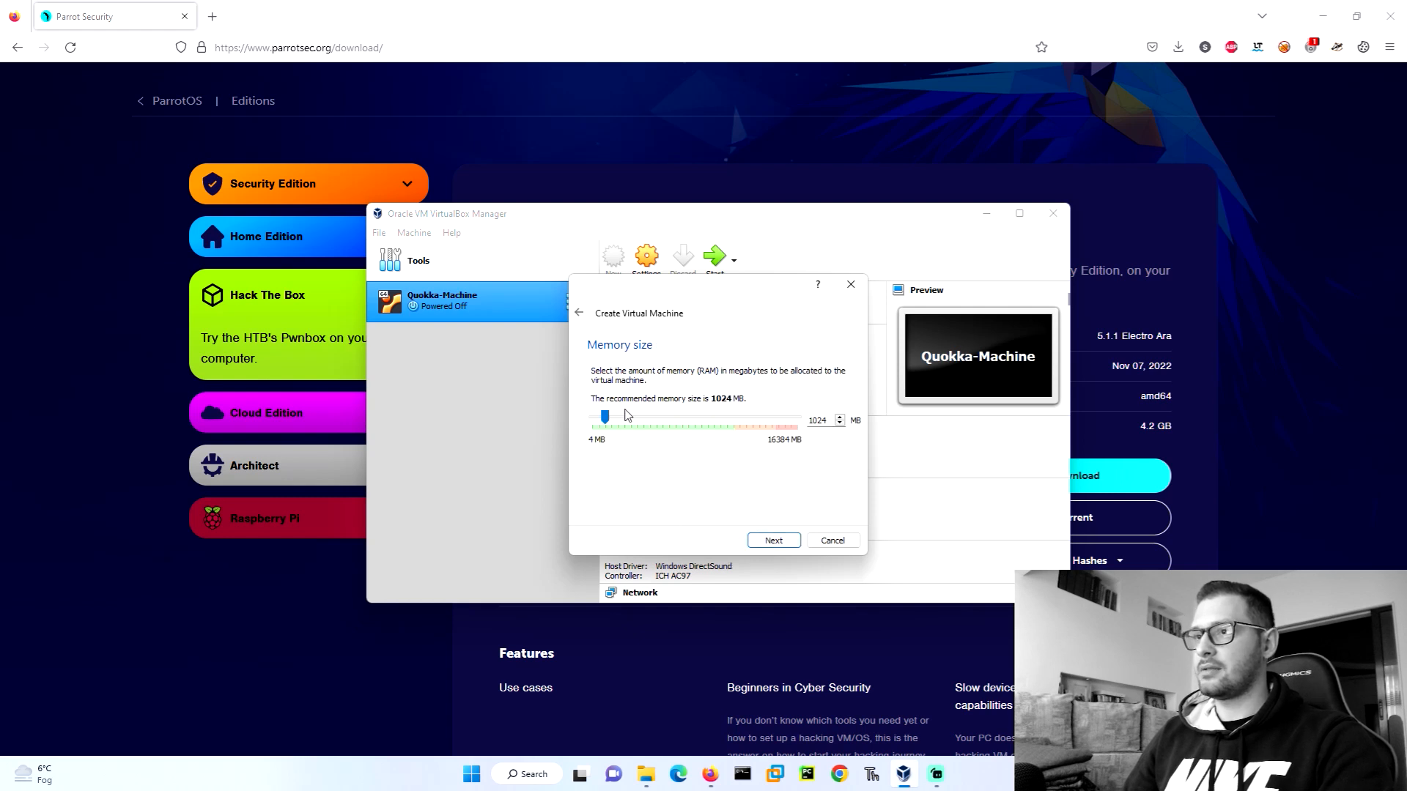
mouse_move(624, 425)
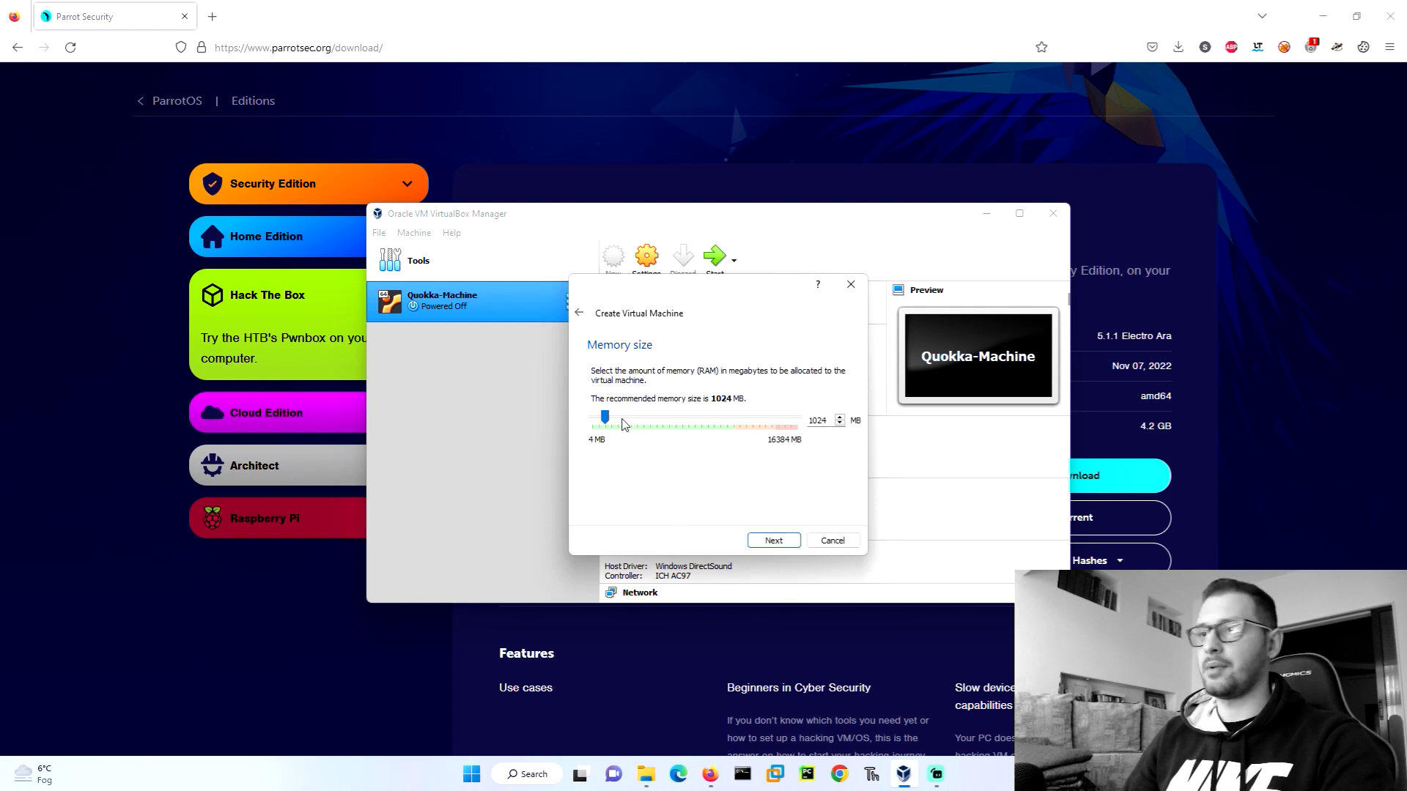
left_click_drag(605, 415, 671, 415)
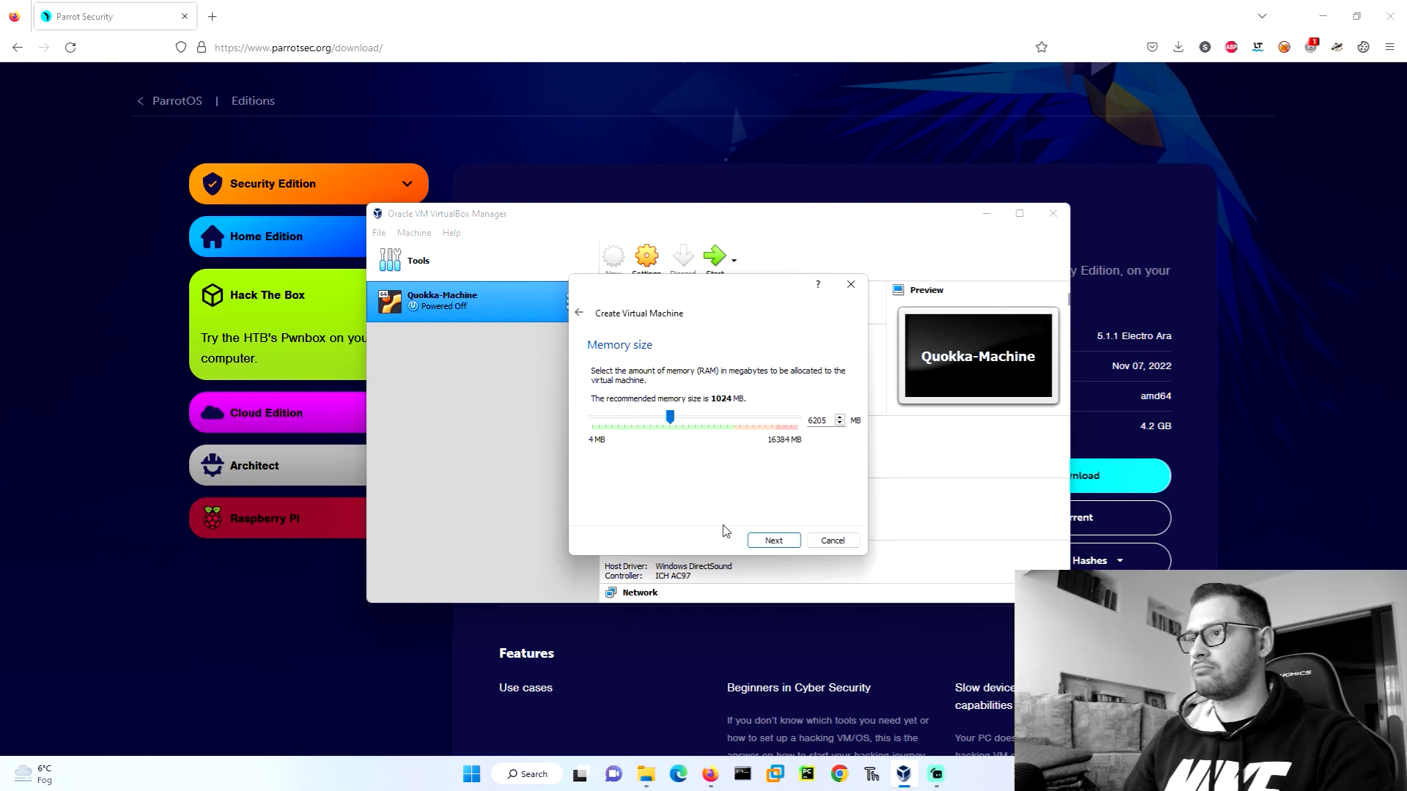
left_click(772, 540)
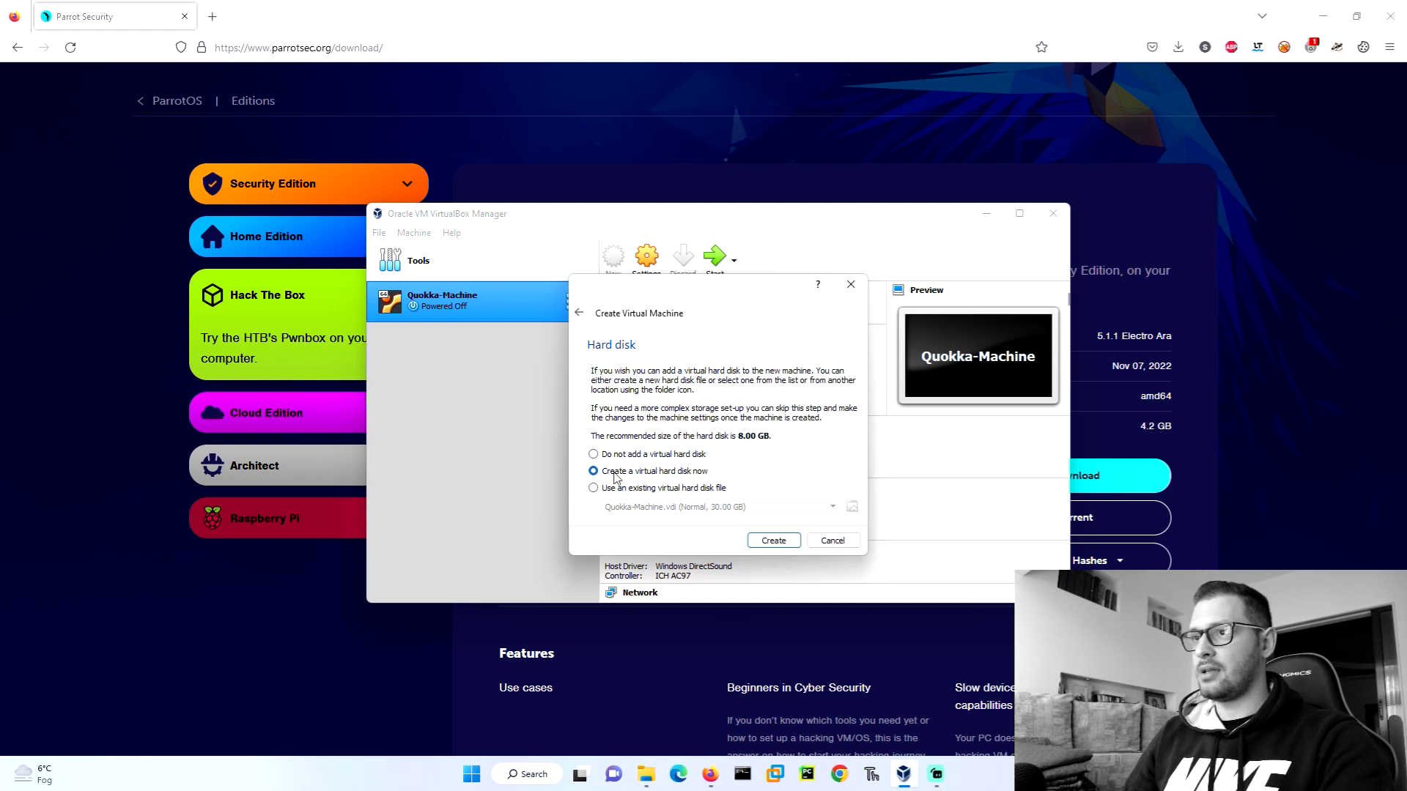
left_click(773, 541)
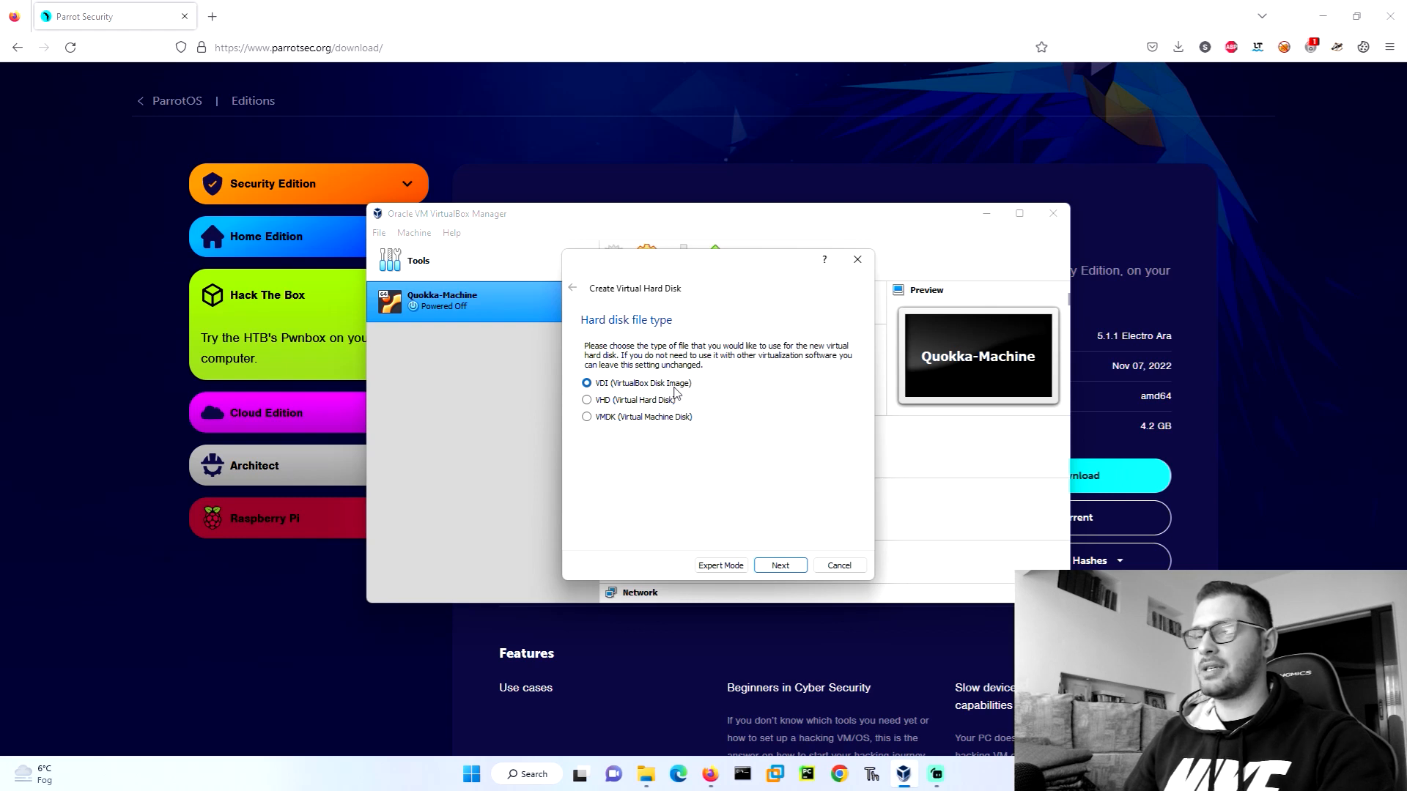
- Create a VDI virtual disk of about 41 GB (40.95 GB)
left_click(778, 566)
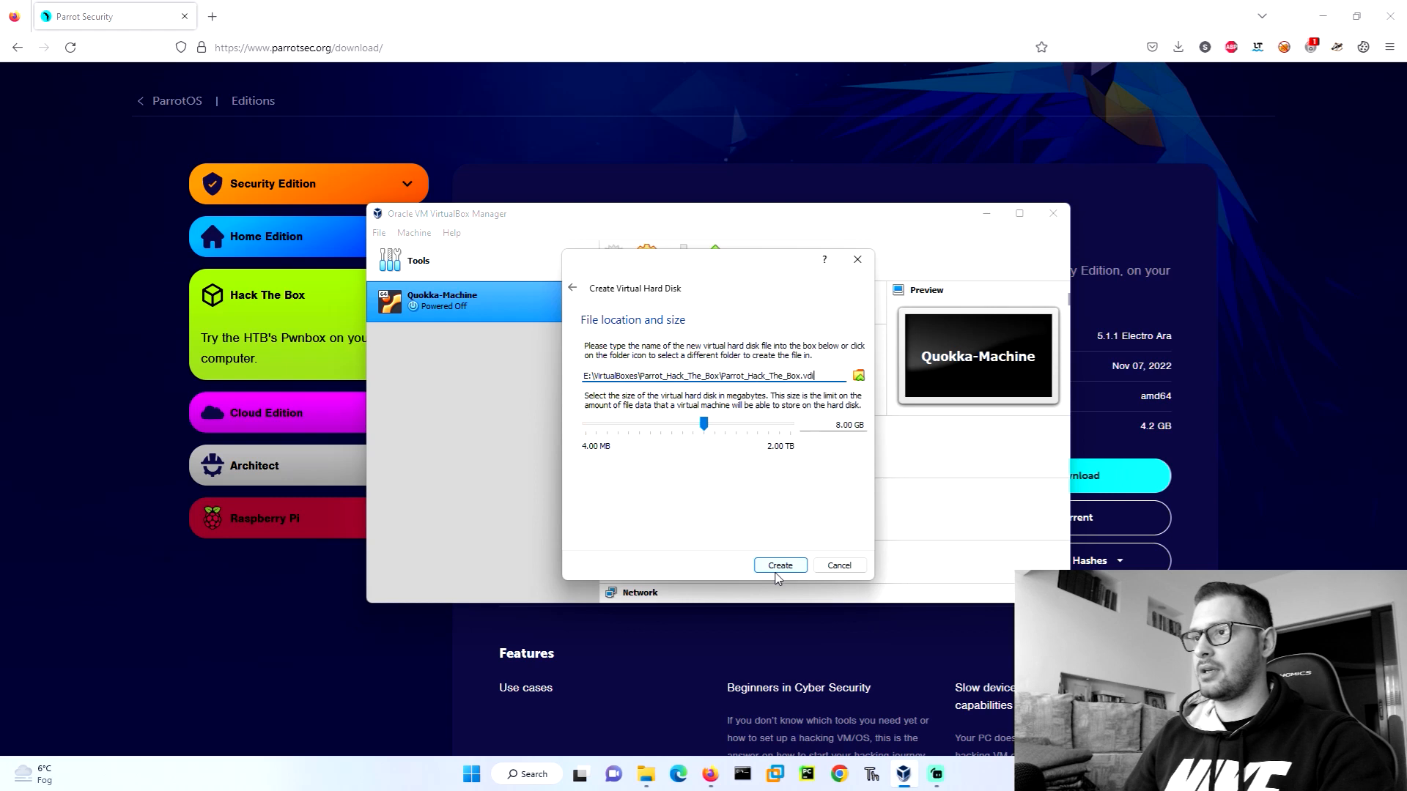
left_click_drag(703, 424, 716, 424)
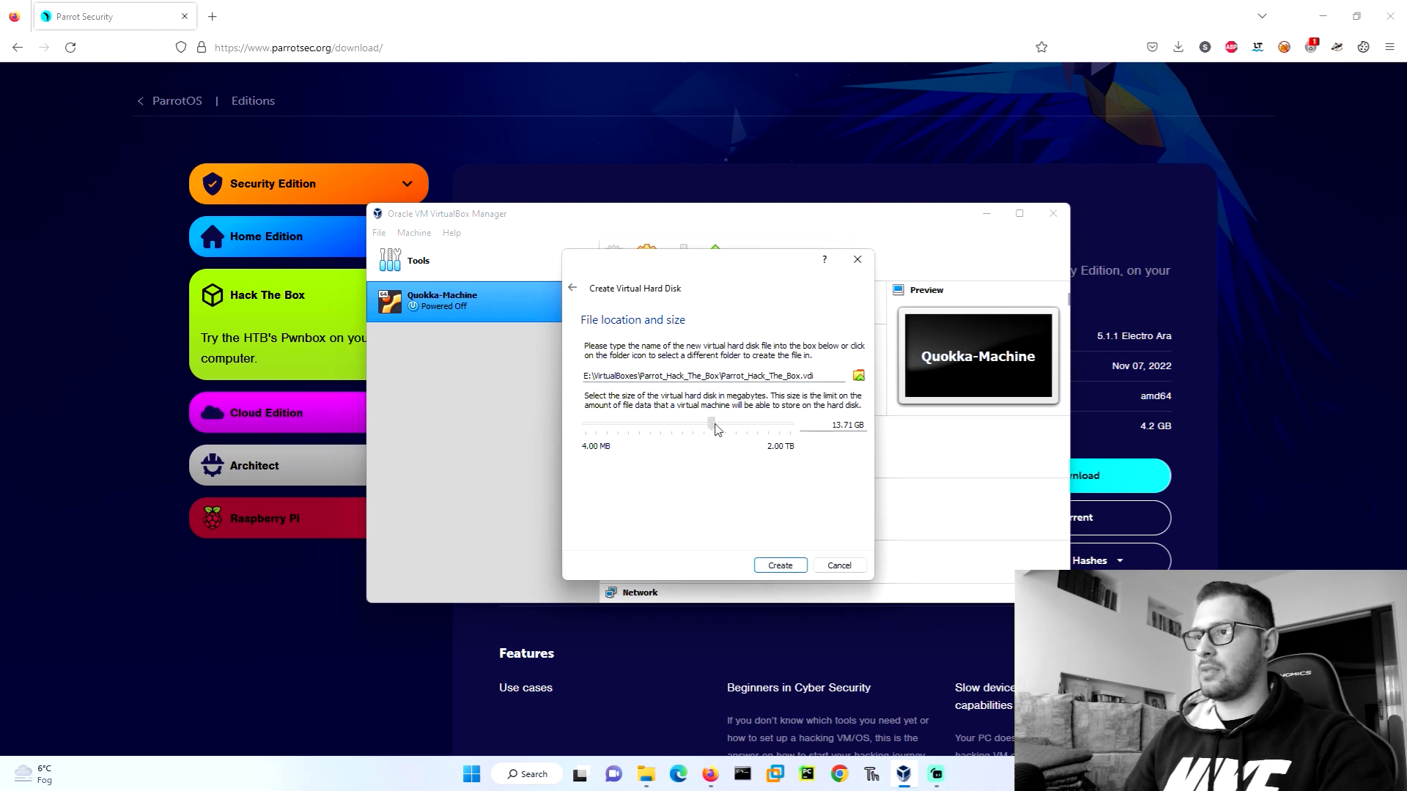
left_click_drag(709, 425, 728, 425)
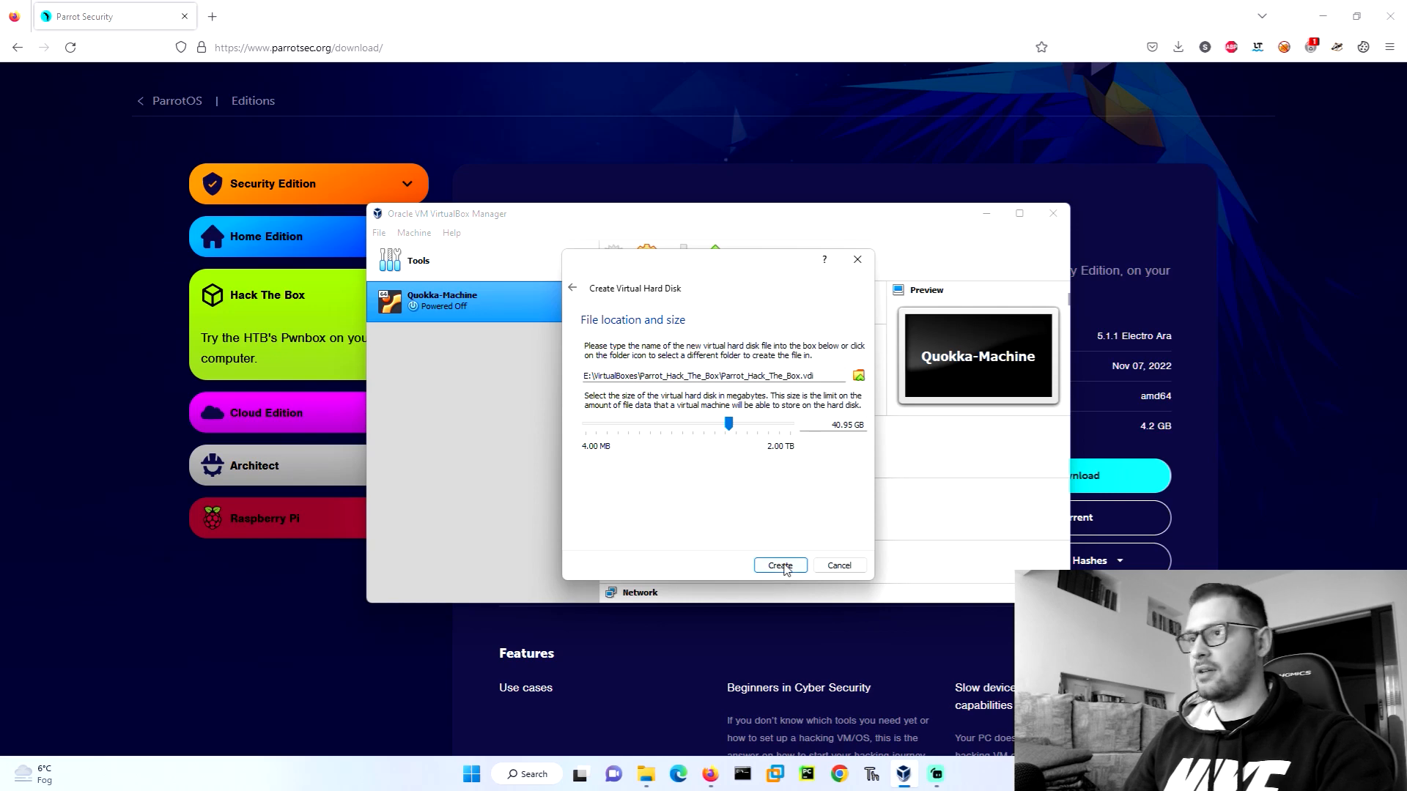
left_click(778, 566)
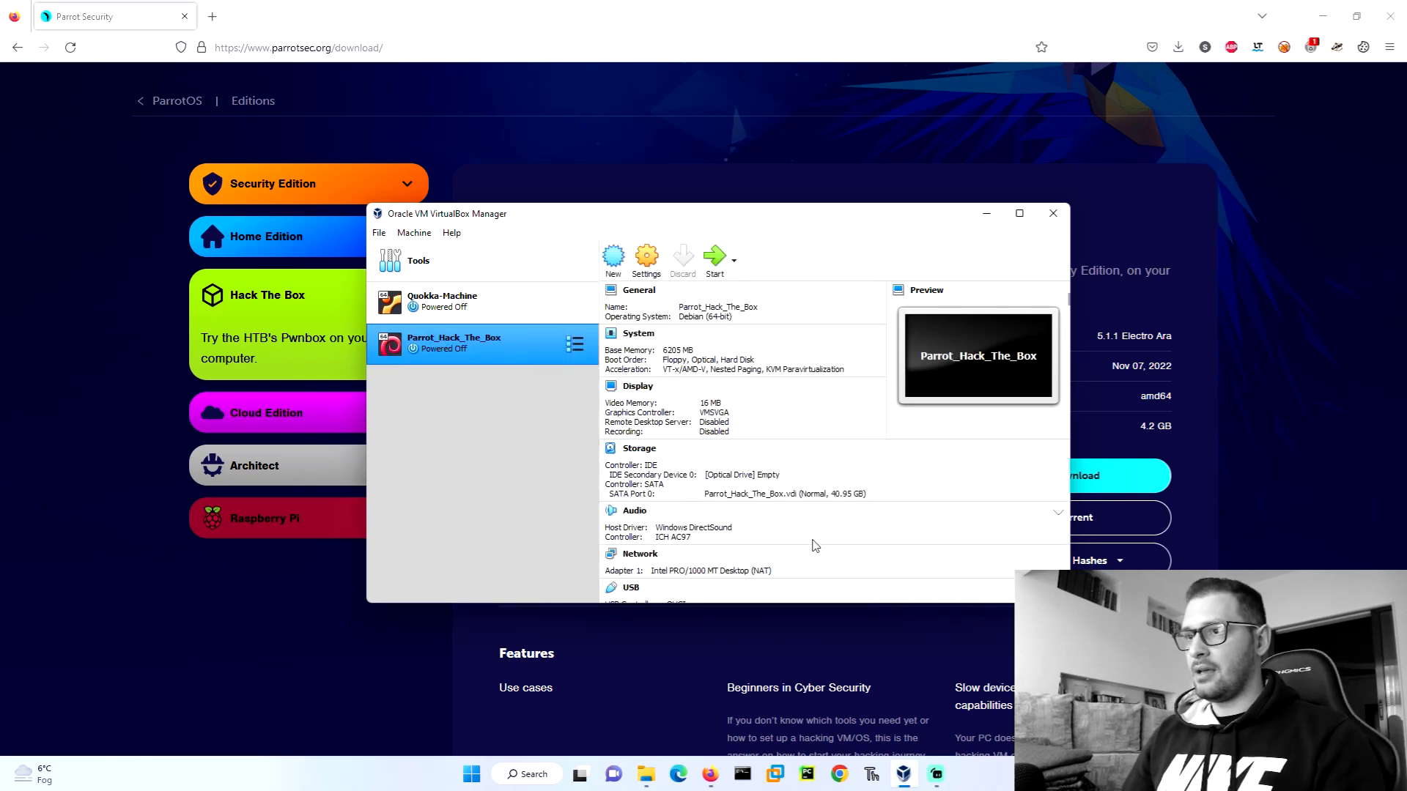
- Attach Parrot-htb-5.1.1_amd64.iso to the machine's optical drive and dismiss the video memory popup
left_click(638, 449)
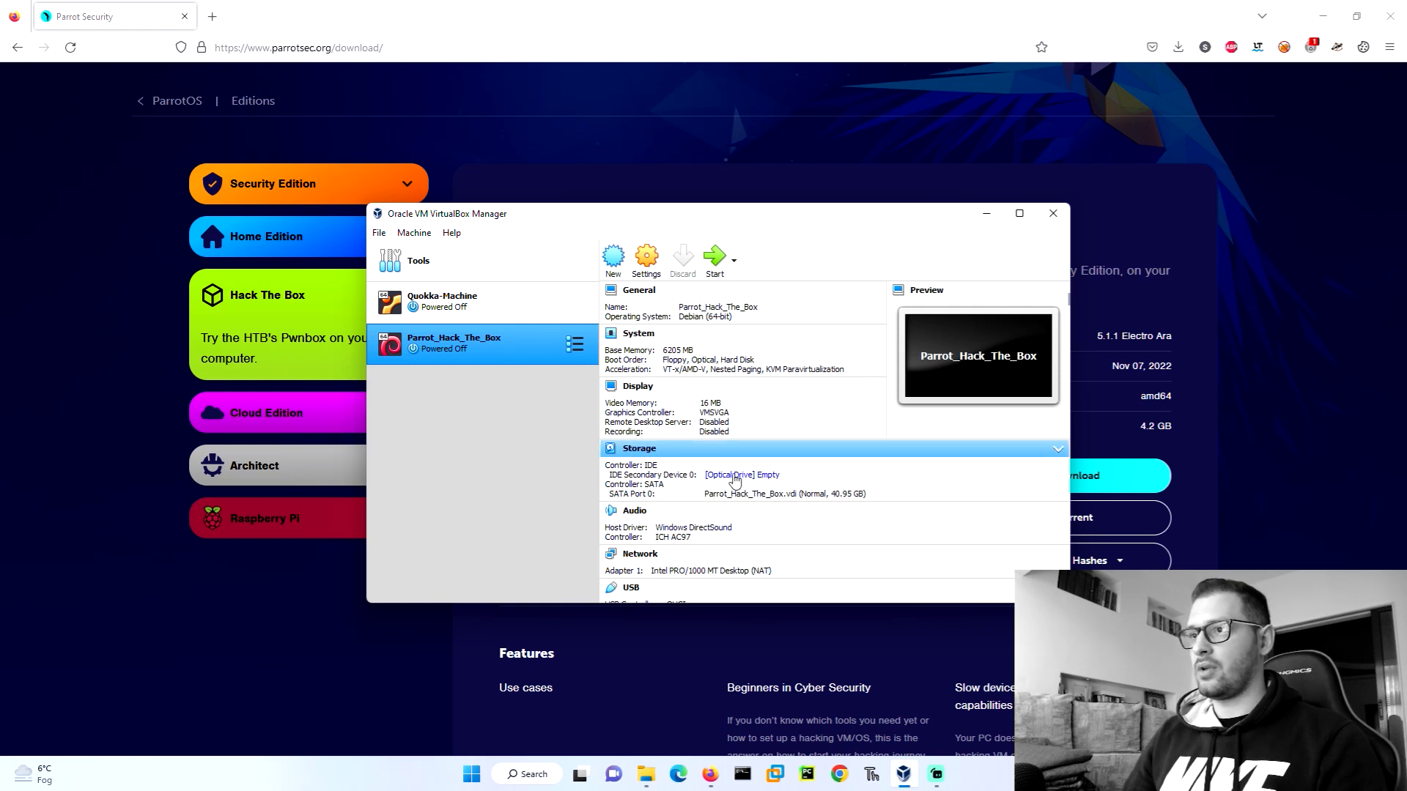
left_click(742, 475)
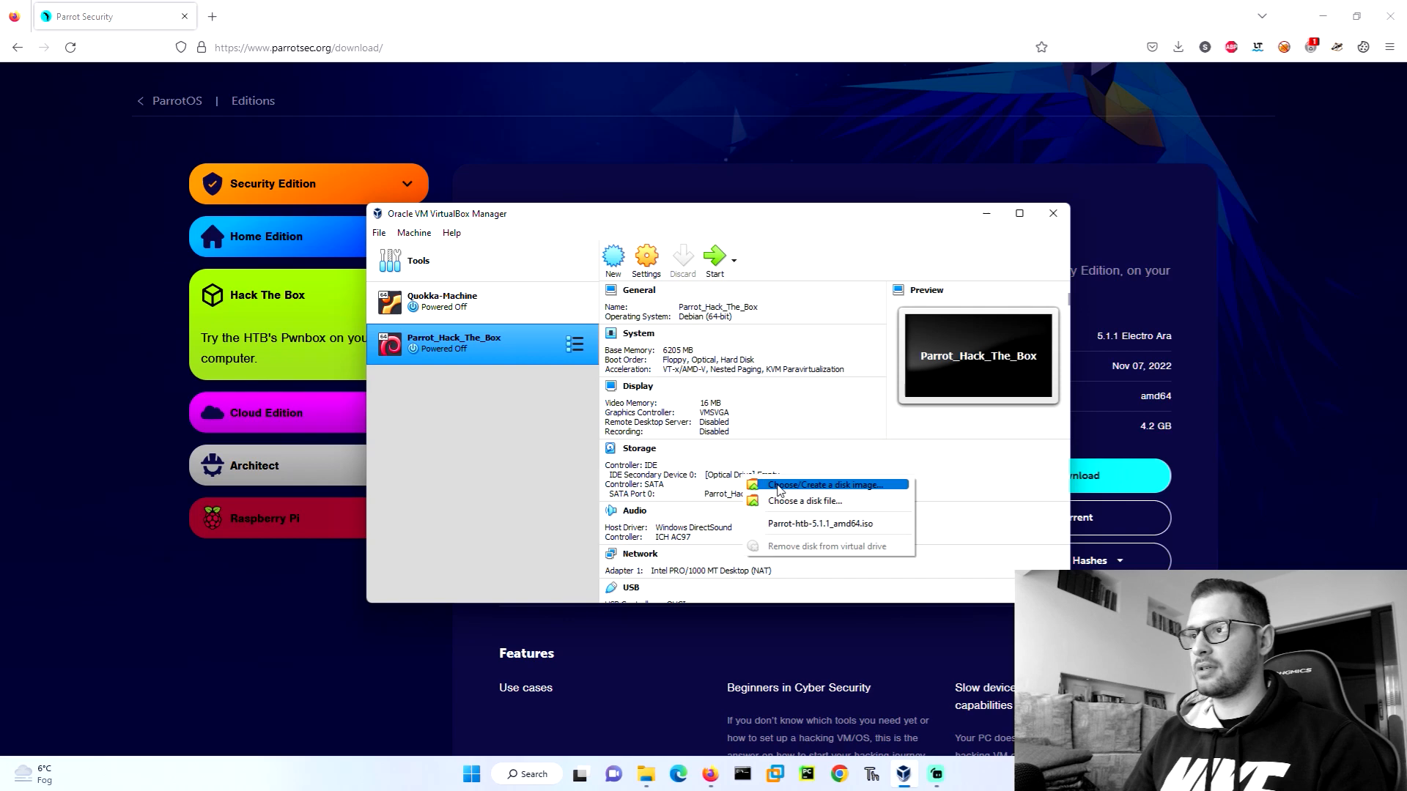
left_click(825, 485)
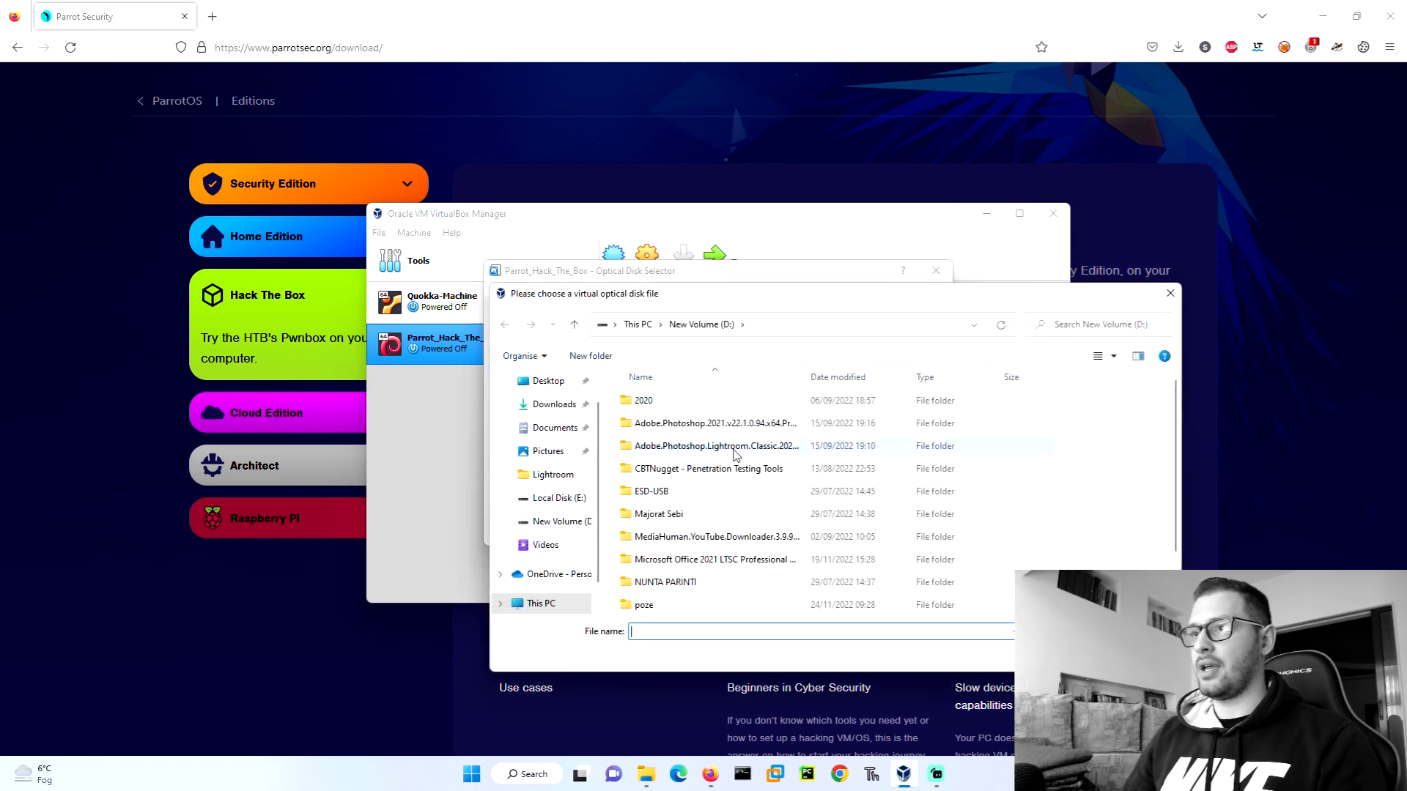
scroll("down", 3)
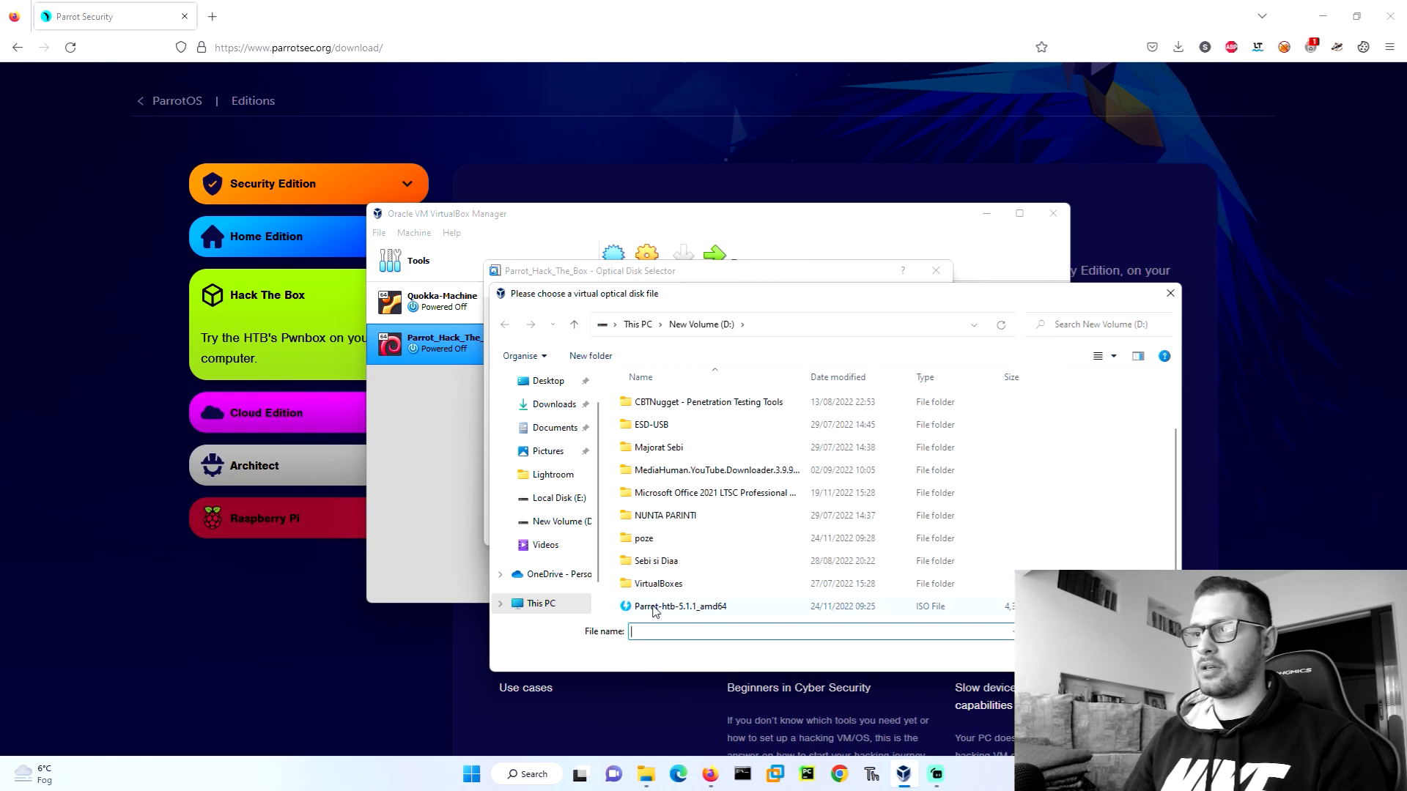
left_click(680, 605)
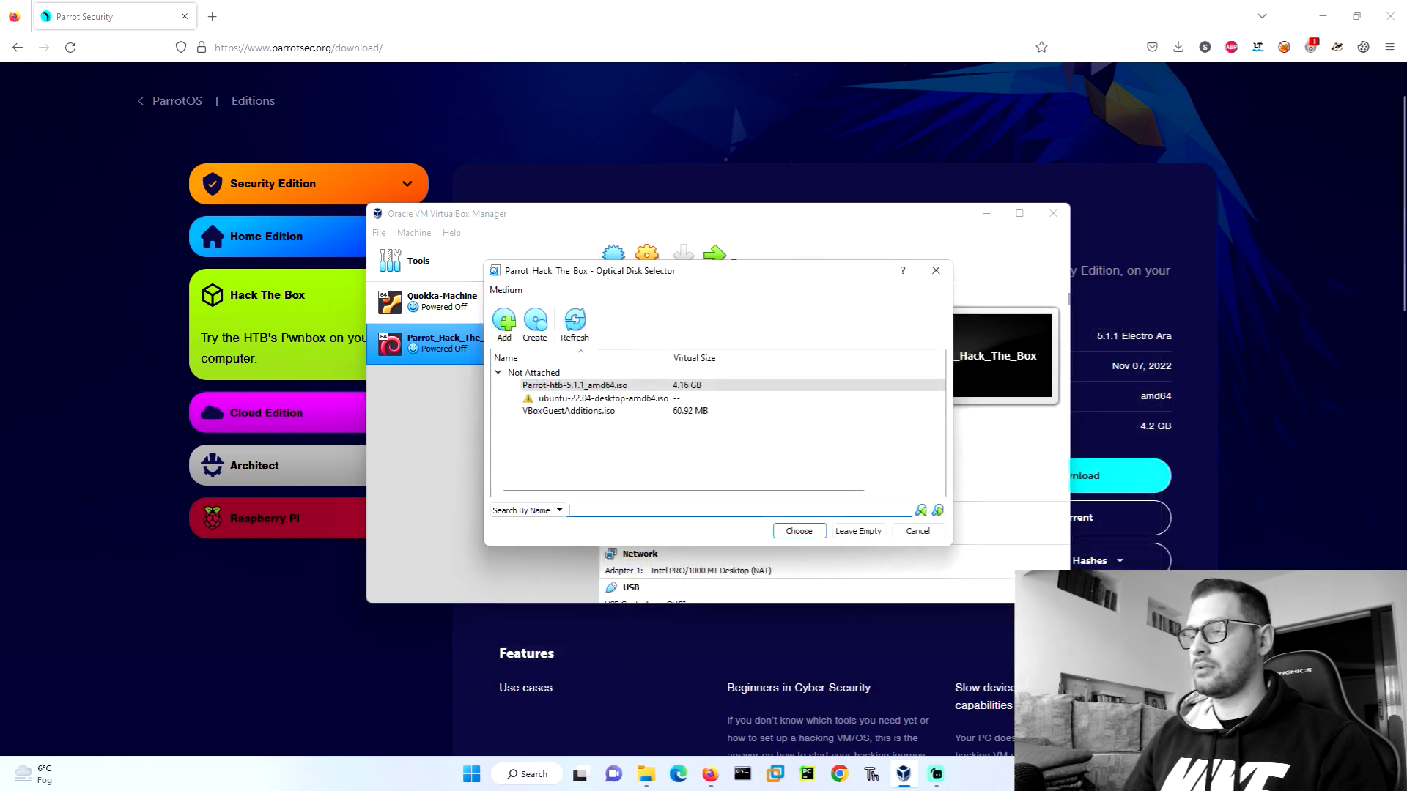
left_click(798, 531)
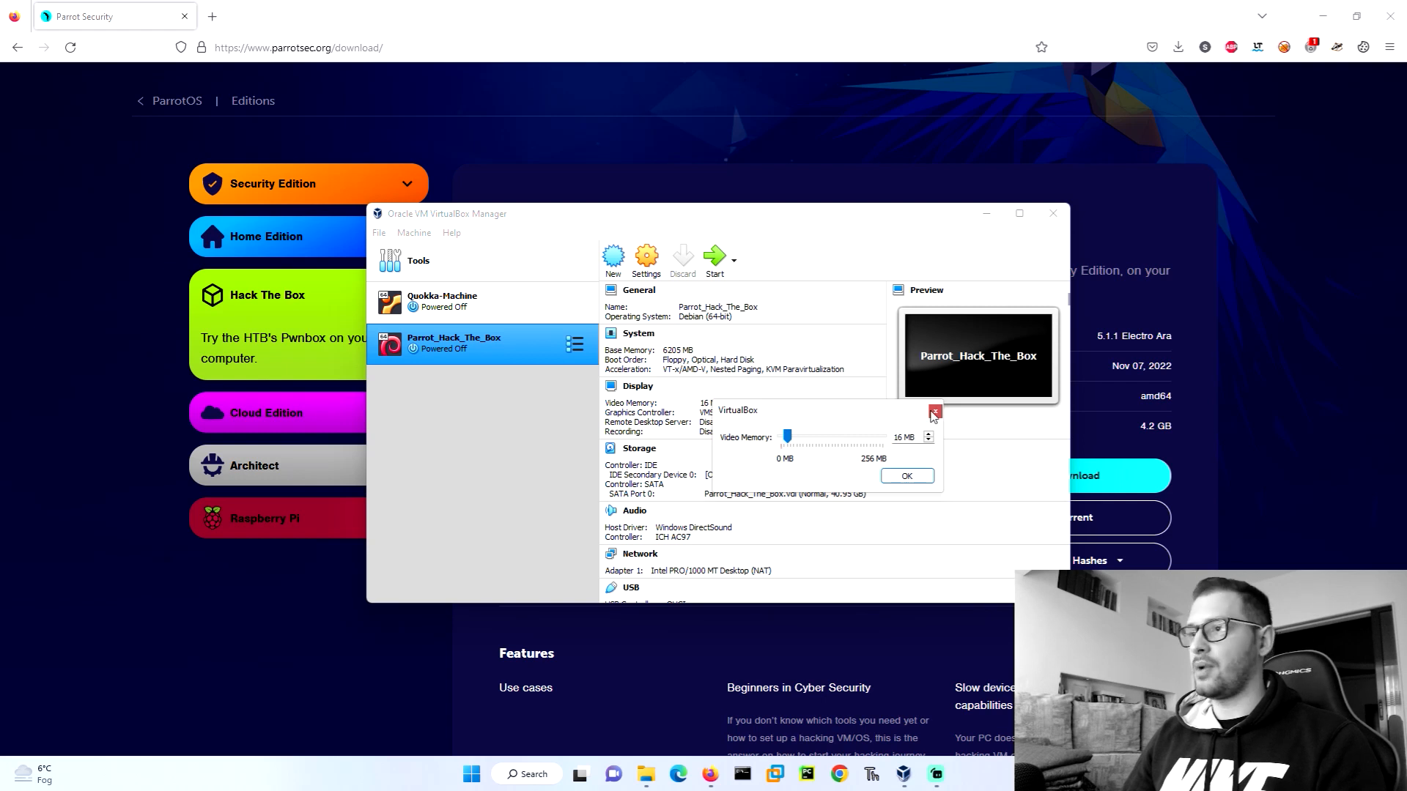
left_click(933, 412)
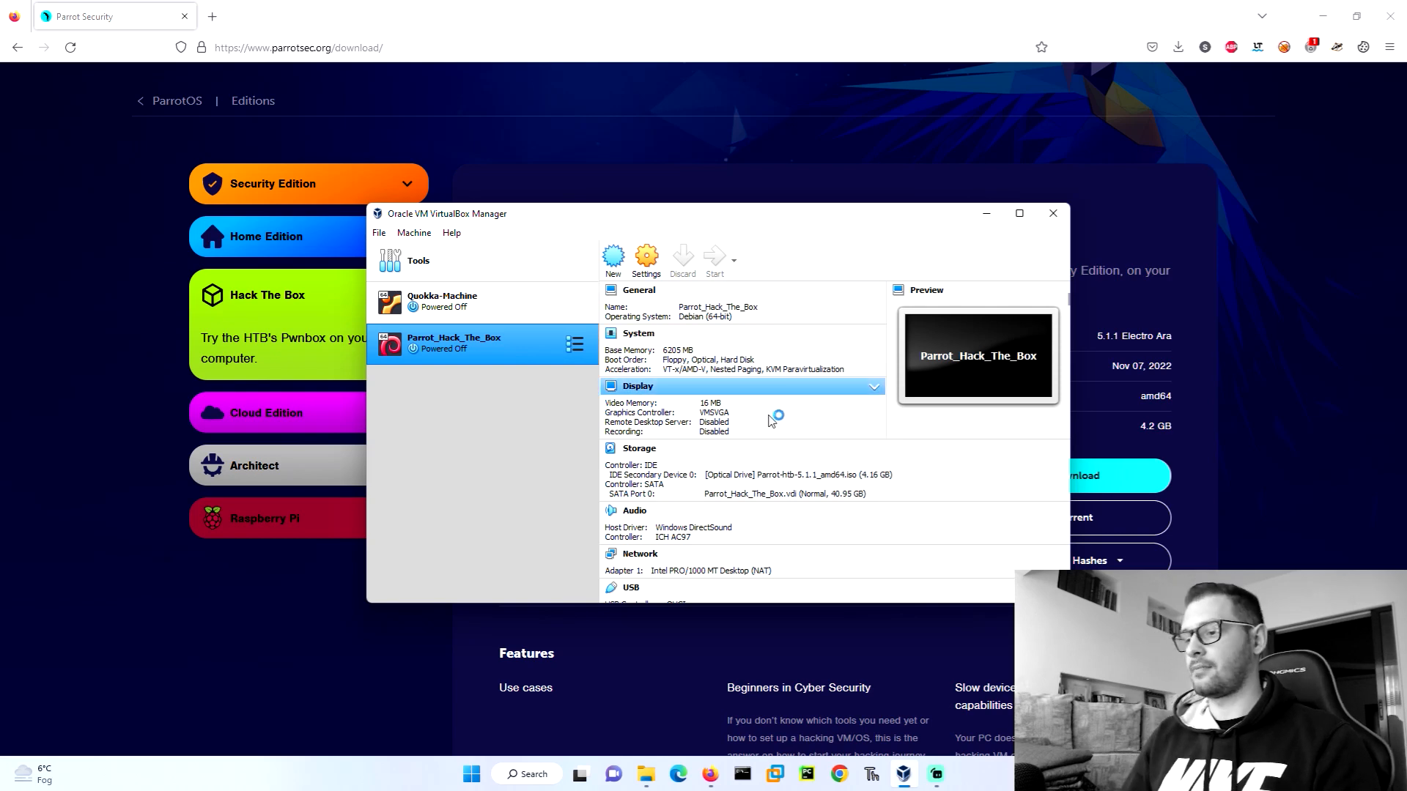
- Boot the Parrot_Hack_The_Box machine into the live desktop and maximise the VM window
left_click(714, 261)
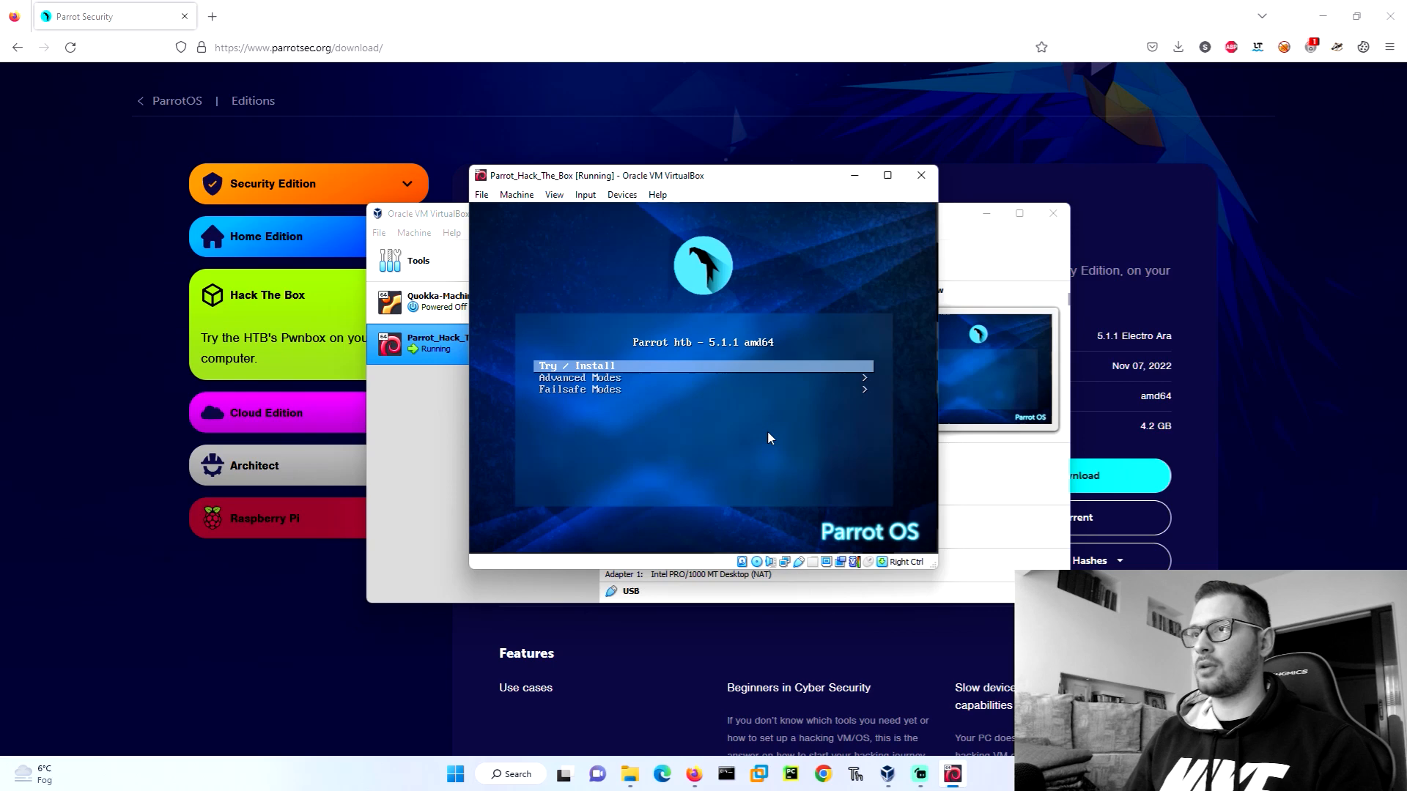
left_click(886, 175)
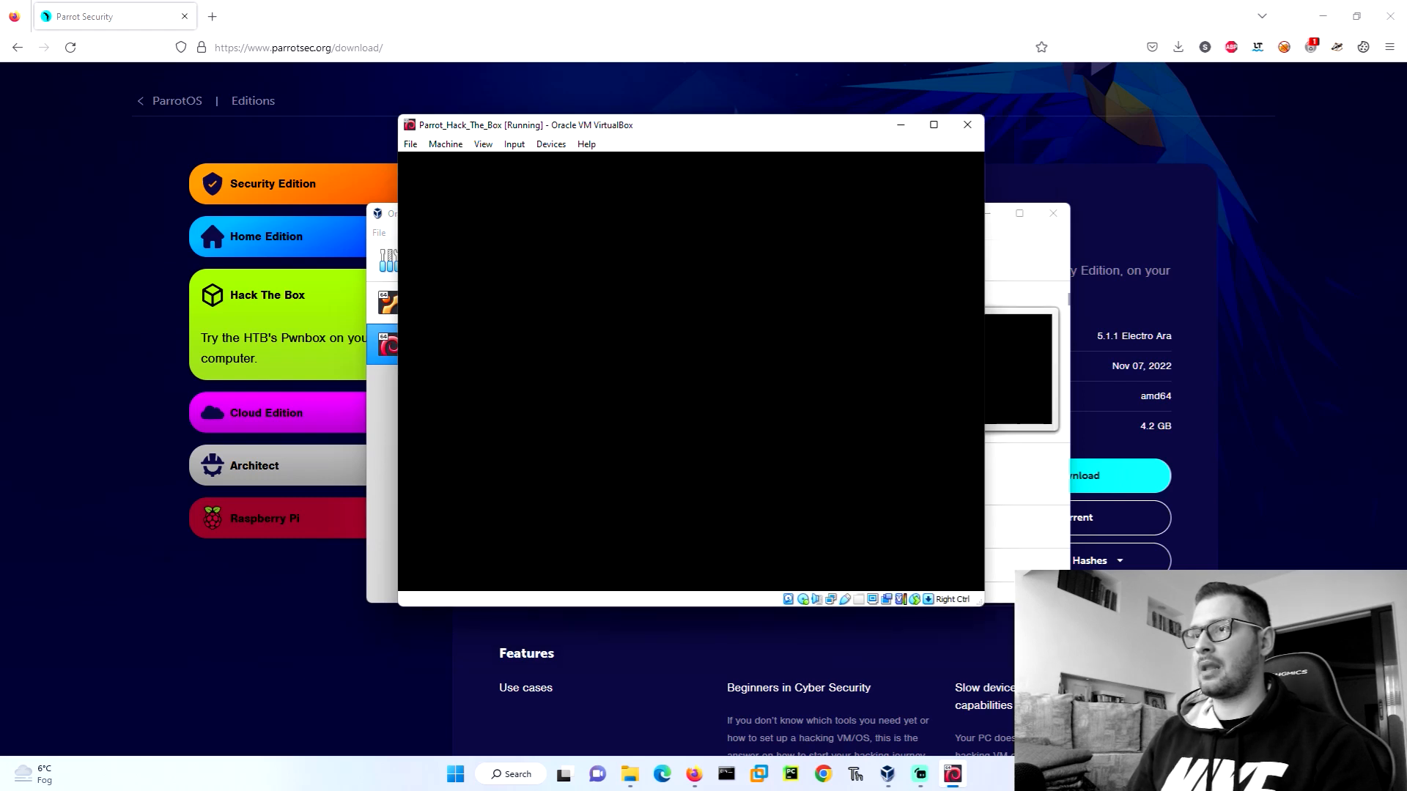
mouse_move(677, 492)
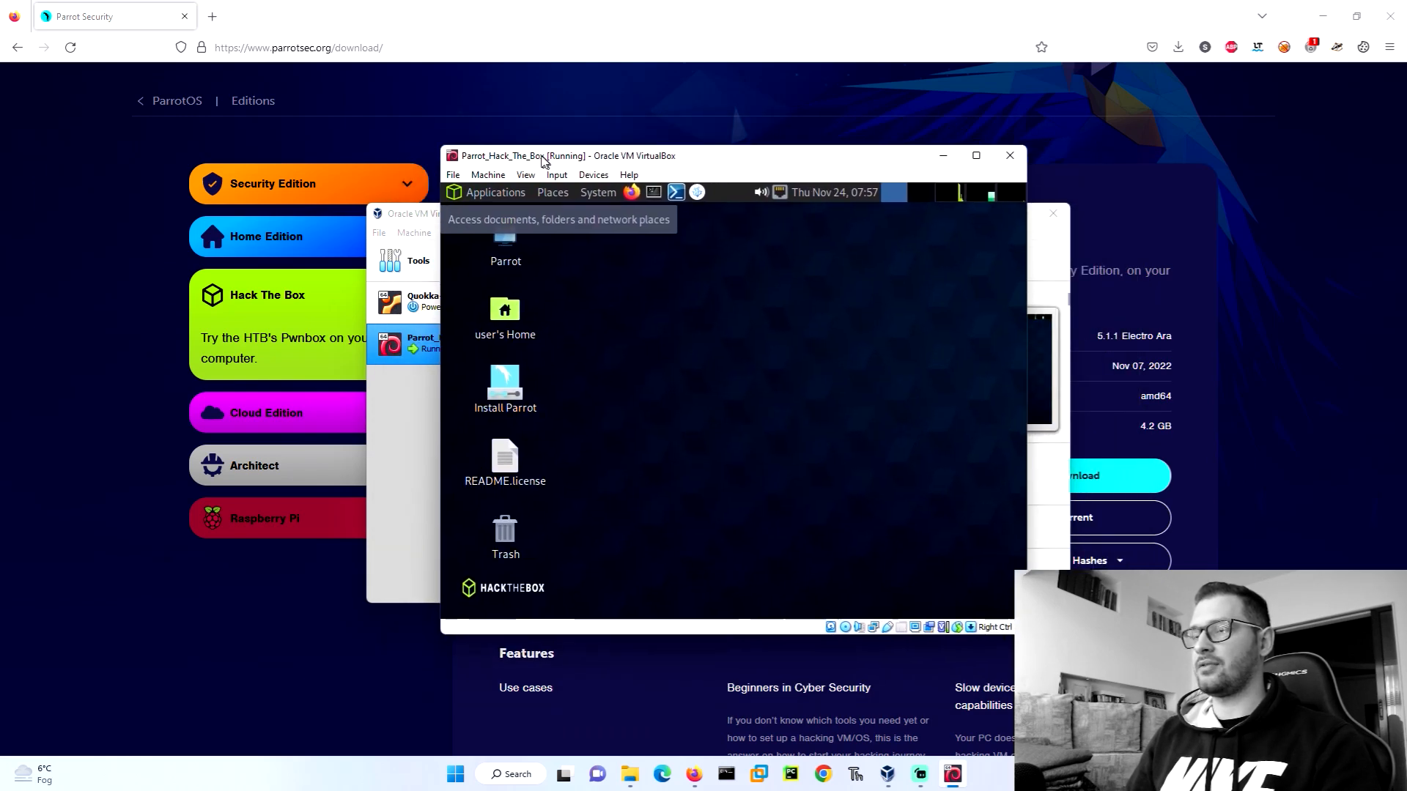
left_click(976, 155)
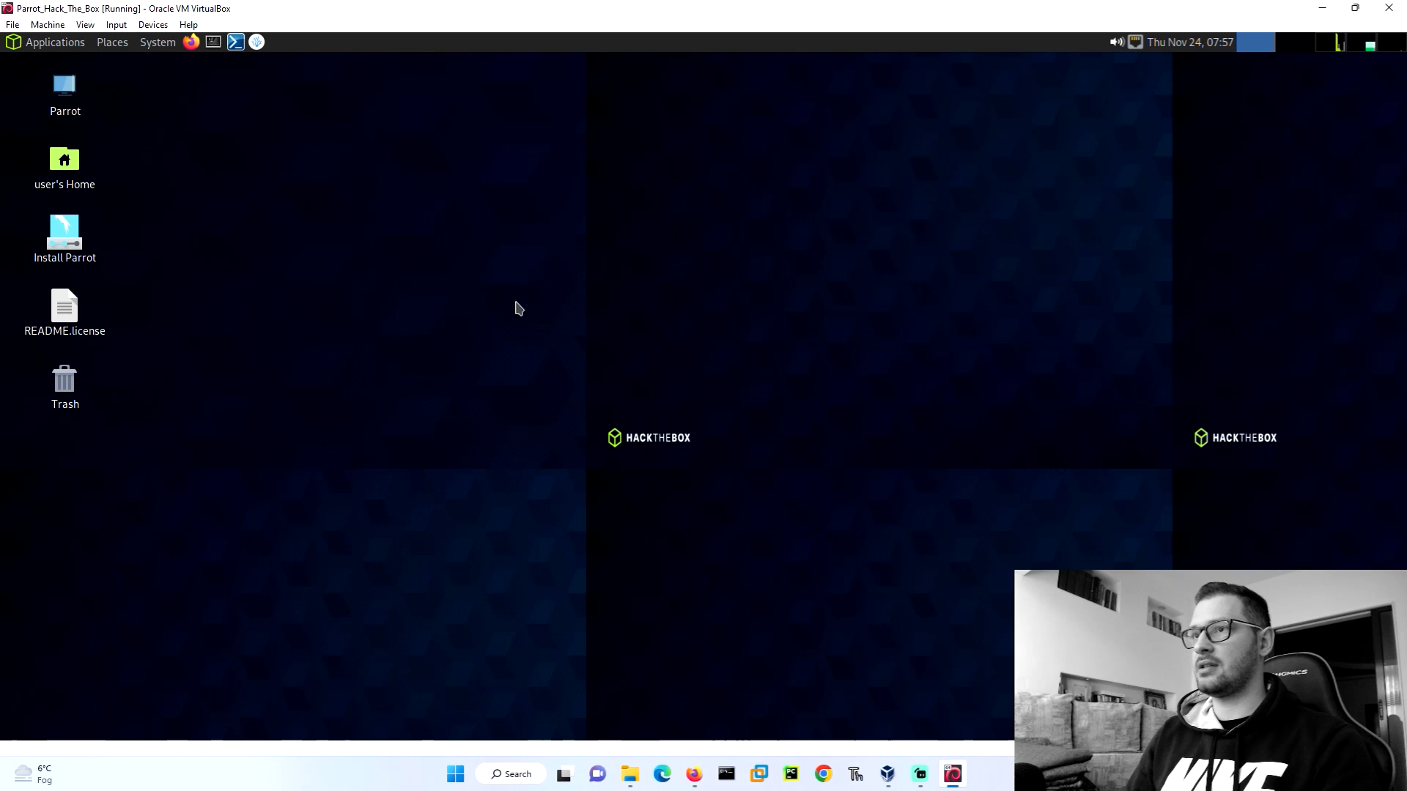
mouse_move(307, 141)
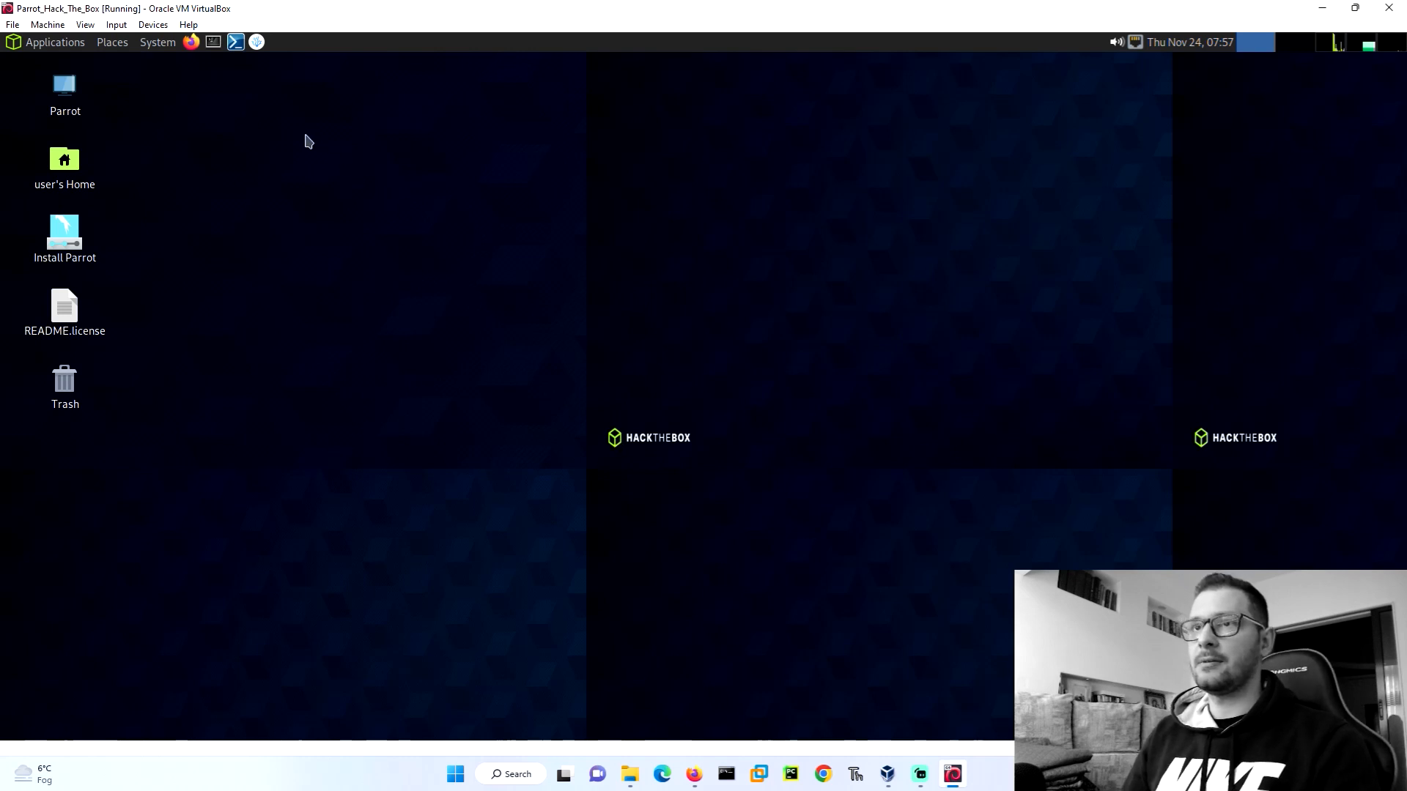
mouse_move(115, 297)
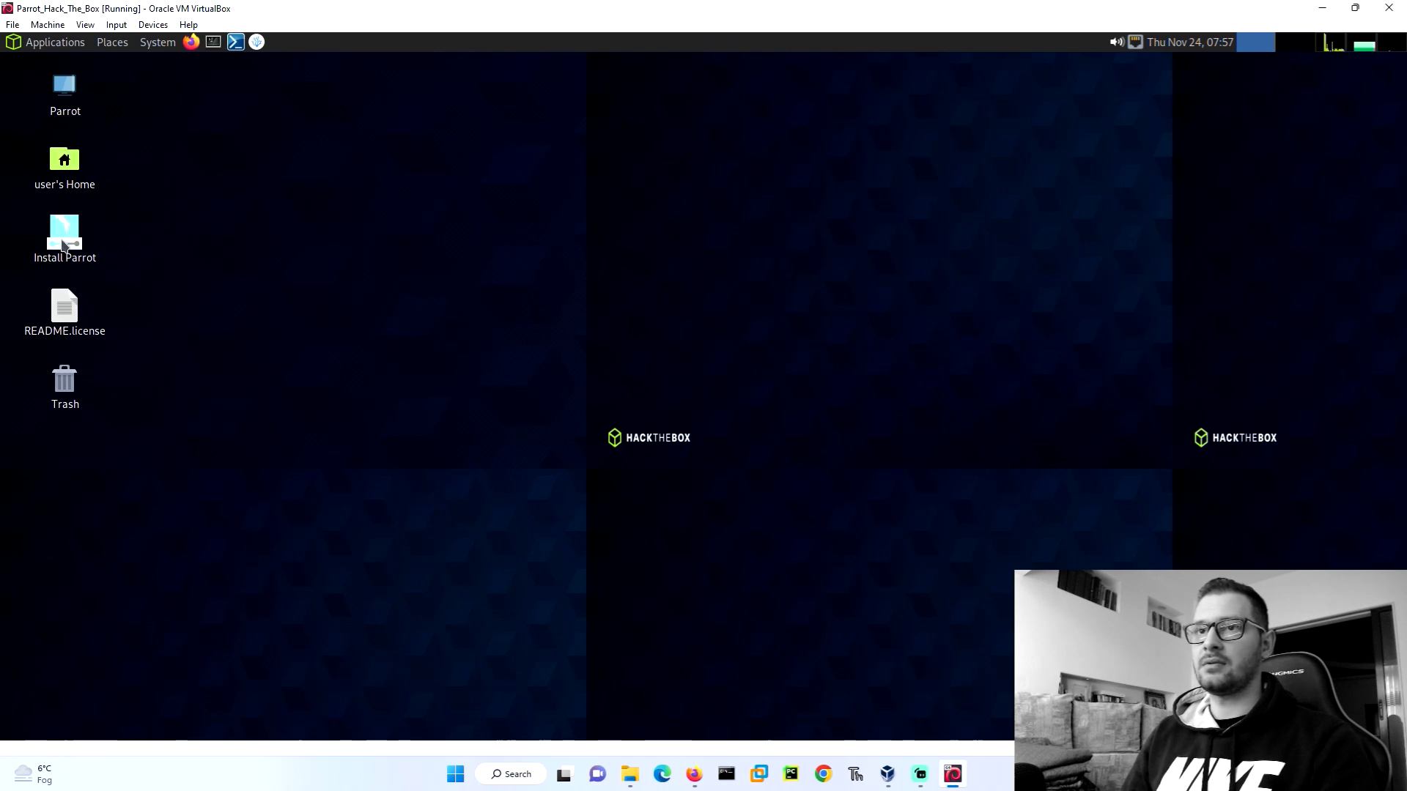
- Launch the Install Parrot installer from the desktop
left_click(65, 236)
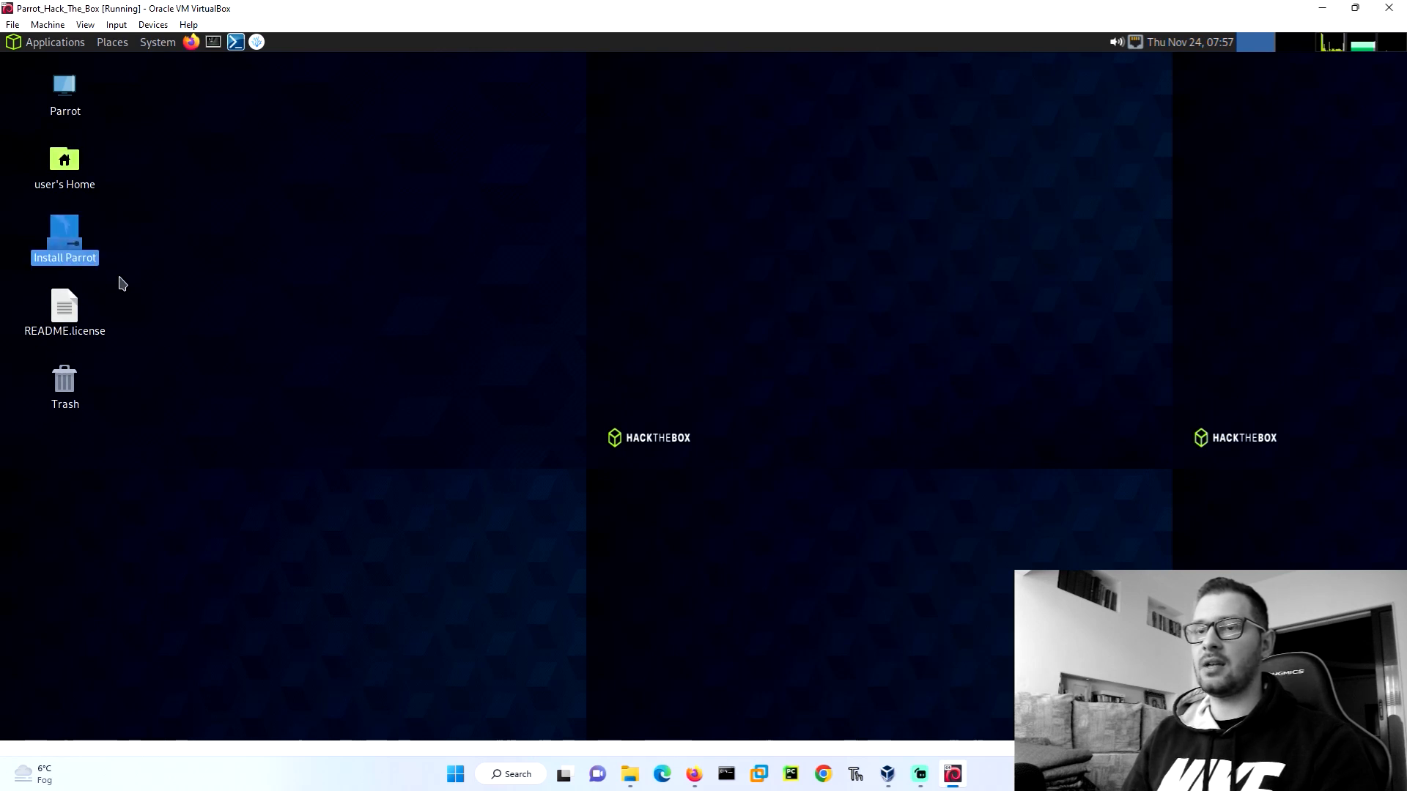
mouse_move(488, 359)
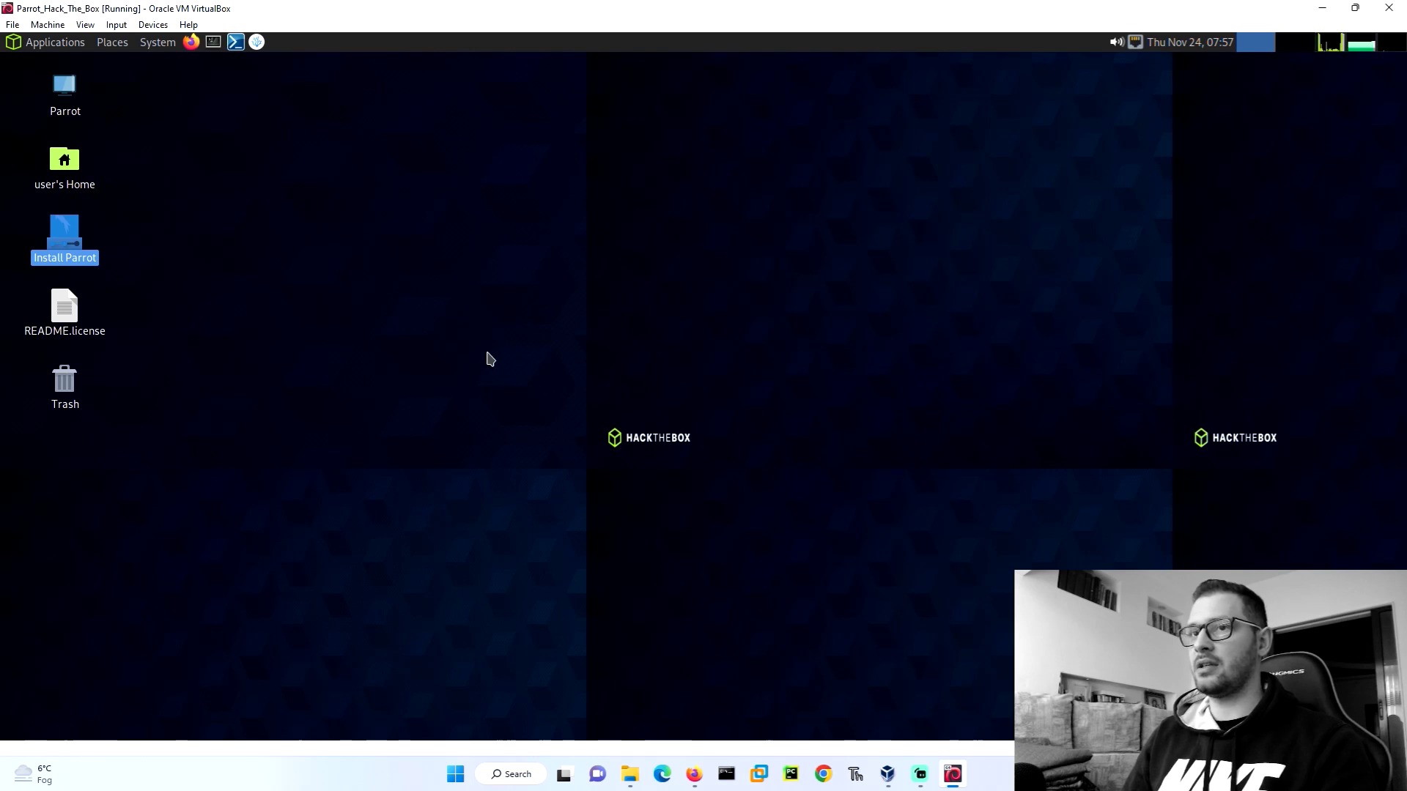
double_click(64, 233)
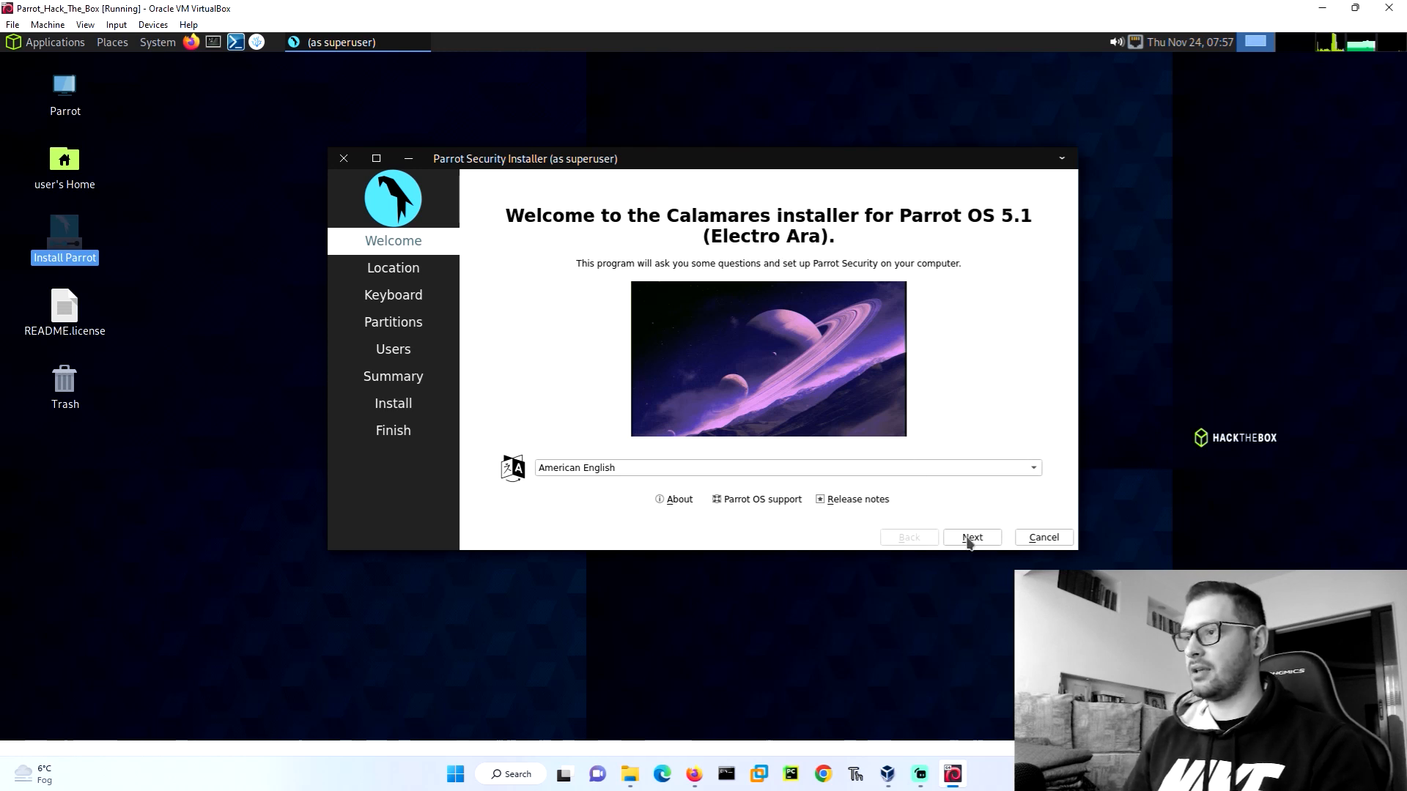
- Set the installer location to Europe/Bucharest and keep the default US keyboard layout
left_click(971, 536)
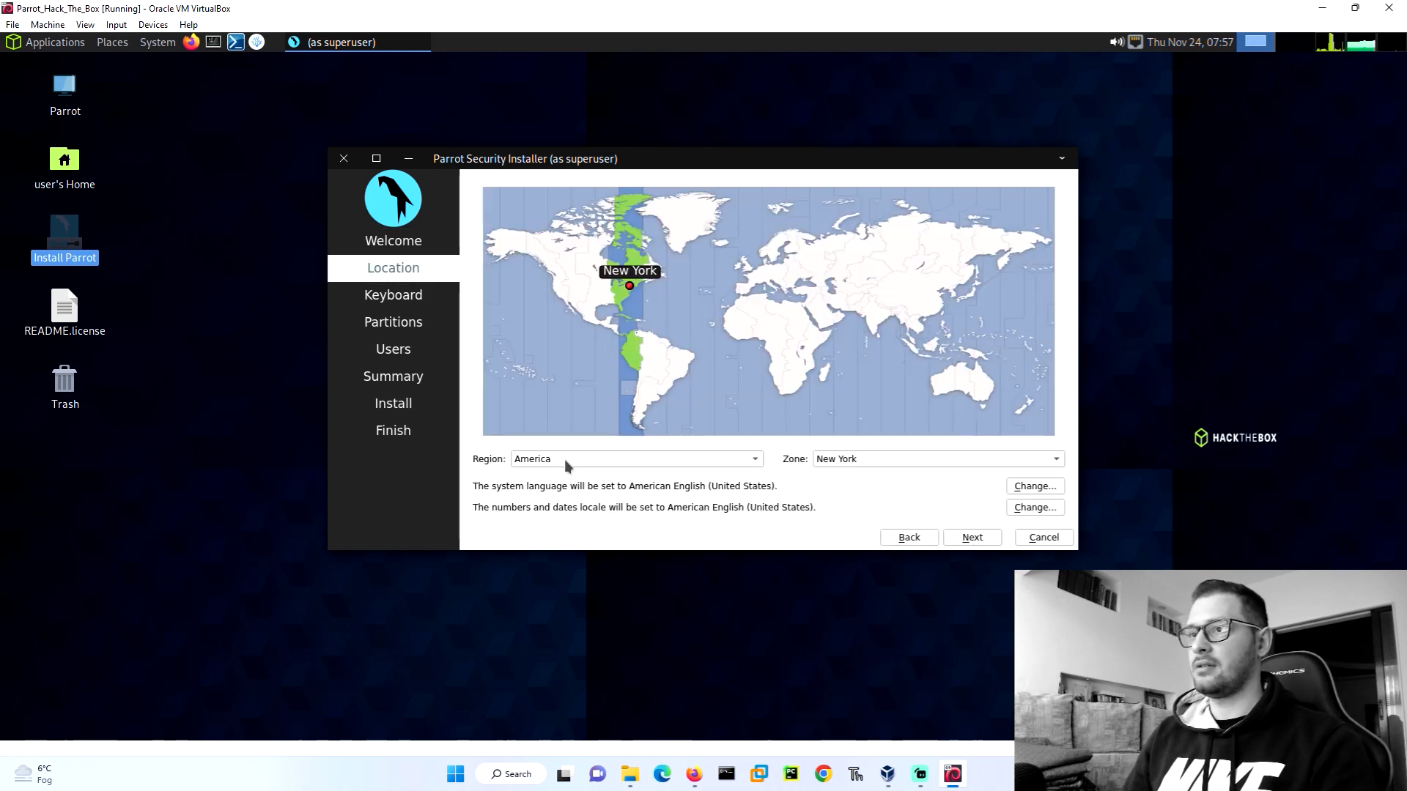
left_click(634, 459)
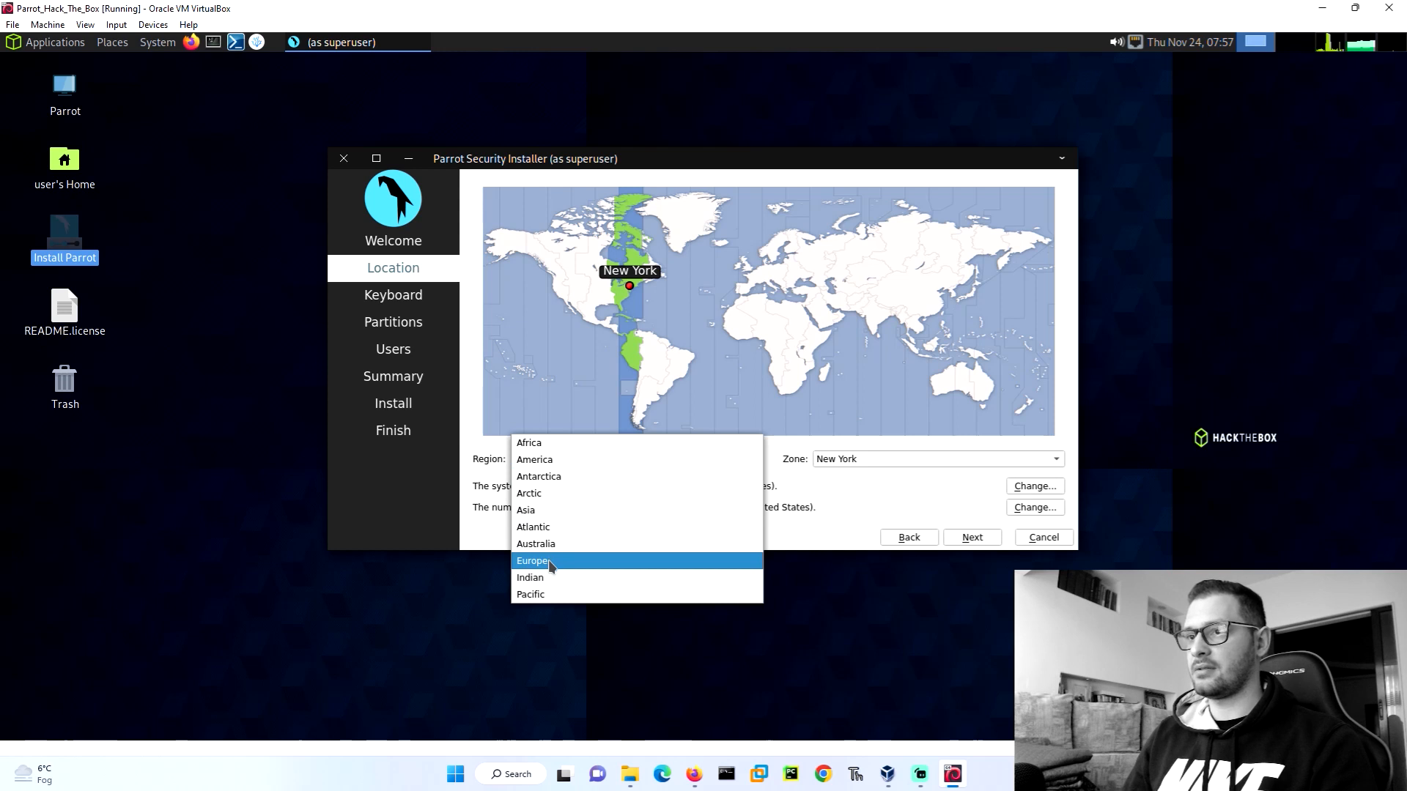
left_click(533, 560)
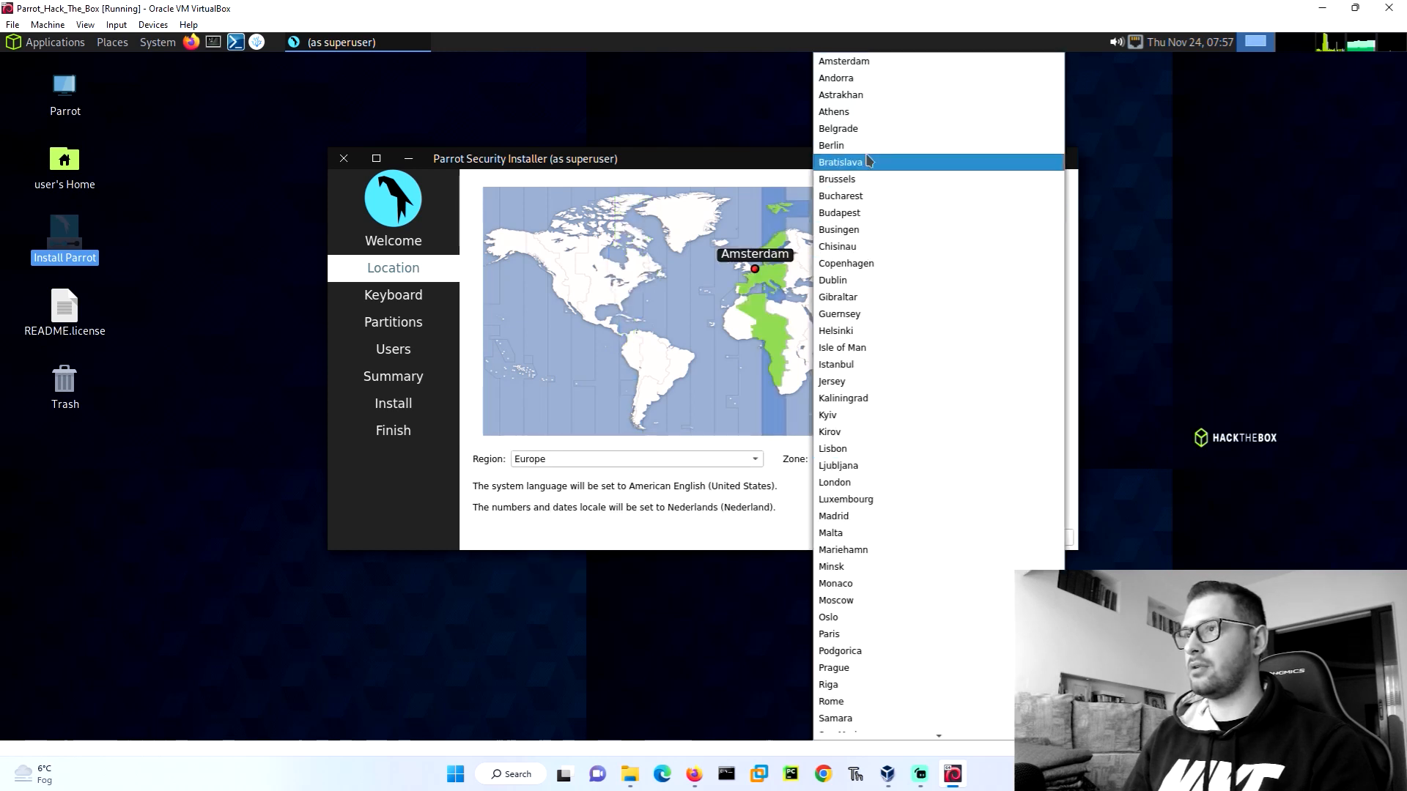
left_click(841, 195)
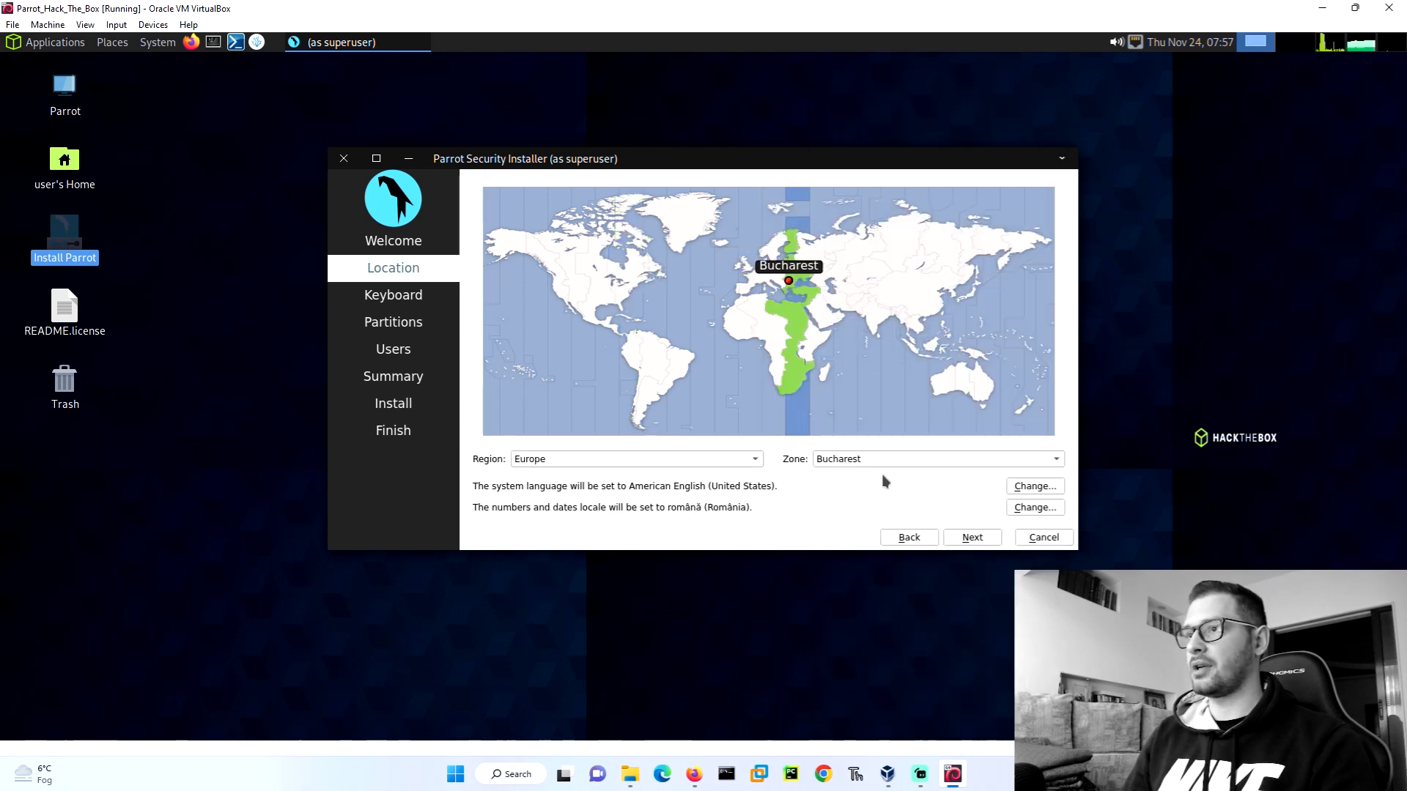
left_click(970, 536)
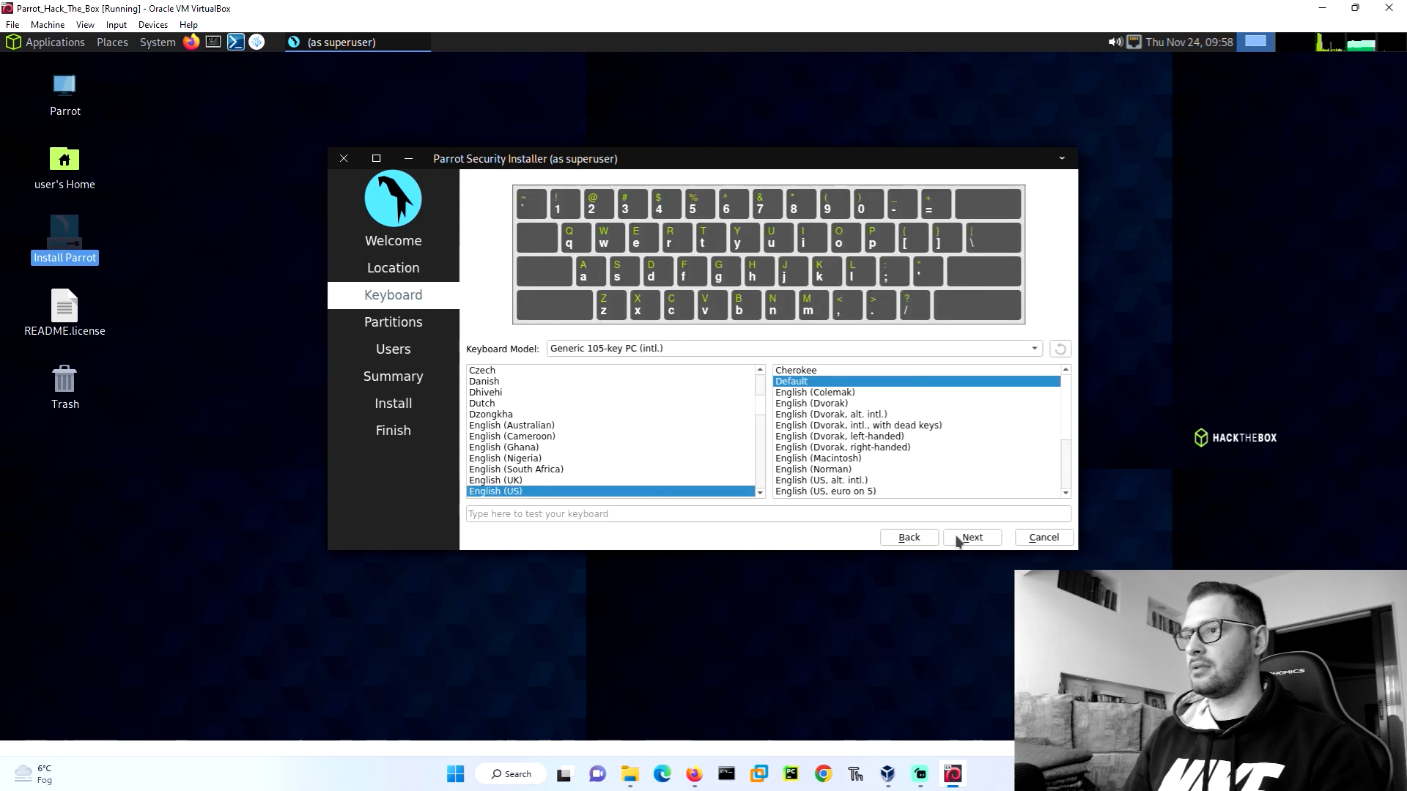
mouse_move(554, 490)
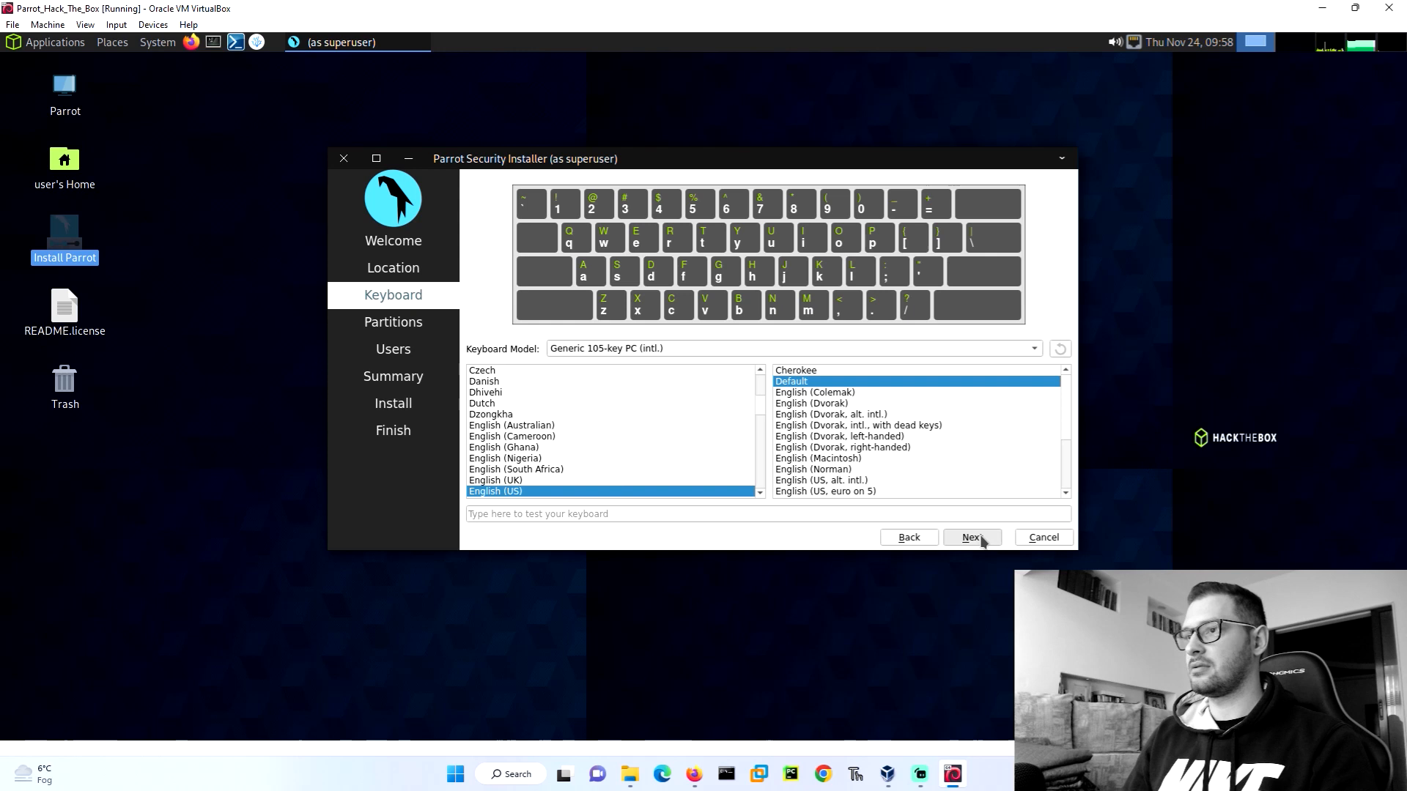
left_click(972, 536)
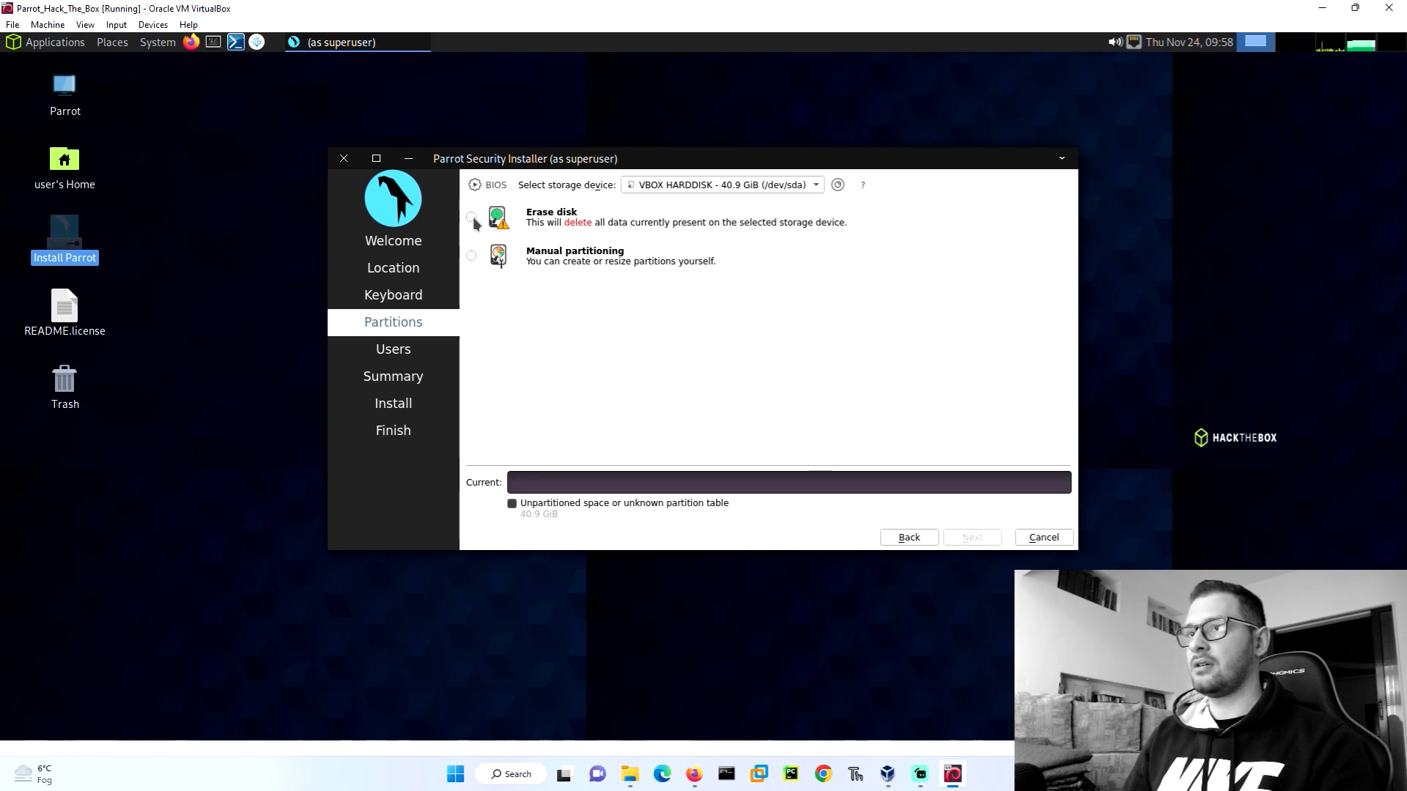
- Choose erase-whole-disk, create user keylogin with its password, and reach the Summary
left_click(471, 217)
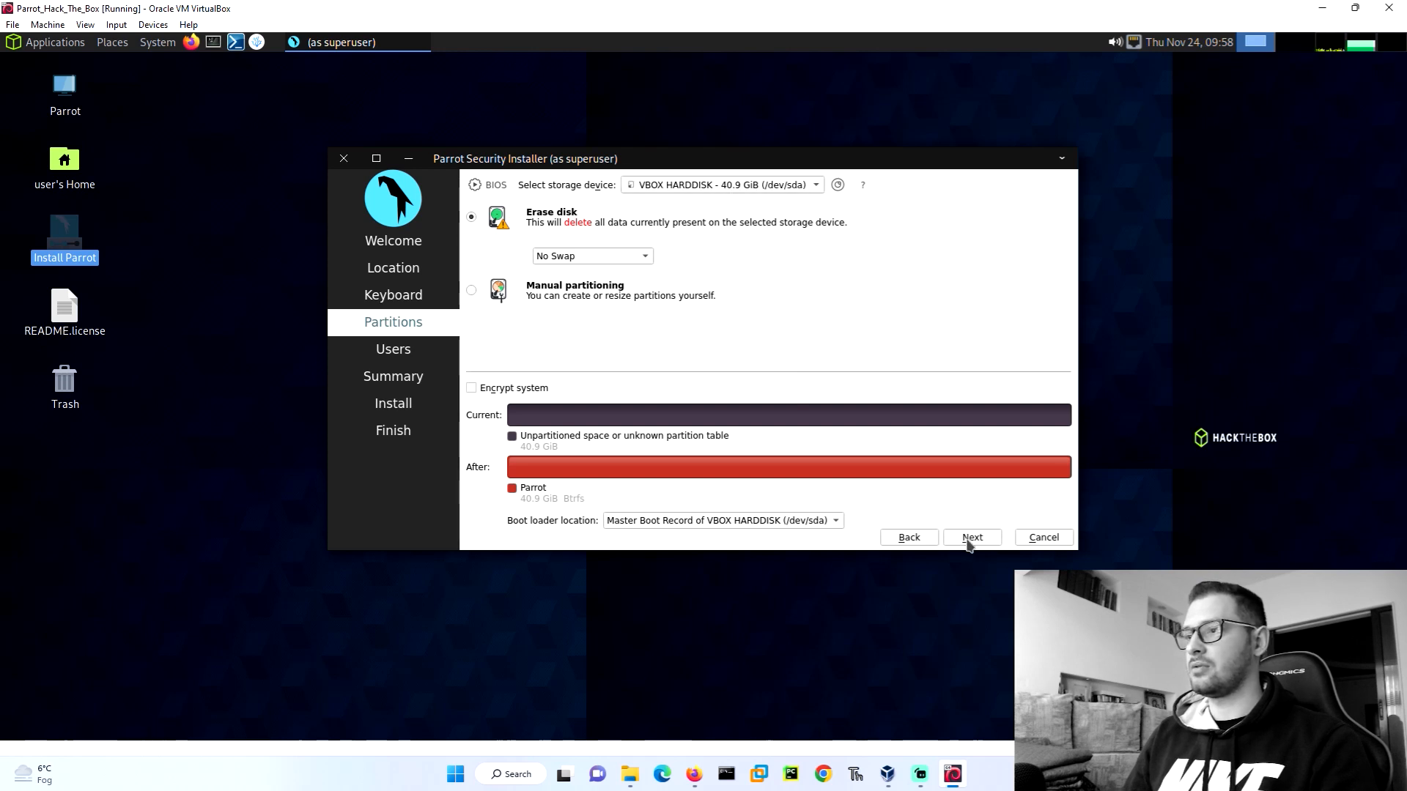
left_click(971, 536)
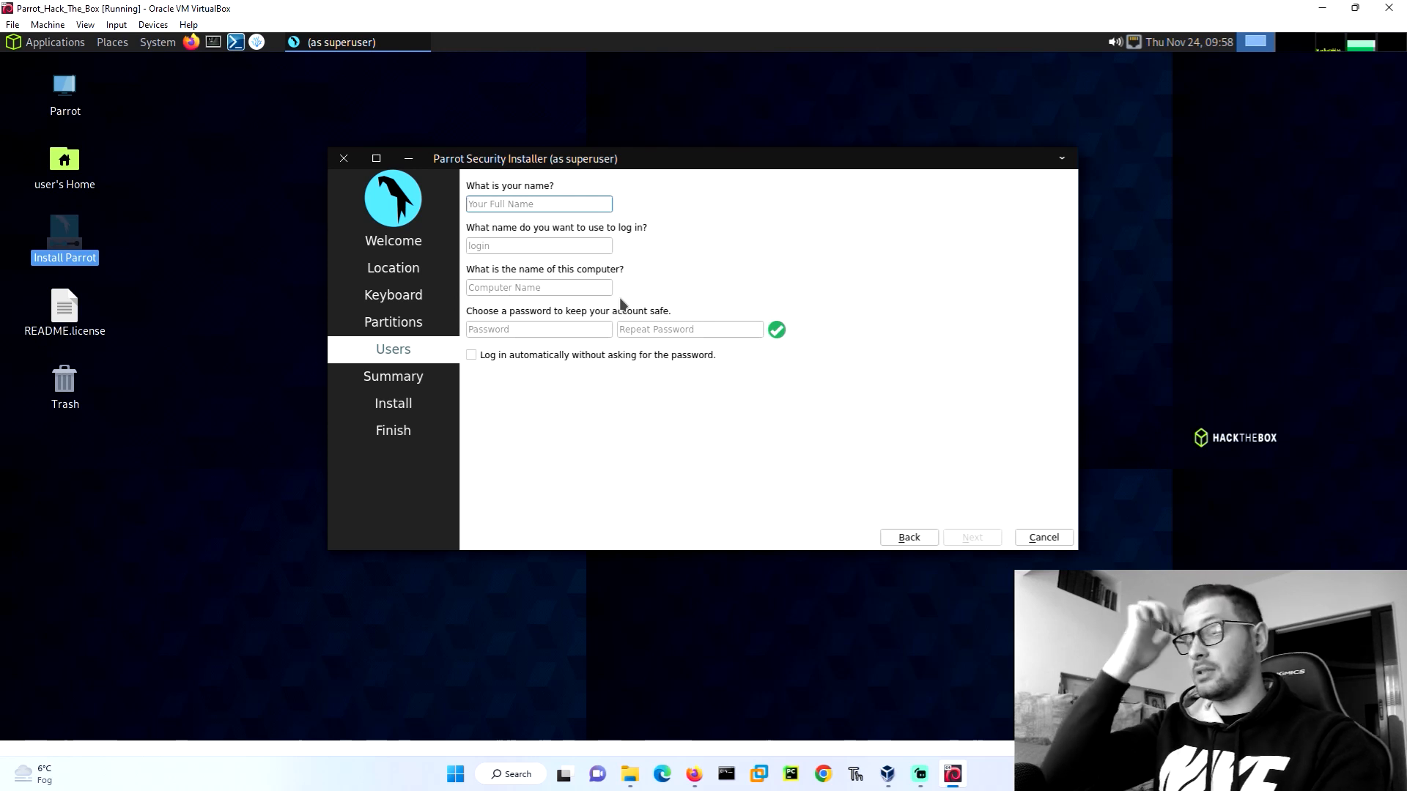
type("keylogin")
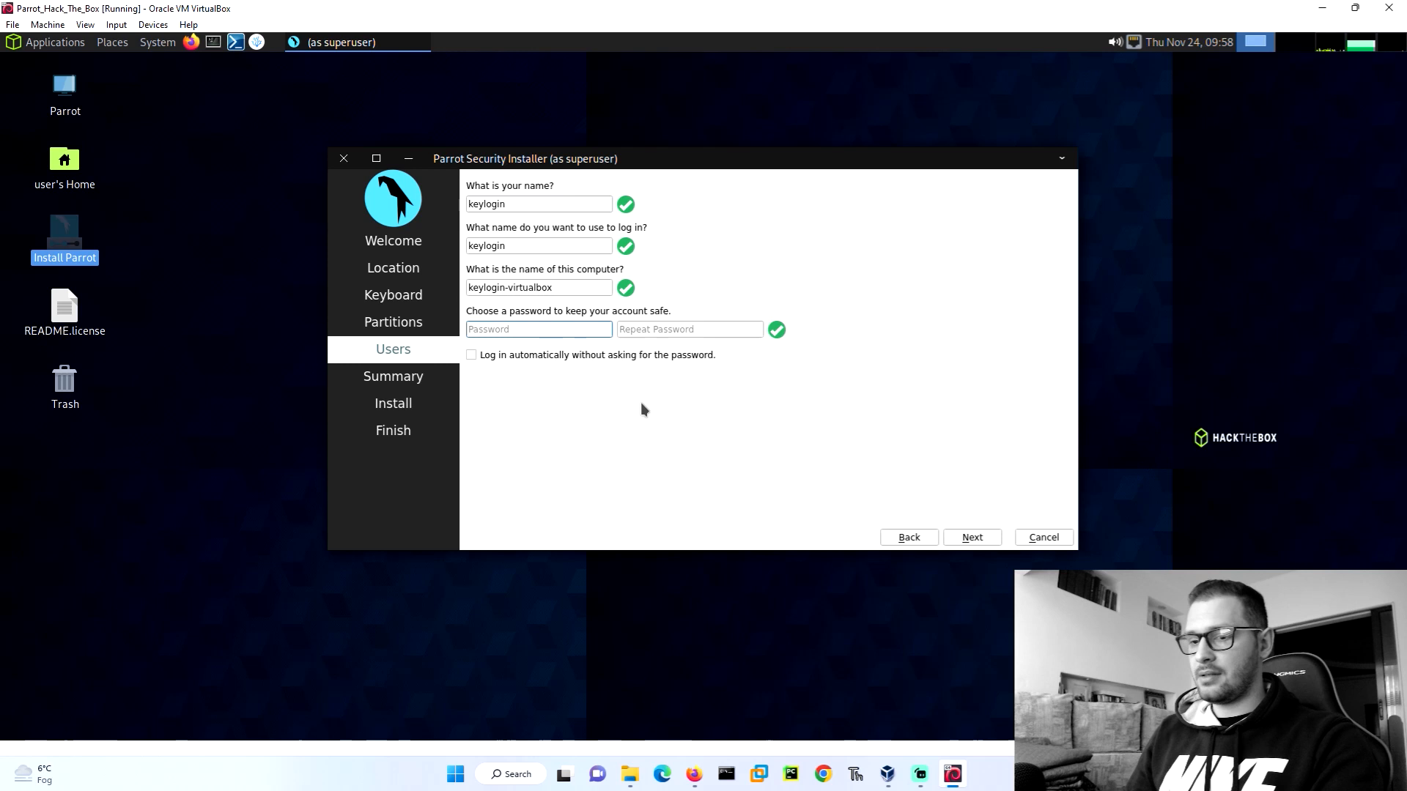
type("password")
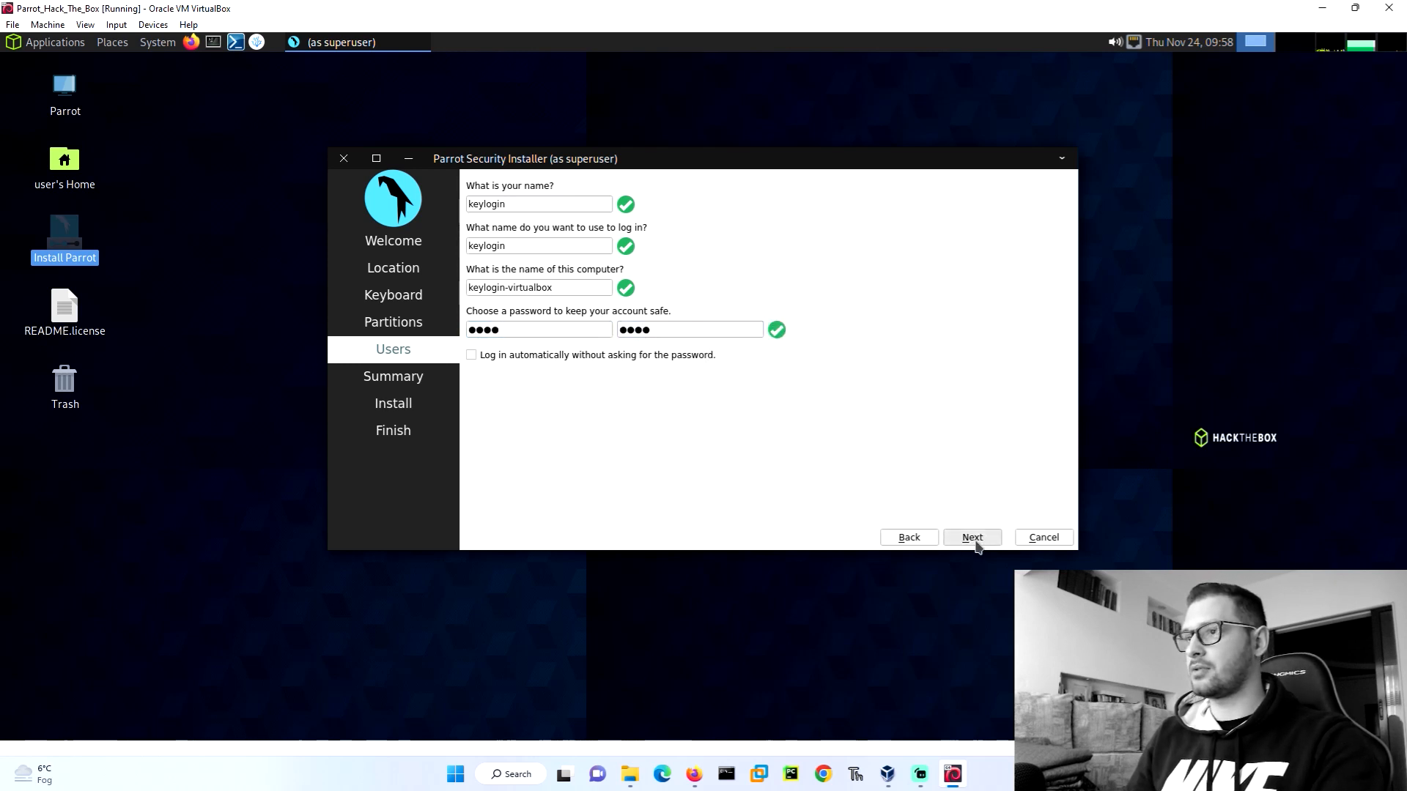
left_click(971, 537)
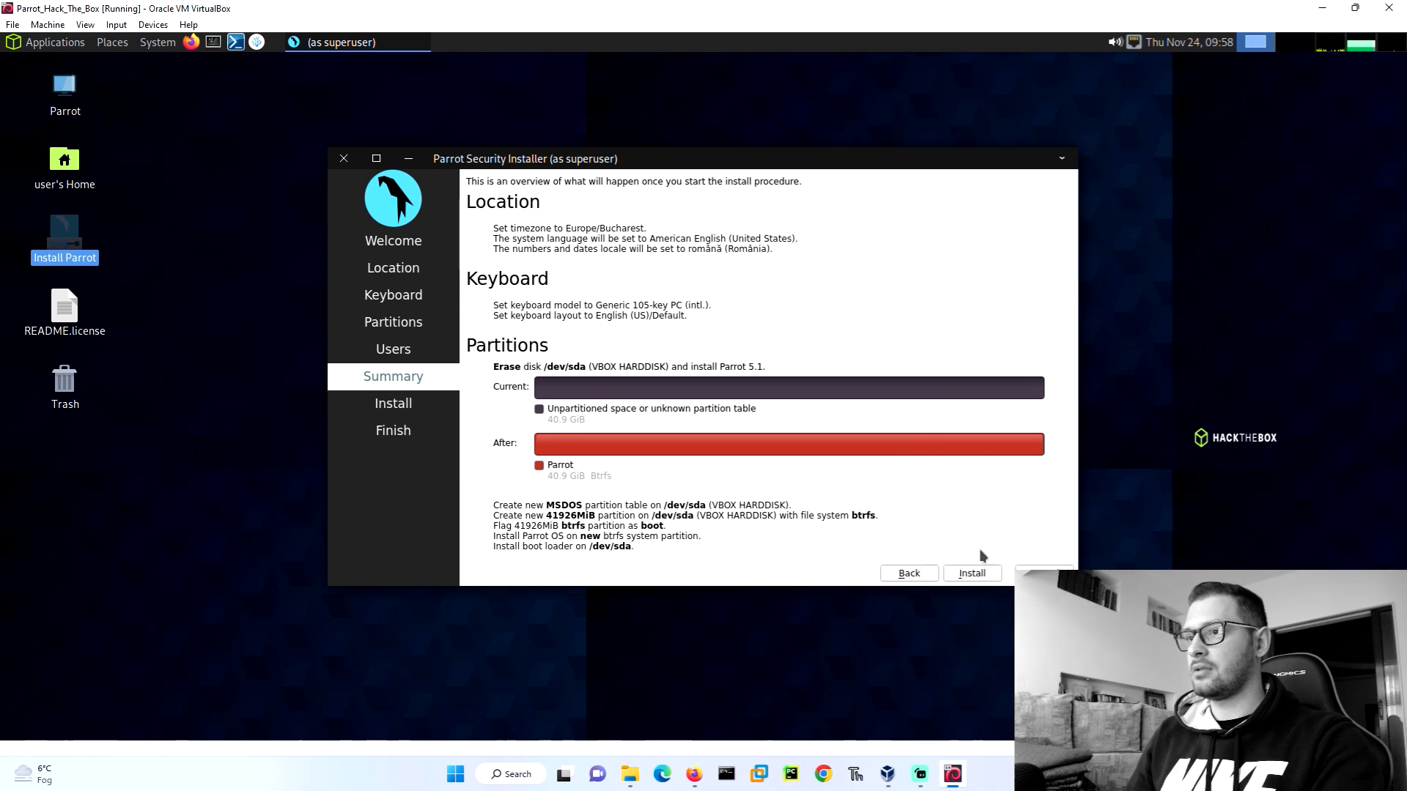
- Start the installation onto /dev/sda and confirm the Install now prompt
left_click(972, 573)
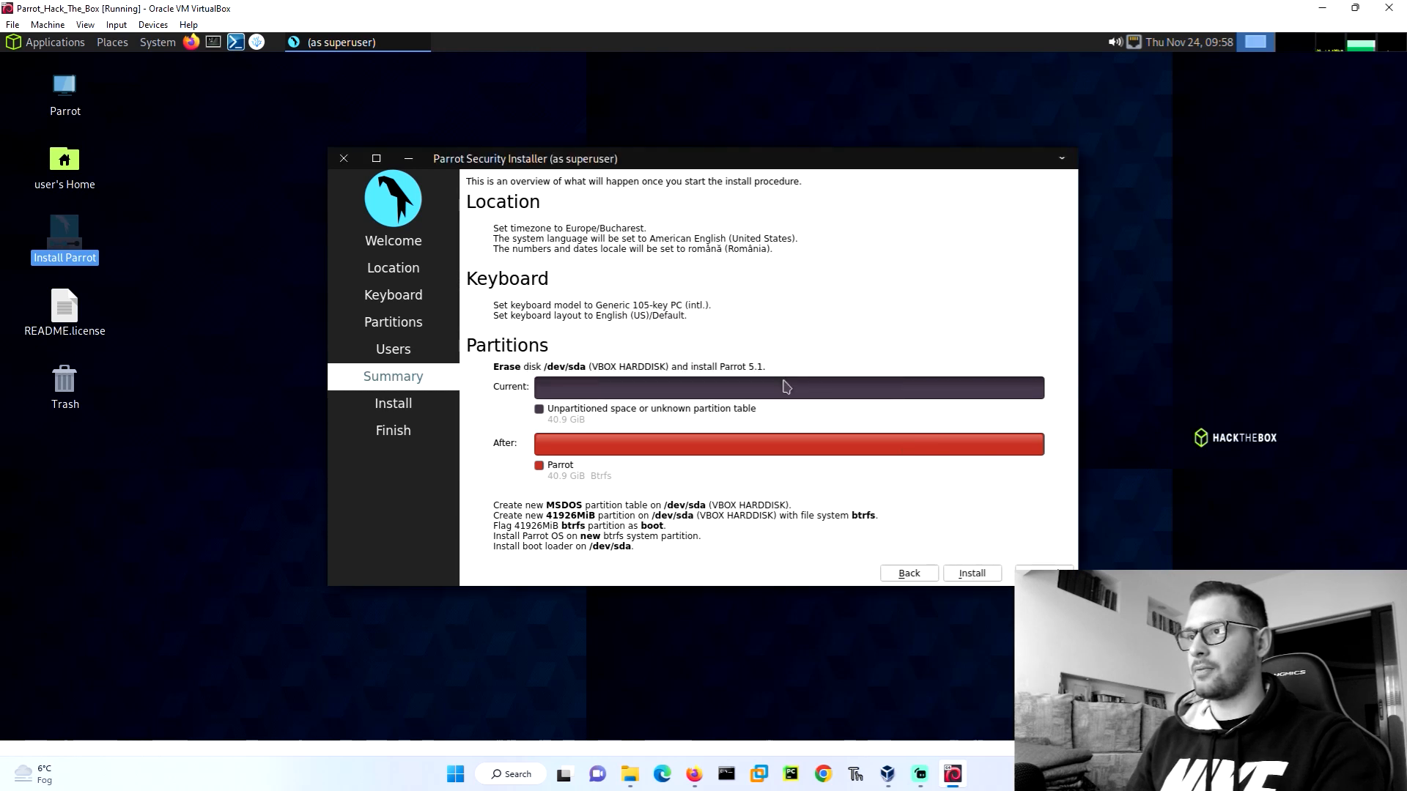
left_click(972, 573)
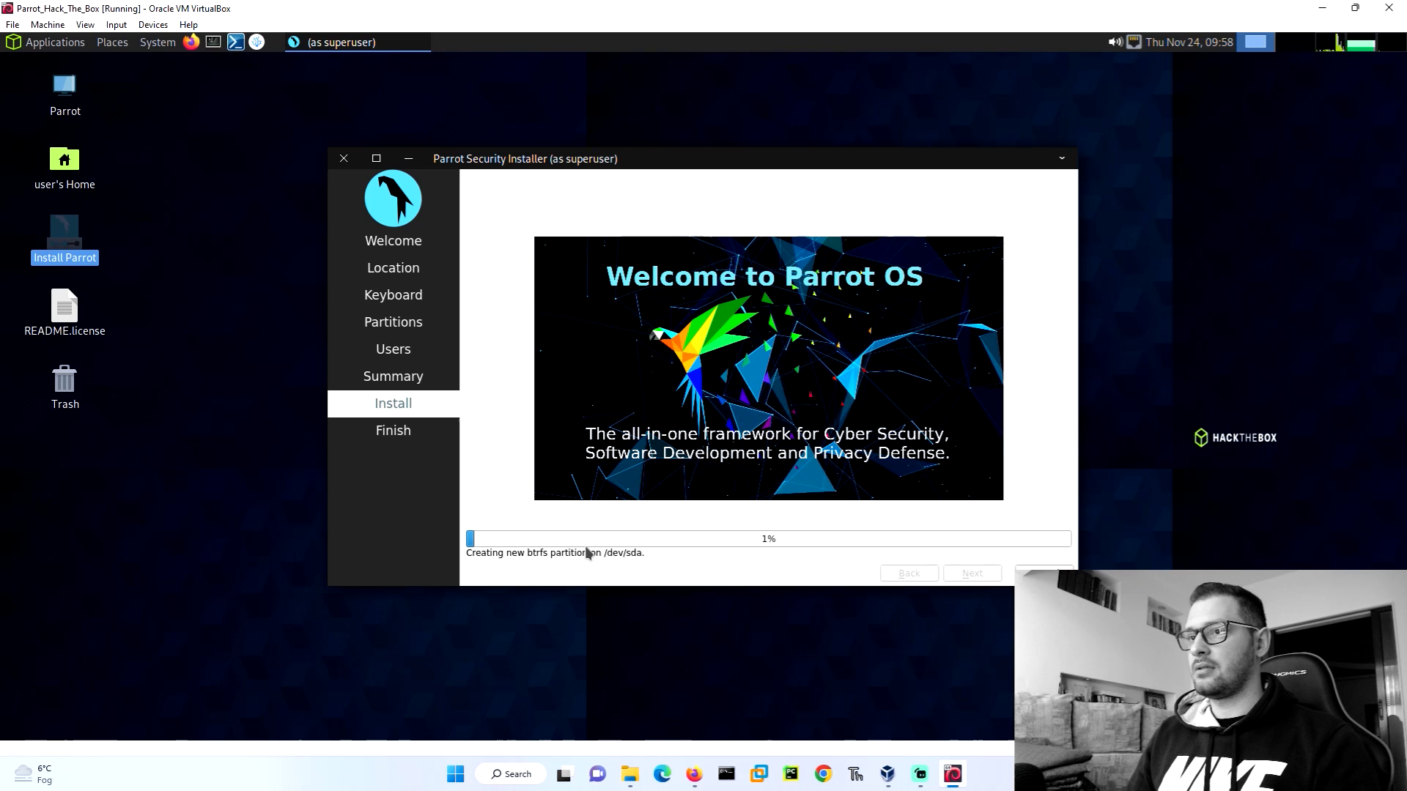
mouse_move(847, 575)
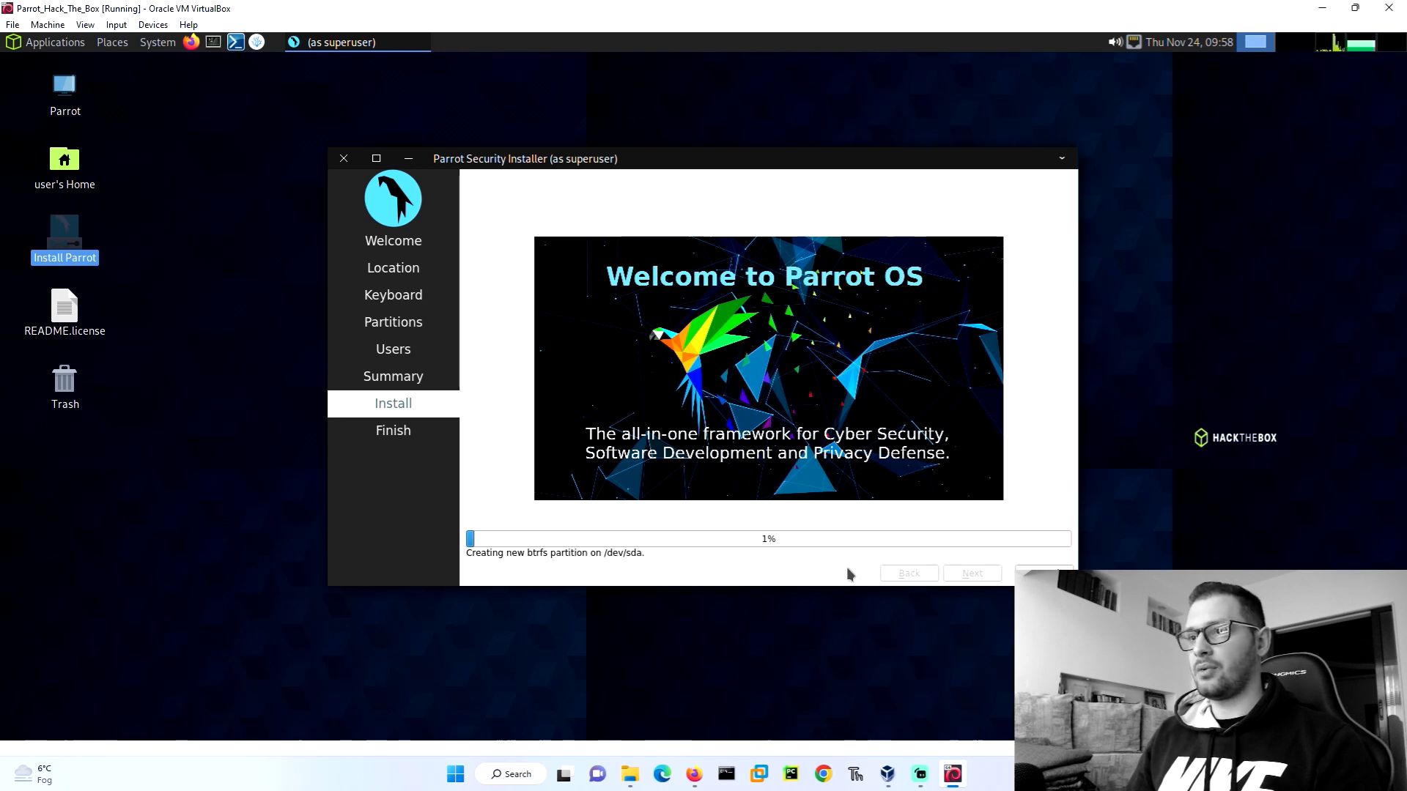
mouse_move(779, 554)
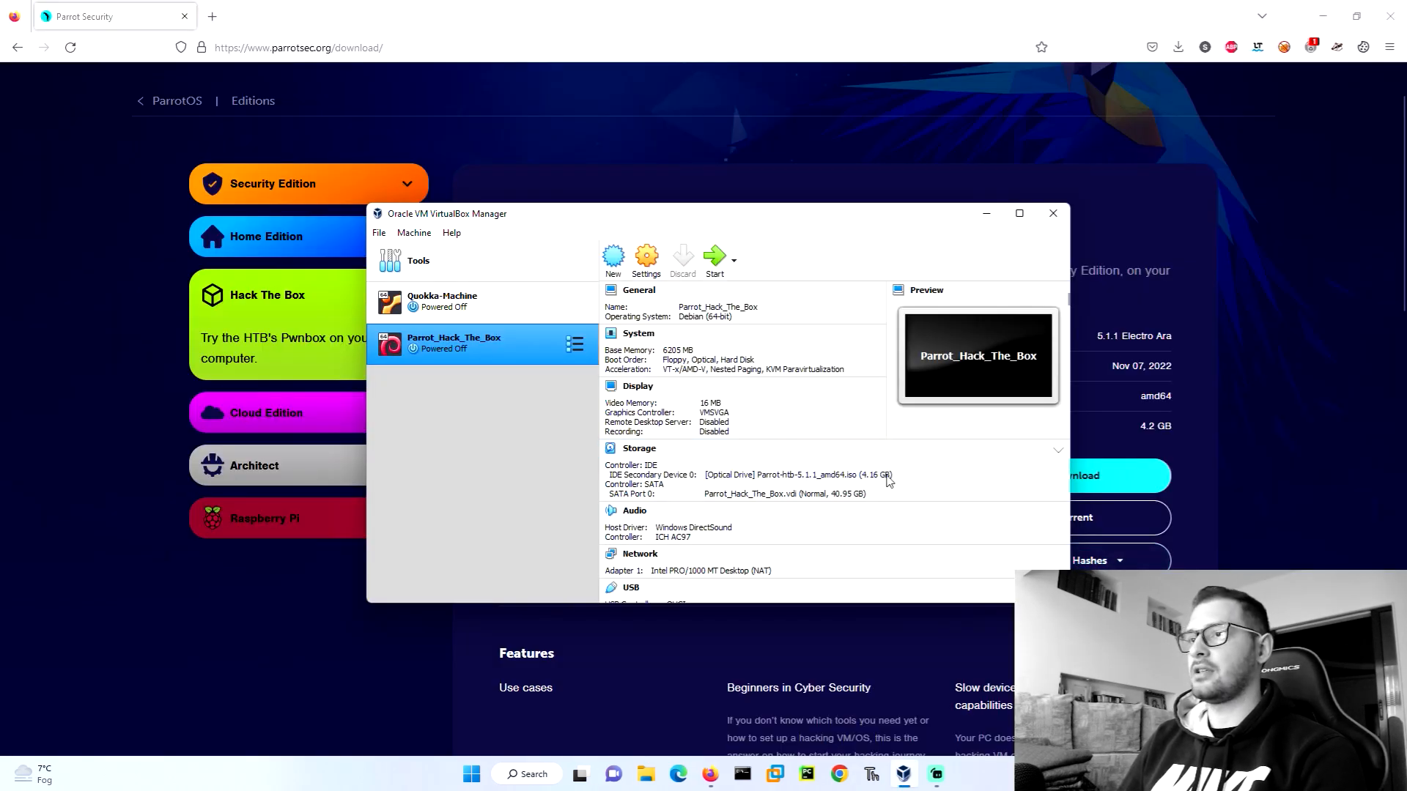
- Remove the Parrot ISO from the optical drive and boot the machine from its own disk
left_click(655, 448)
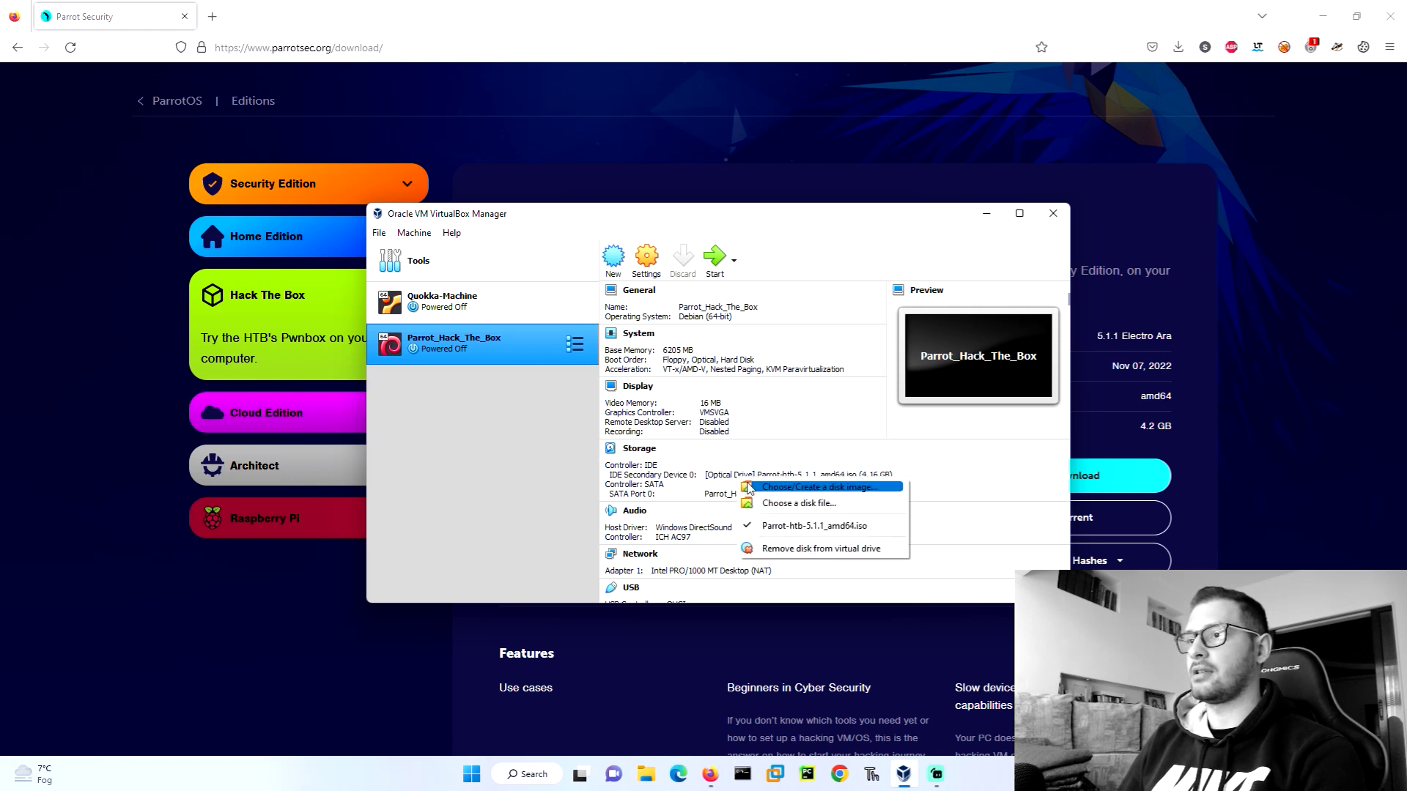
left_click(821, 548)
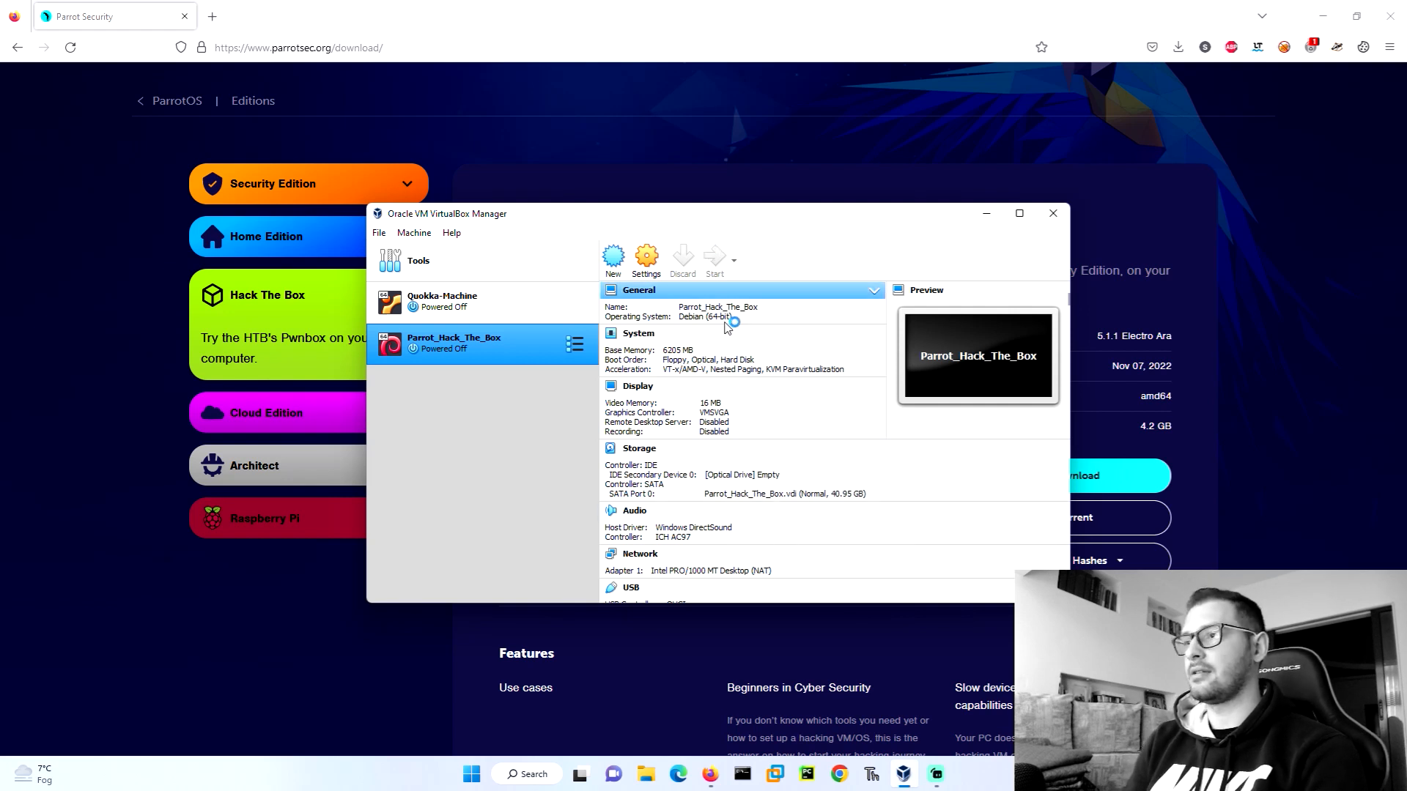
left_click(714, 261)
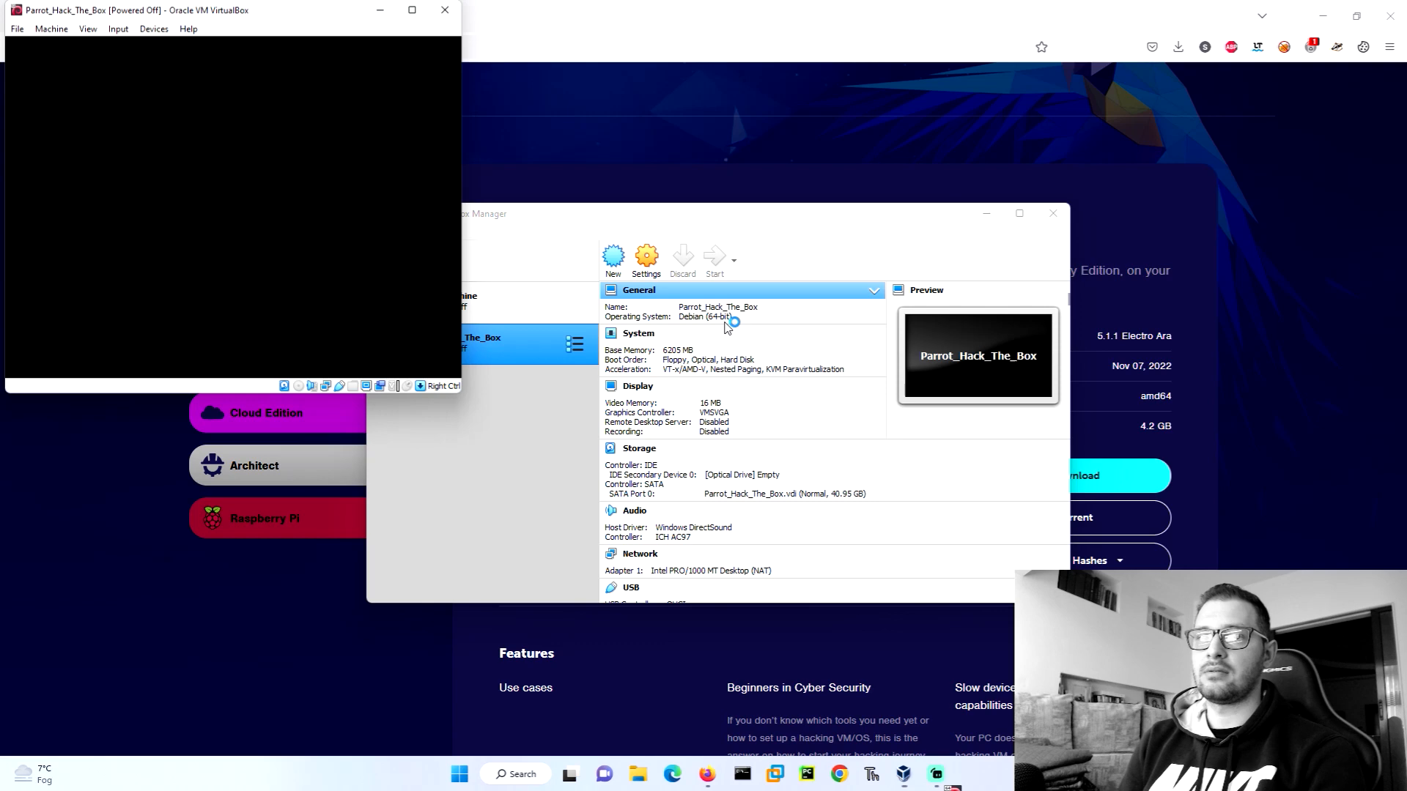
left_click(714, 261)
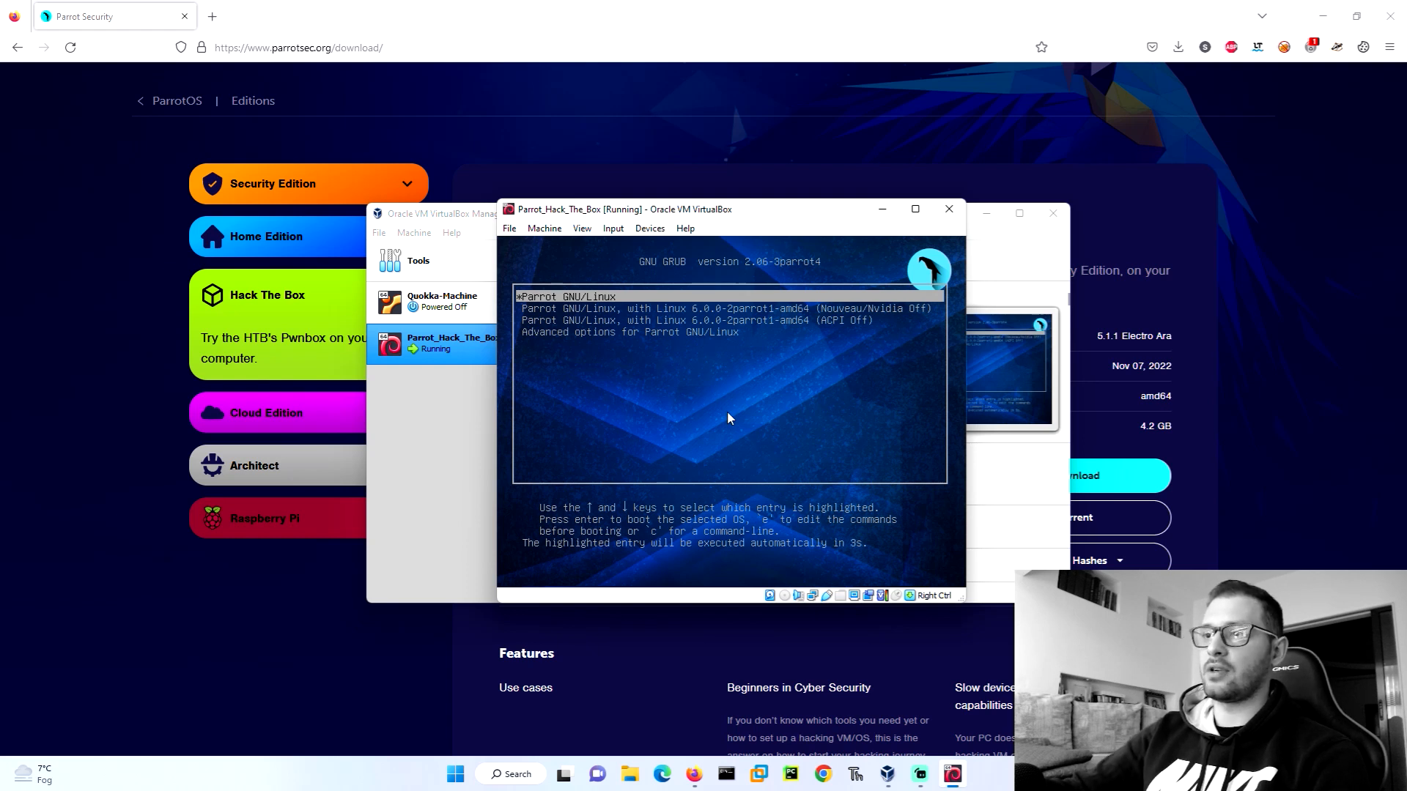
mouse_move(726, 416)
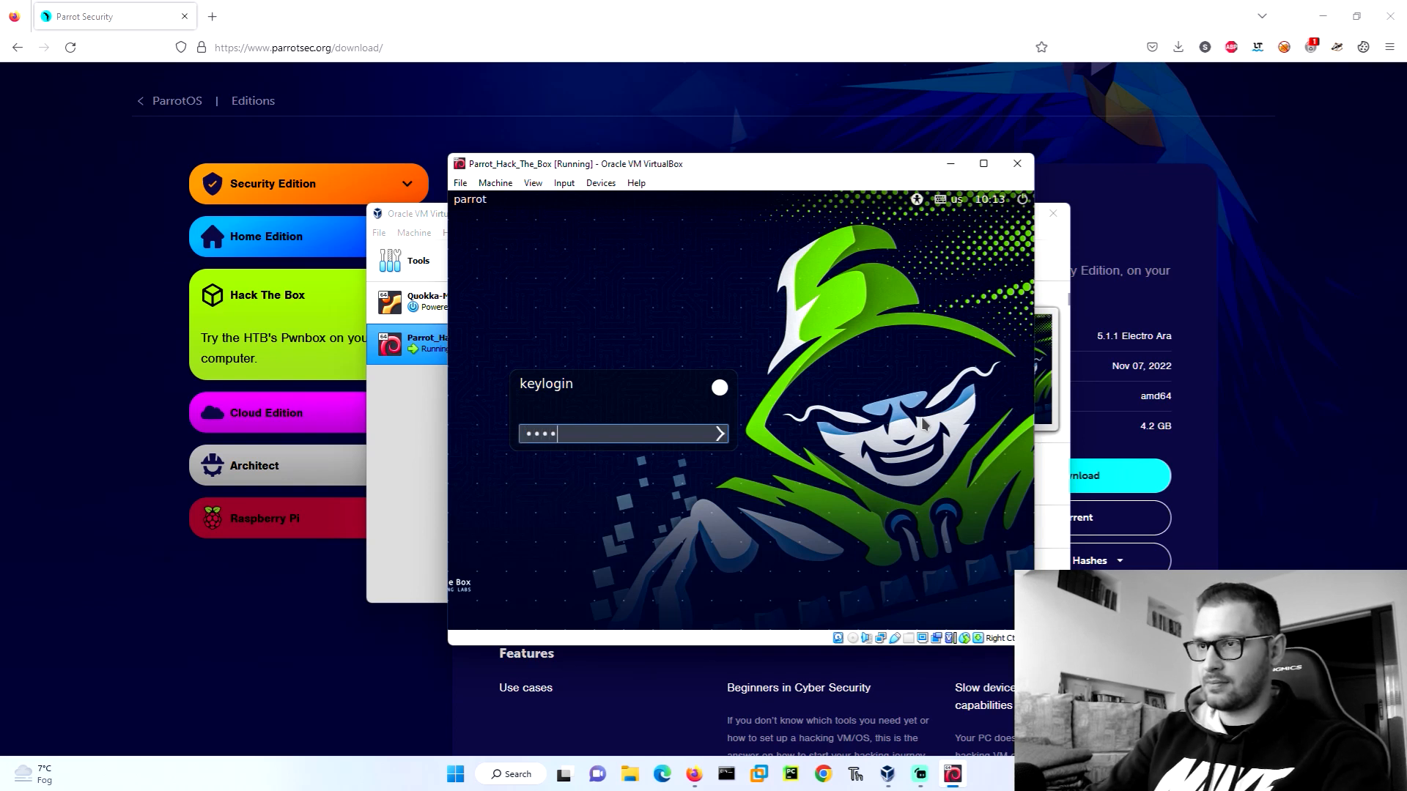
- Log in to the Parrot desktop as keylogin from the login screen
left_click(982, 163)
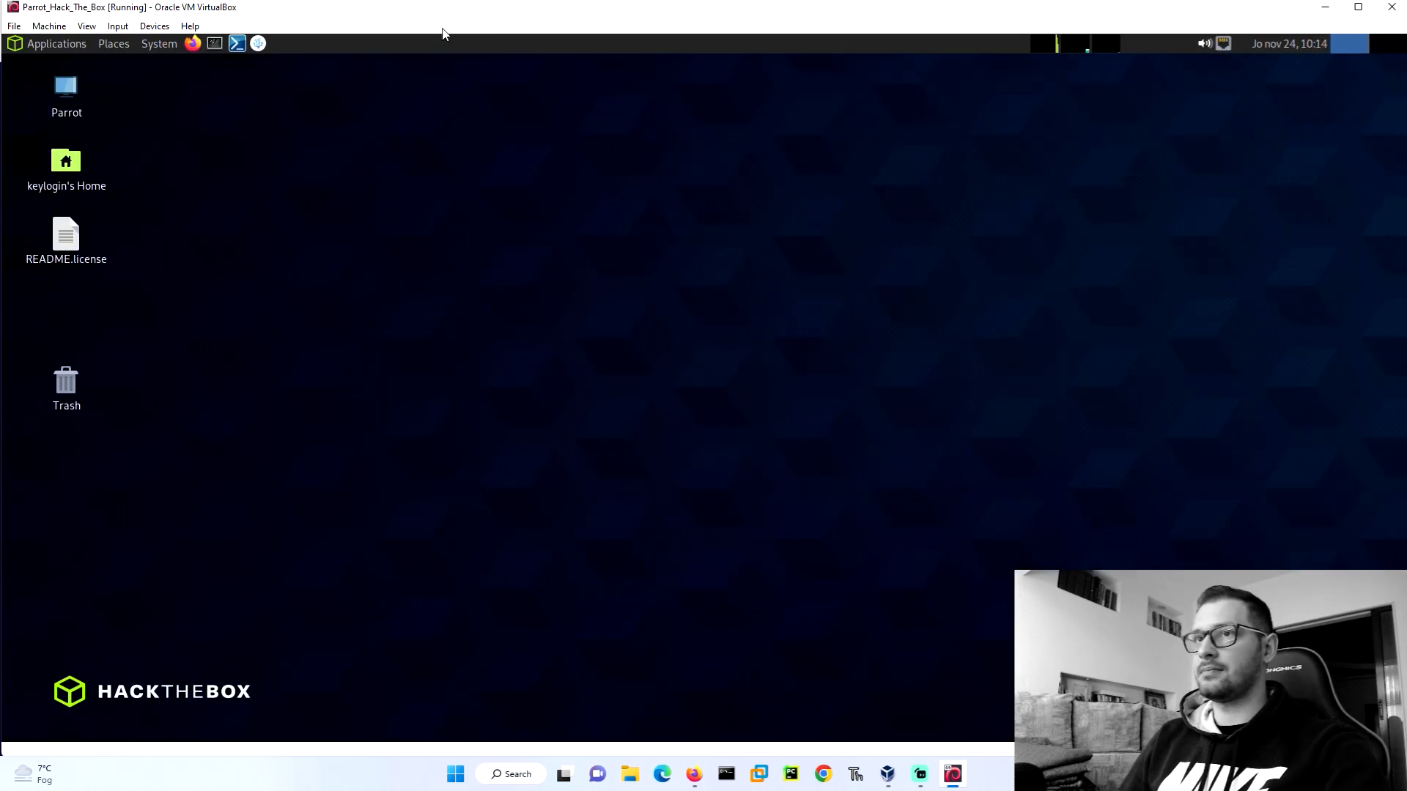
mouse_move(114, 81)
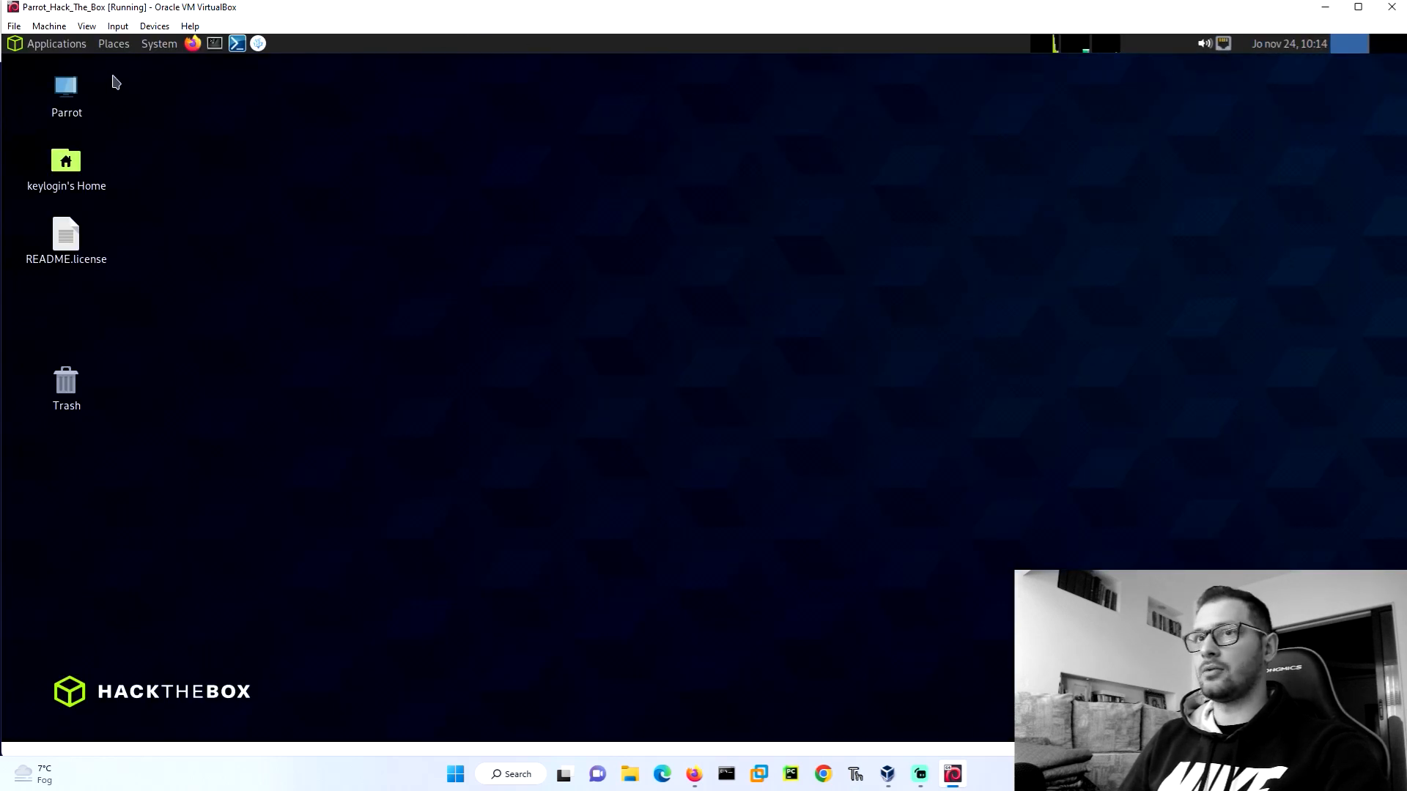
- Switch the VM to full-screen mode and bring up the desktop Applications menu
left_click(87, 25)
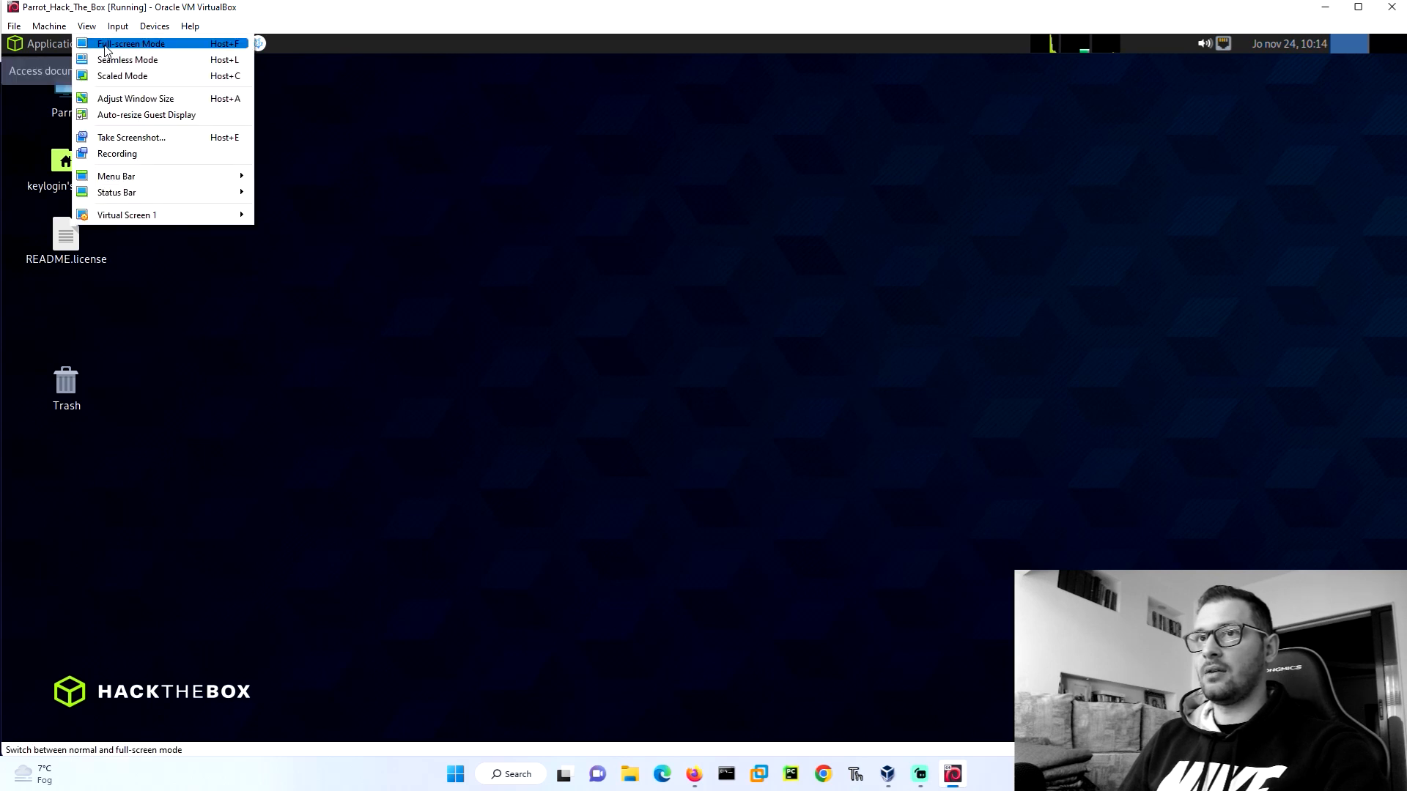
left_click(131, 43)
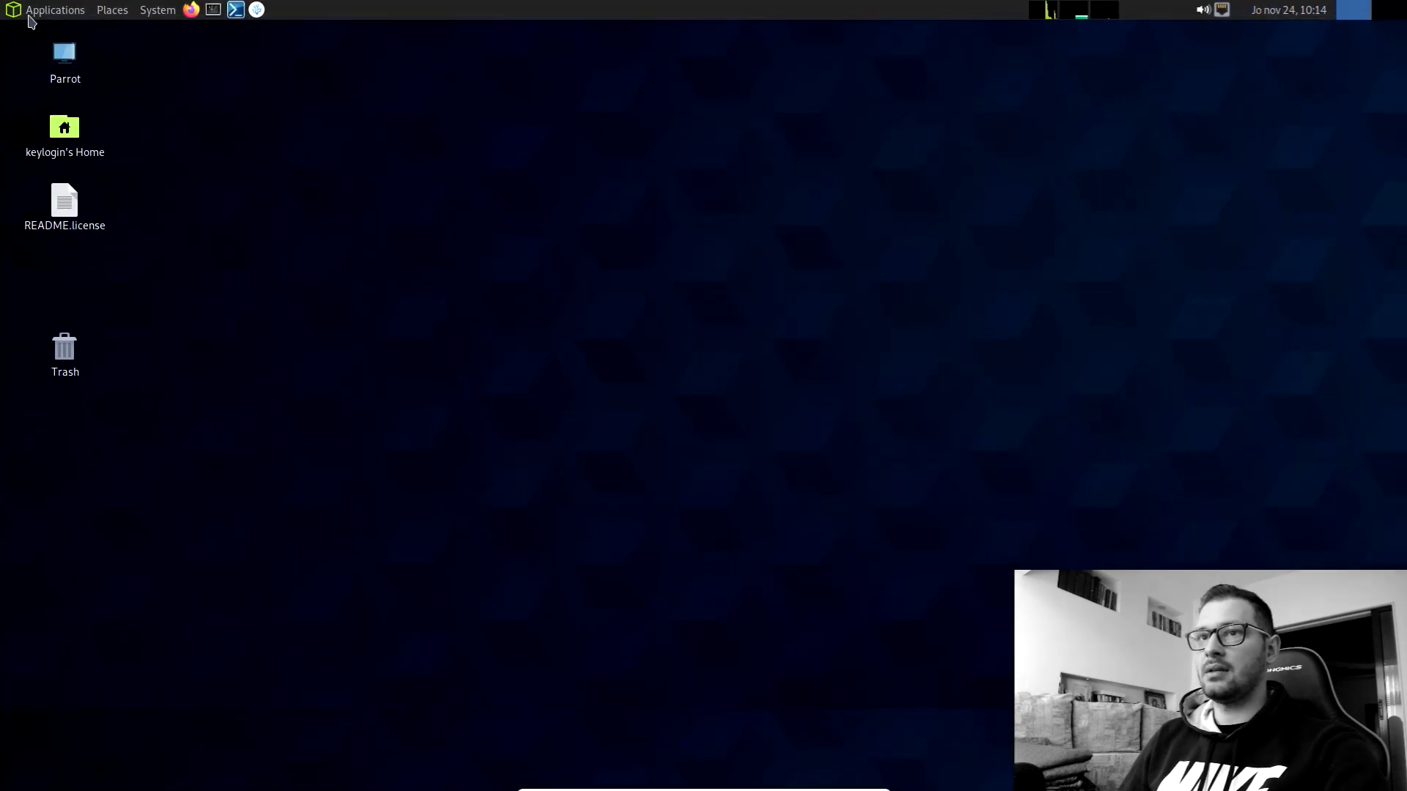
left_click(235, 11)
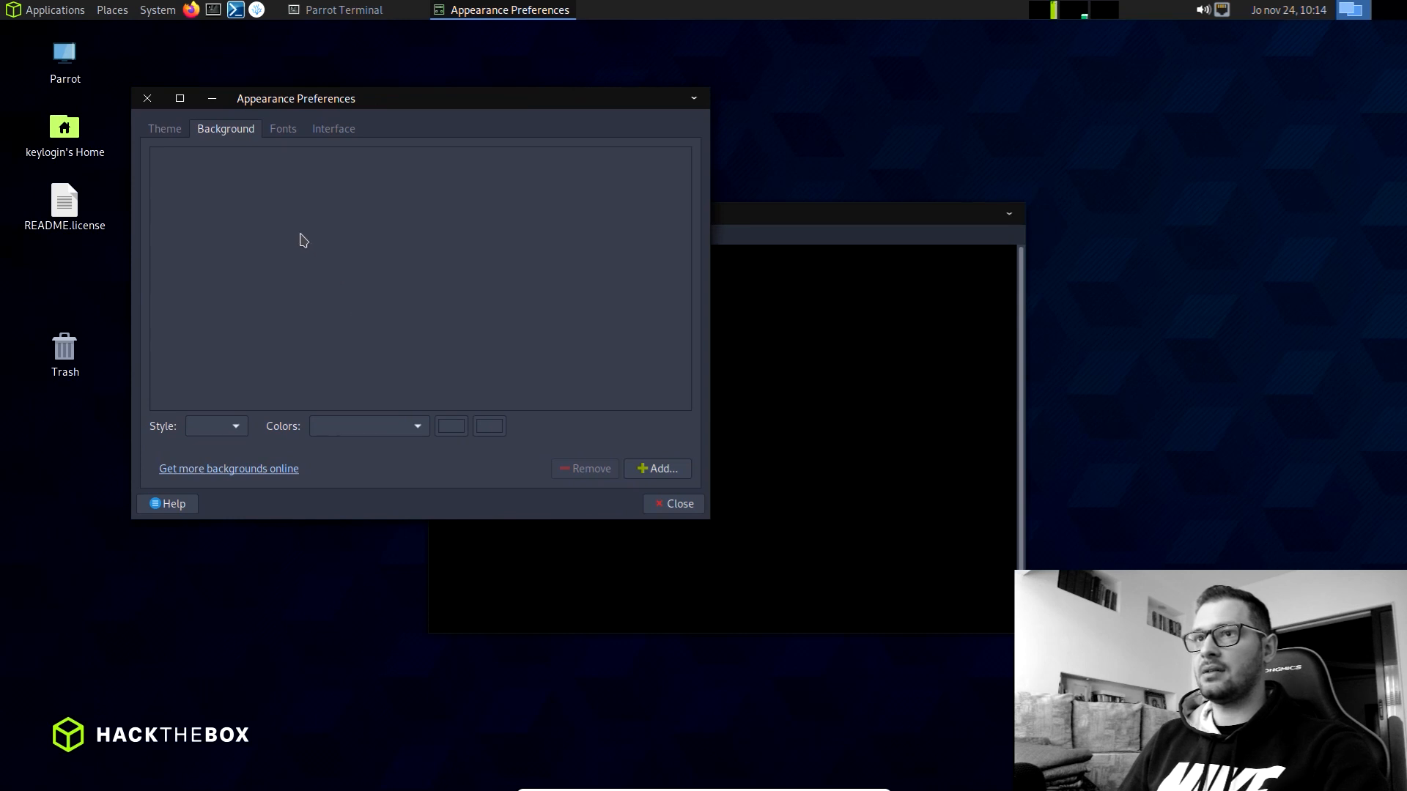
- Set the Hack The Box hooded-figure image as the desktop background
left_click(225, 129)
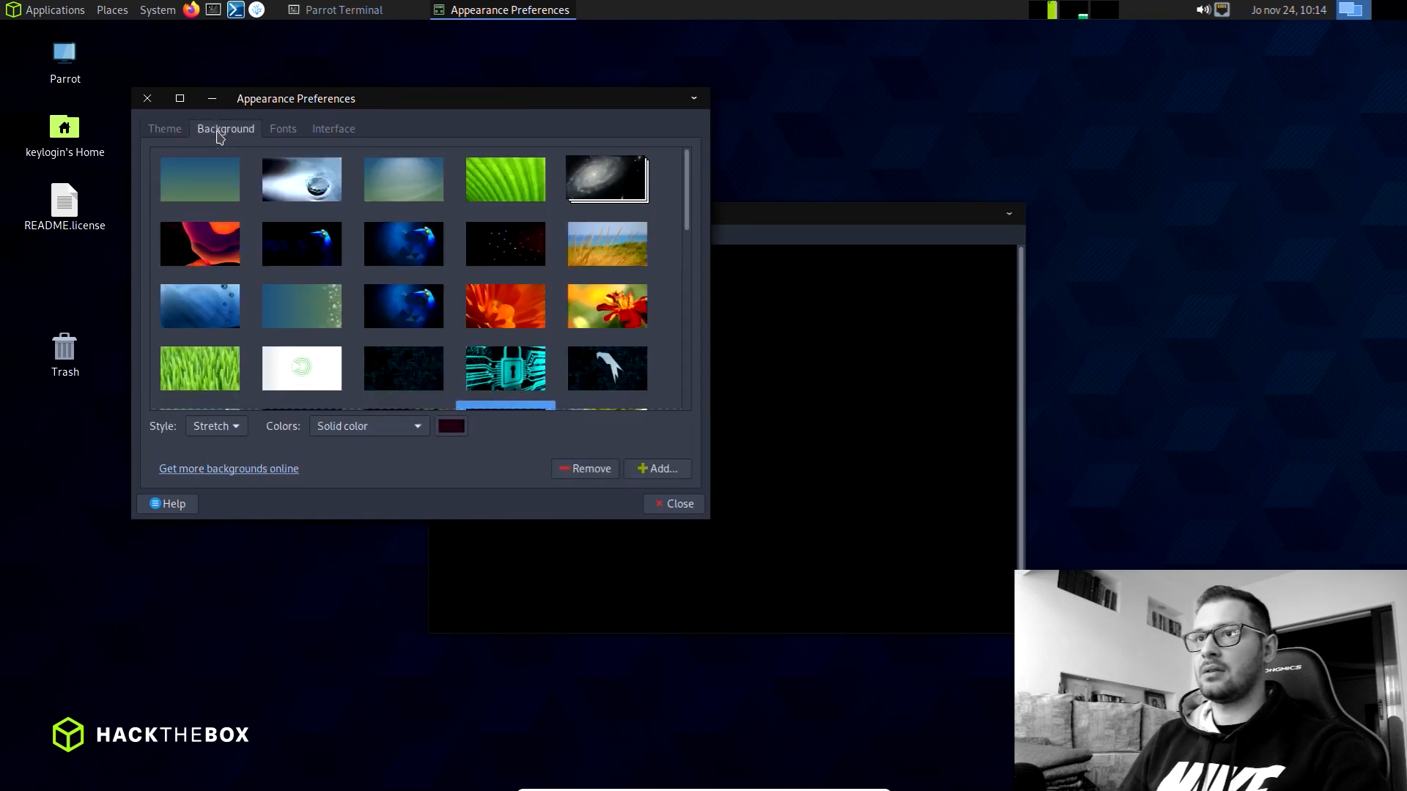
mouse_move(440, 293)
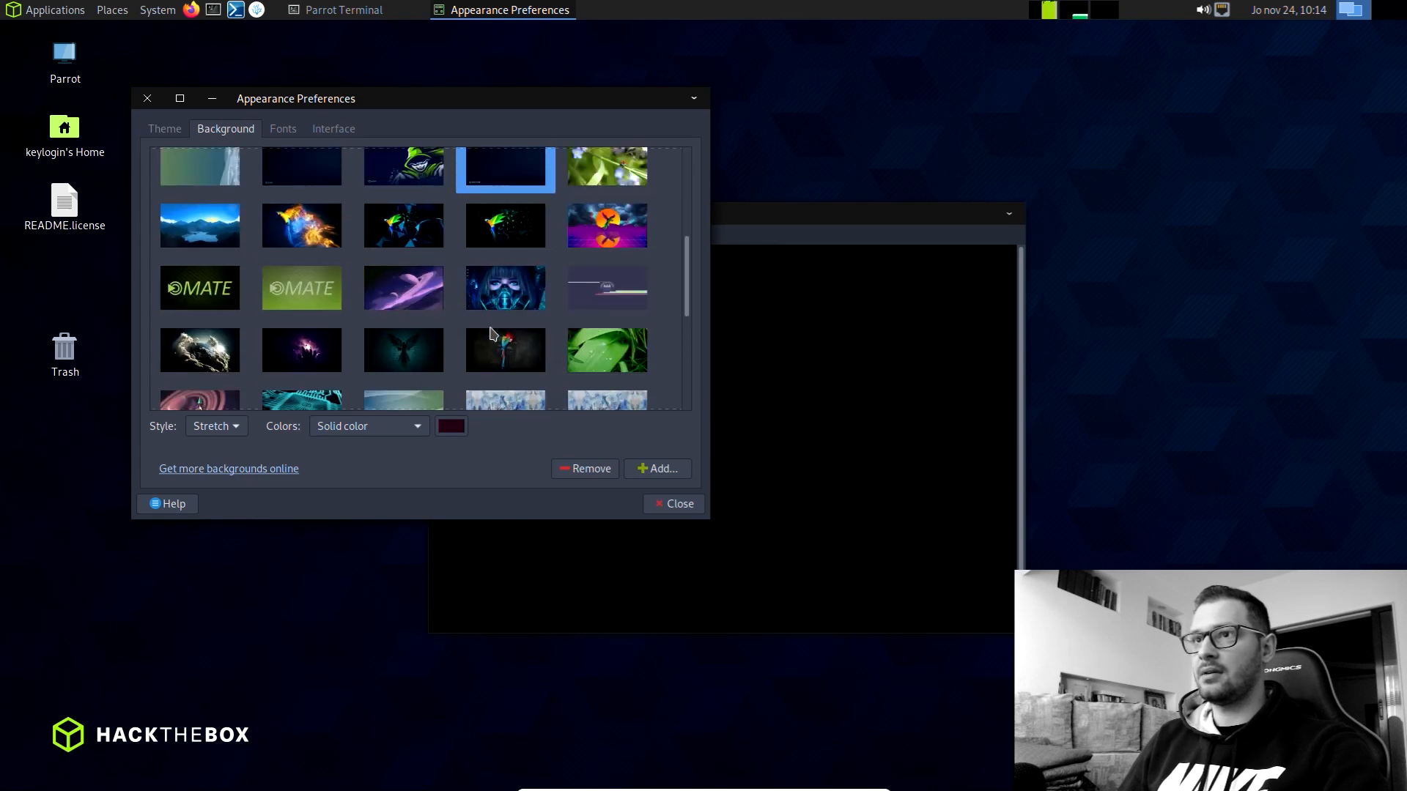
left_click(403, 177)
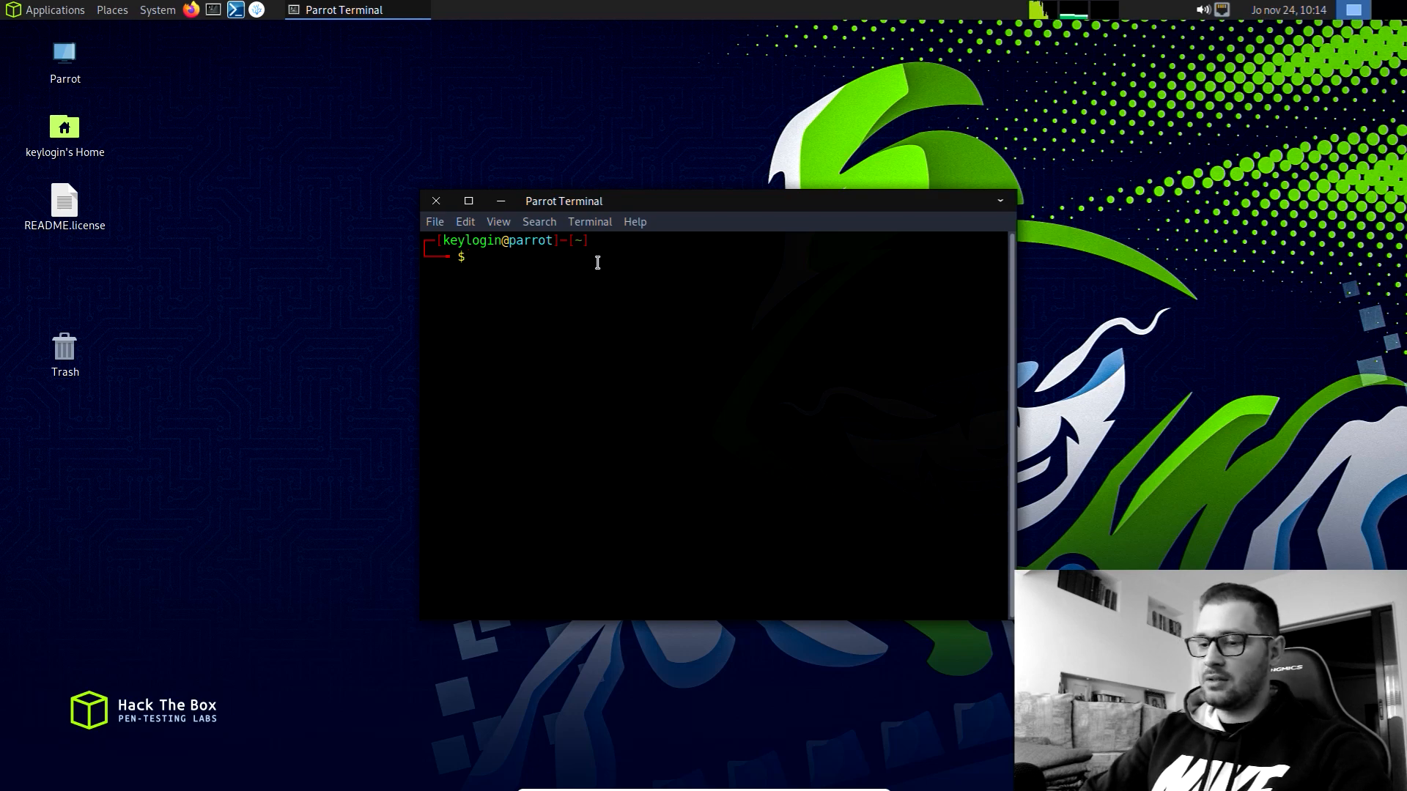
- Refresh package lists with sudo apt update, authenticating with the sudo password
type("sudo")
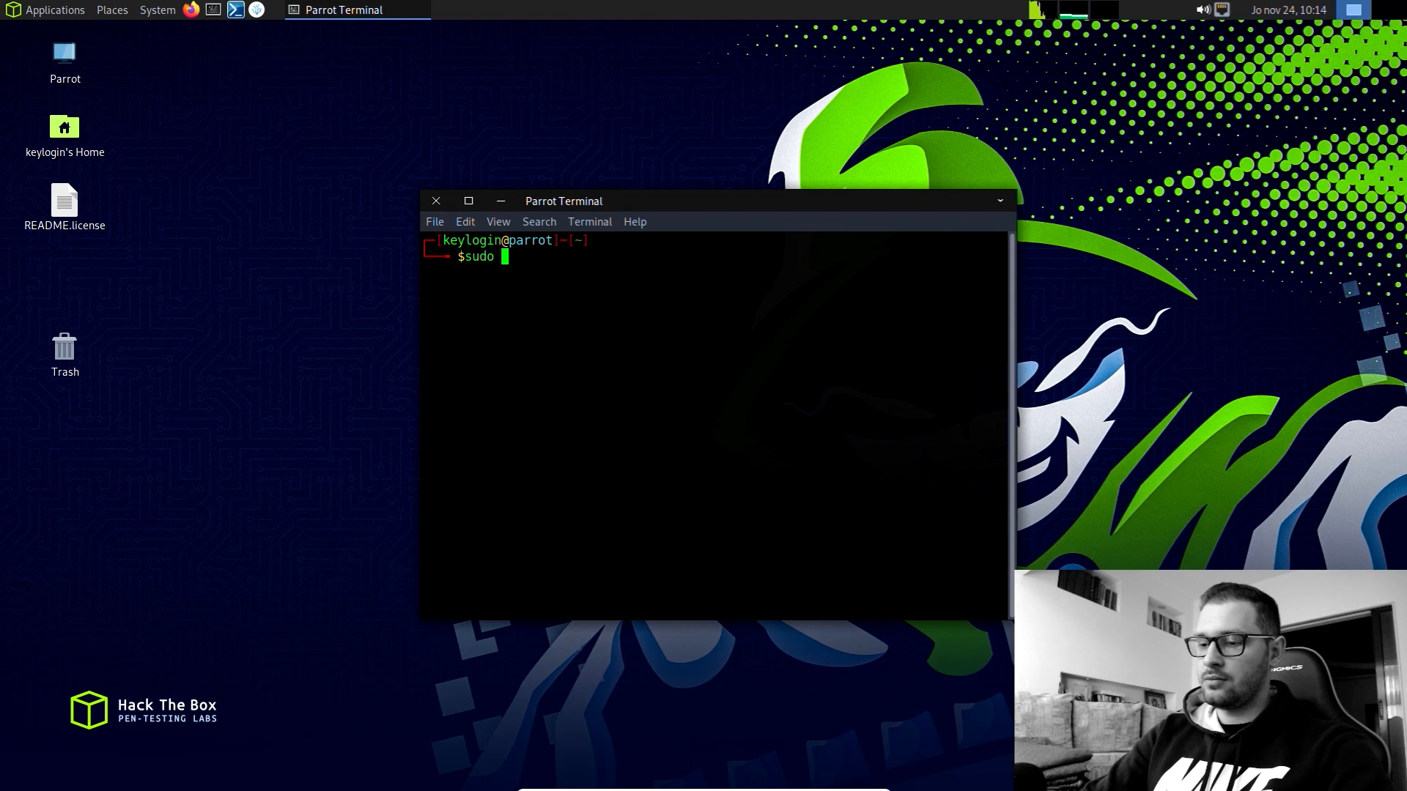
type("apt update")
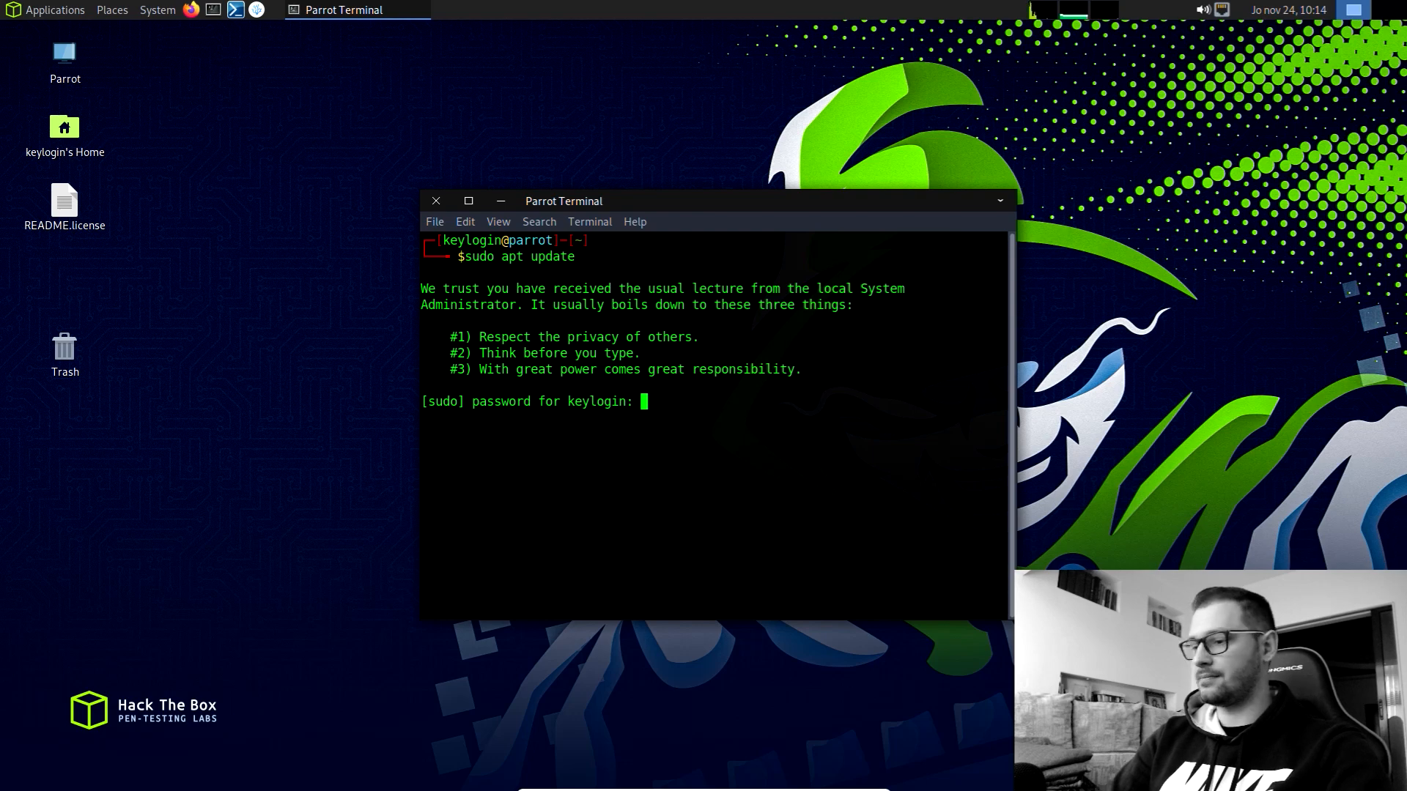
key("Return")
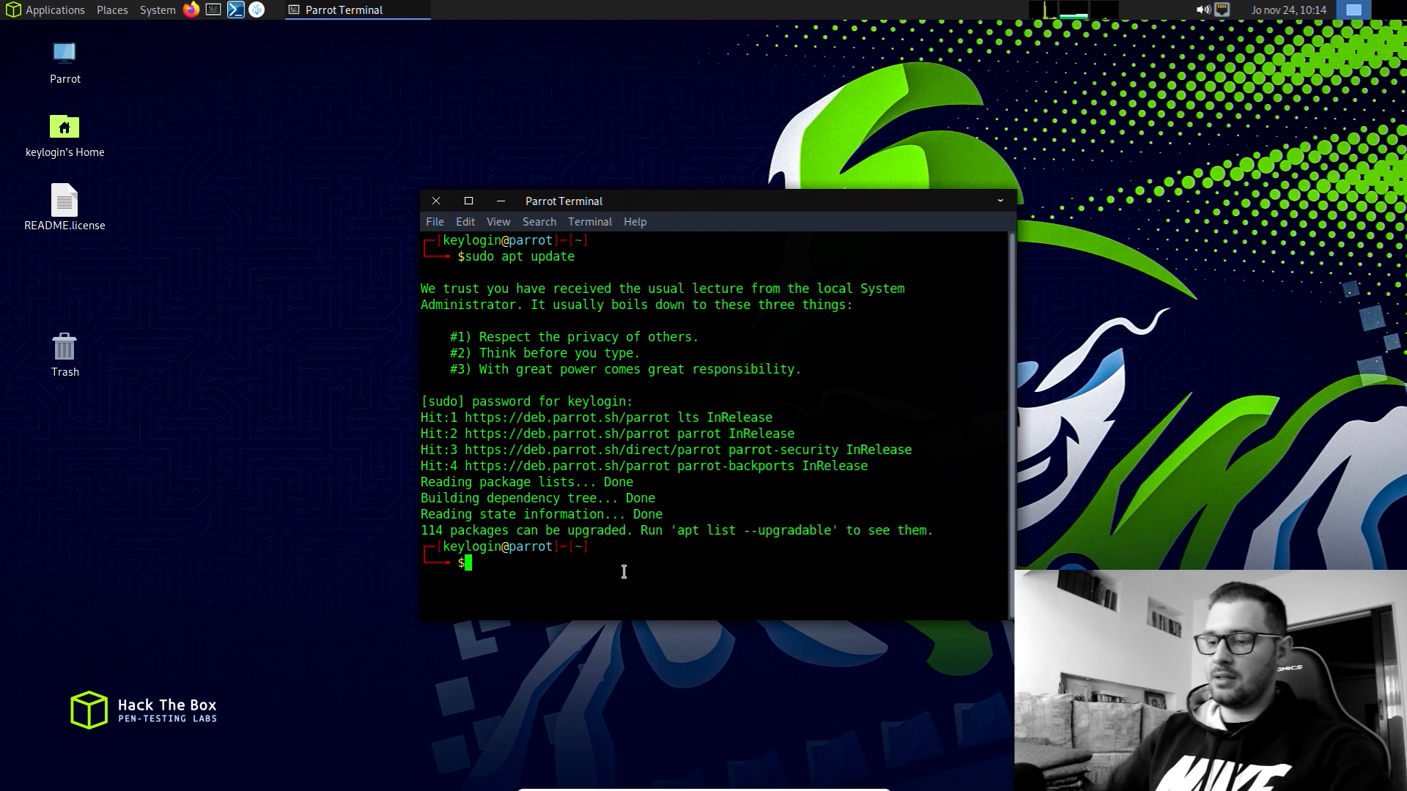
- Enter the sudo apt full-upgrade command in the terminal
type("sudo apt")
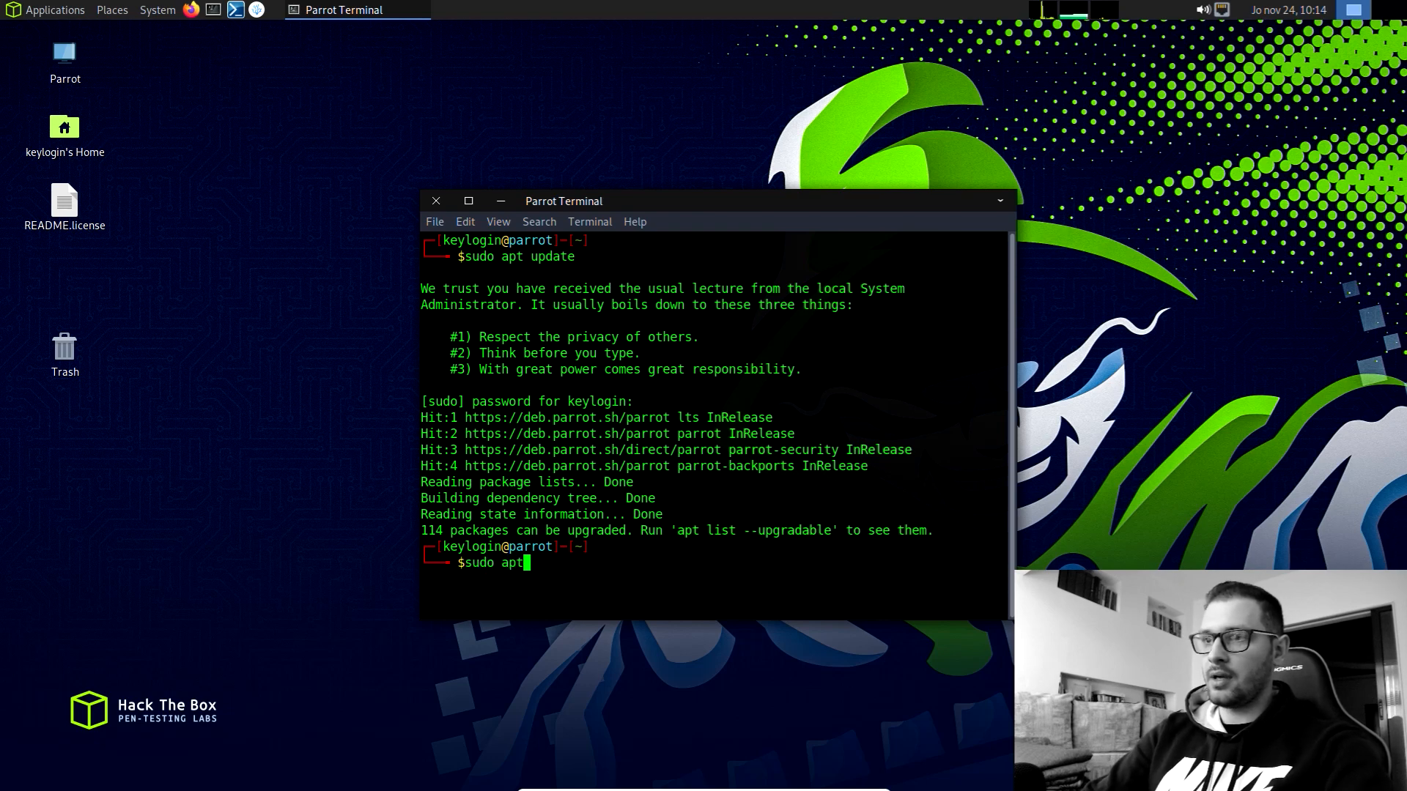
type("f")
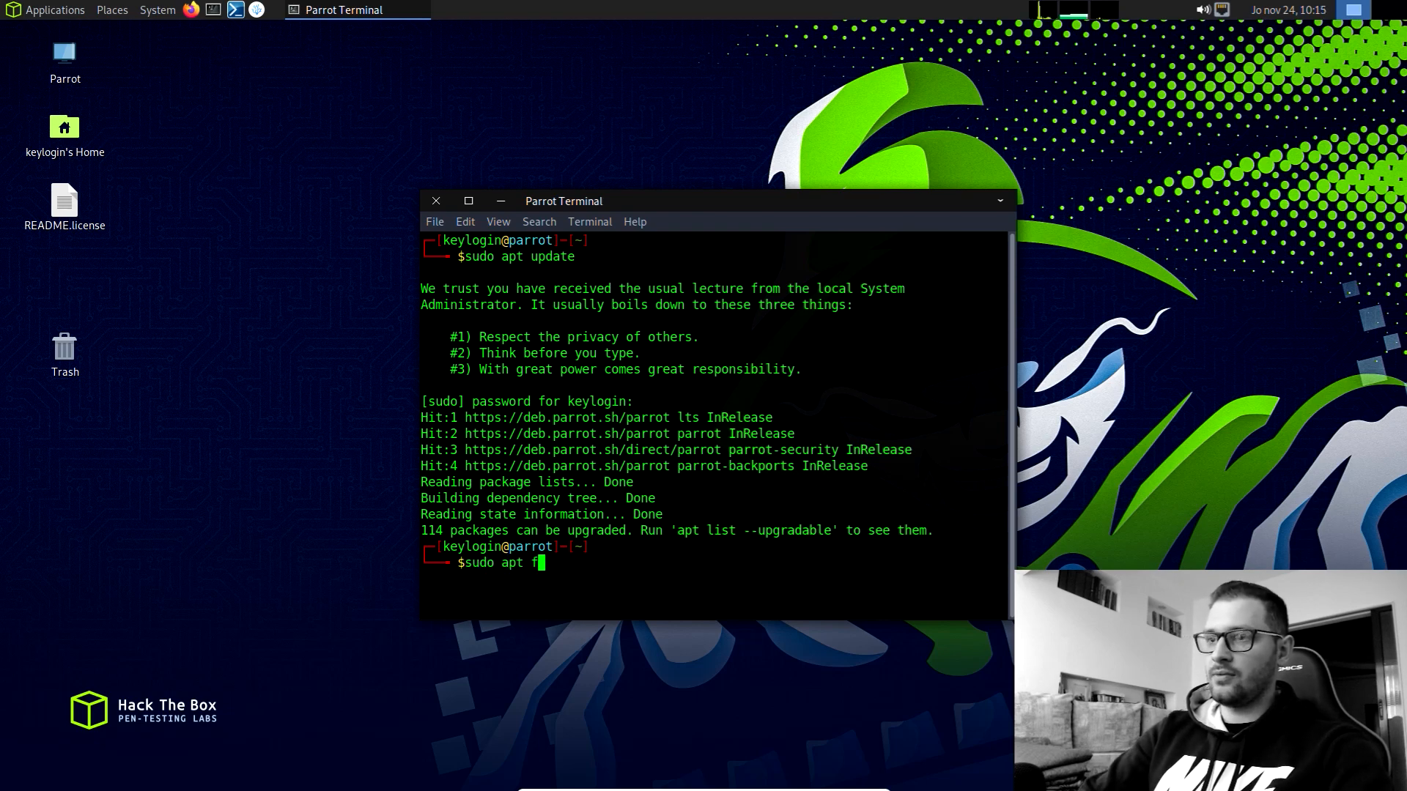
type("ull-")
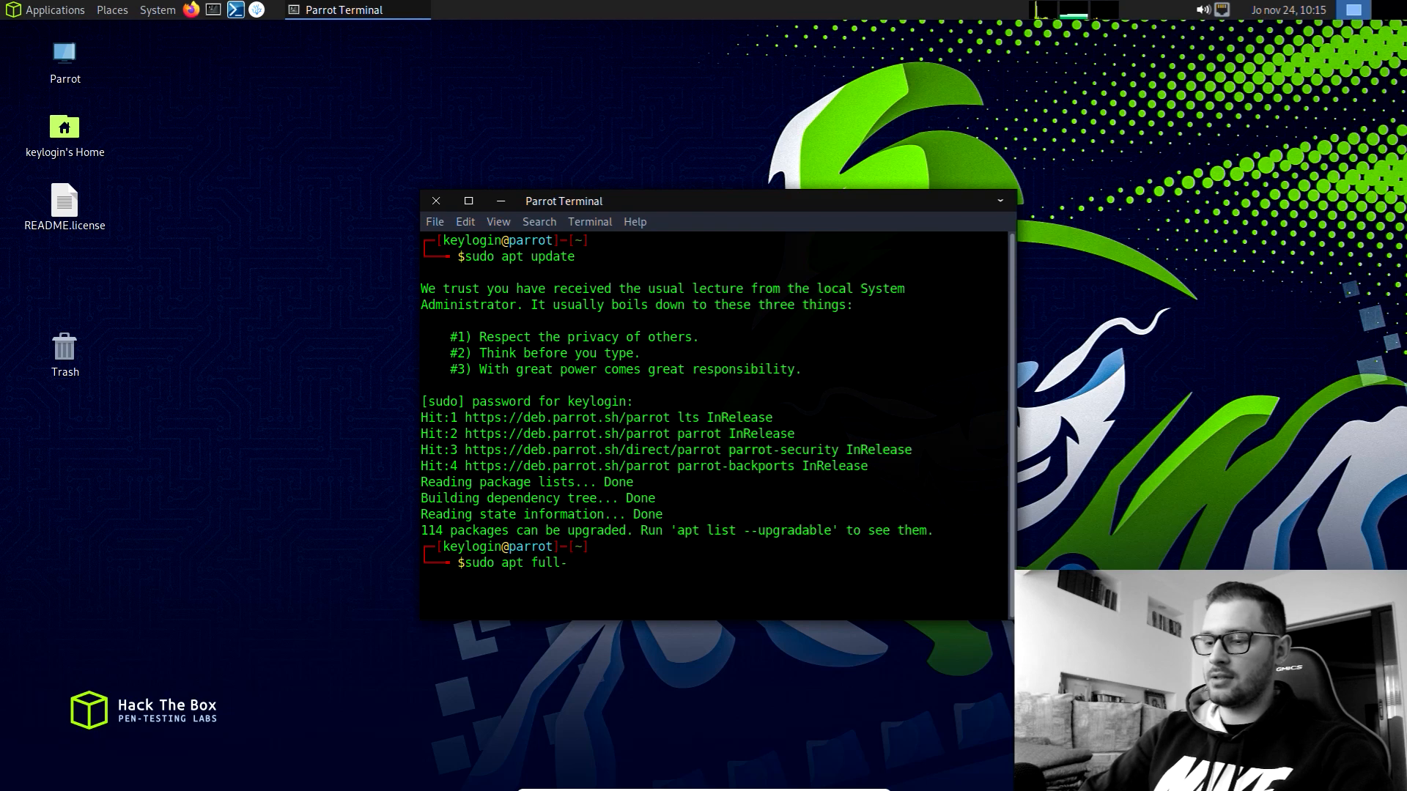
type("upgrade")
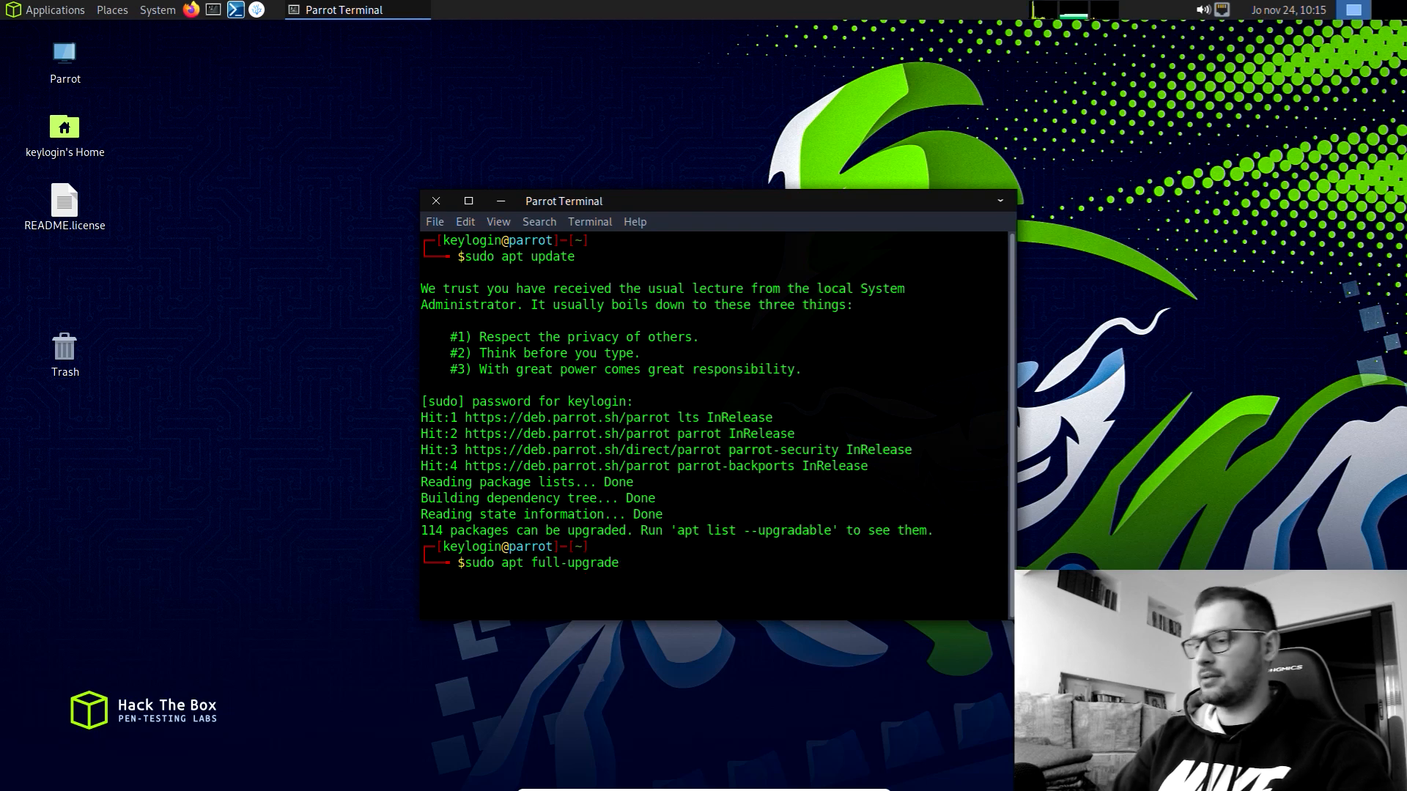
- Run sudo apt full-upgrade and confirm with y to start downloading updates
key("Return")
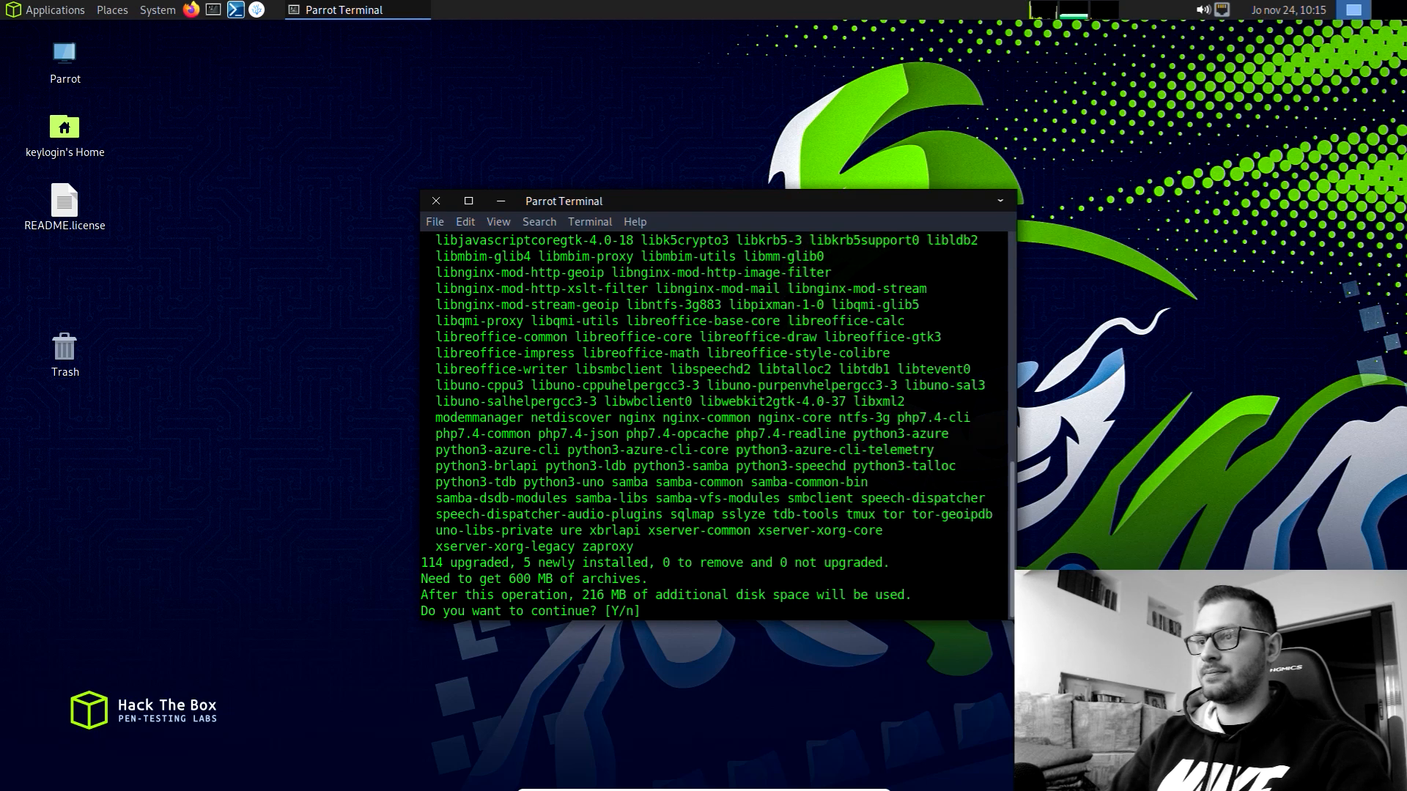
type("y")
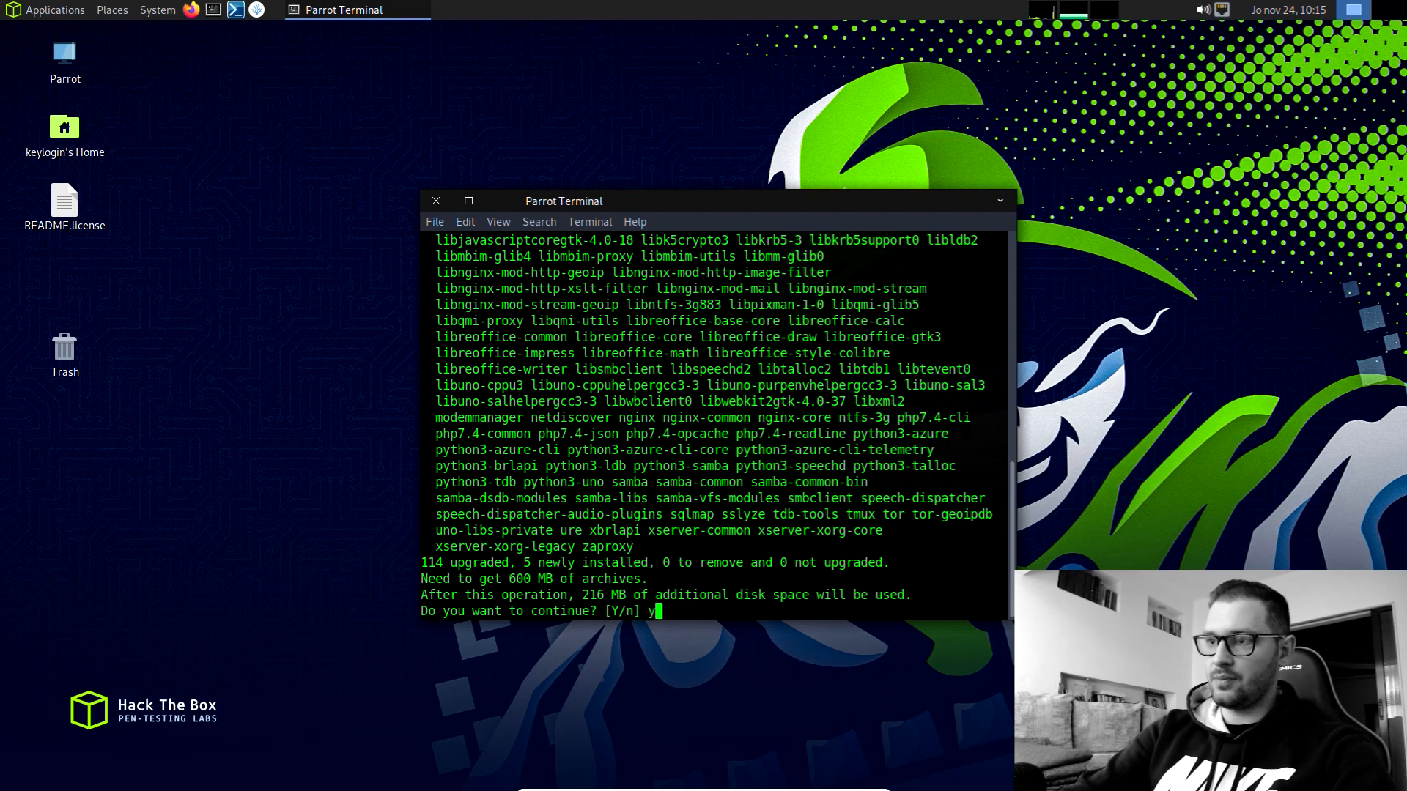
key("Return")
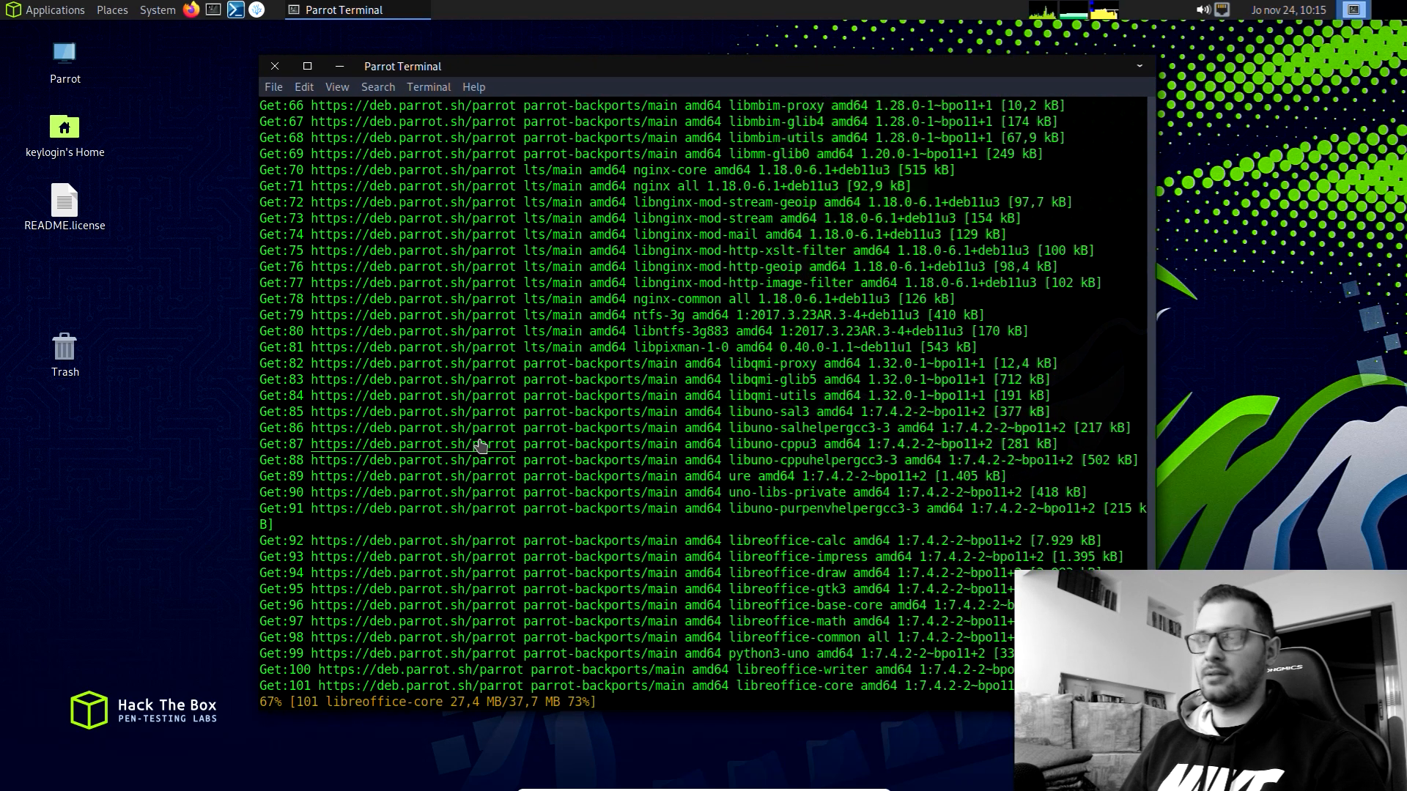
mouse_move(639, 536)
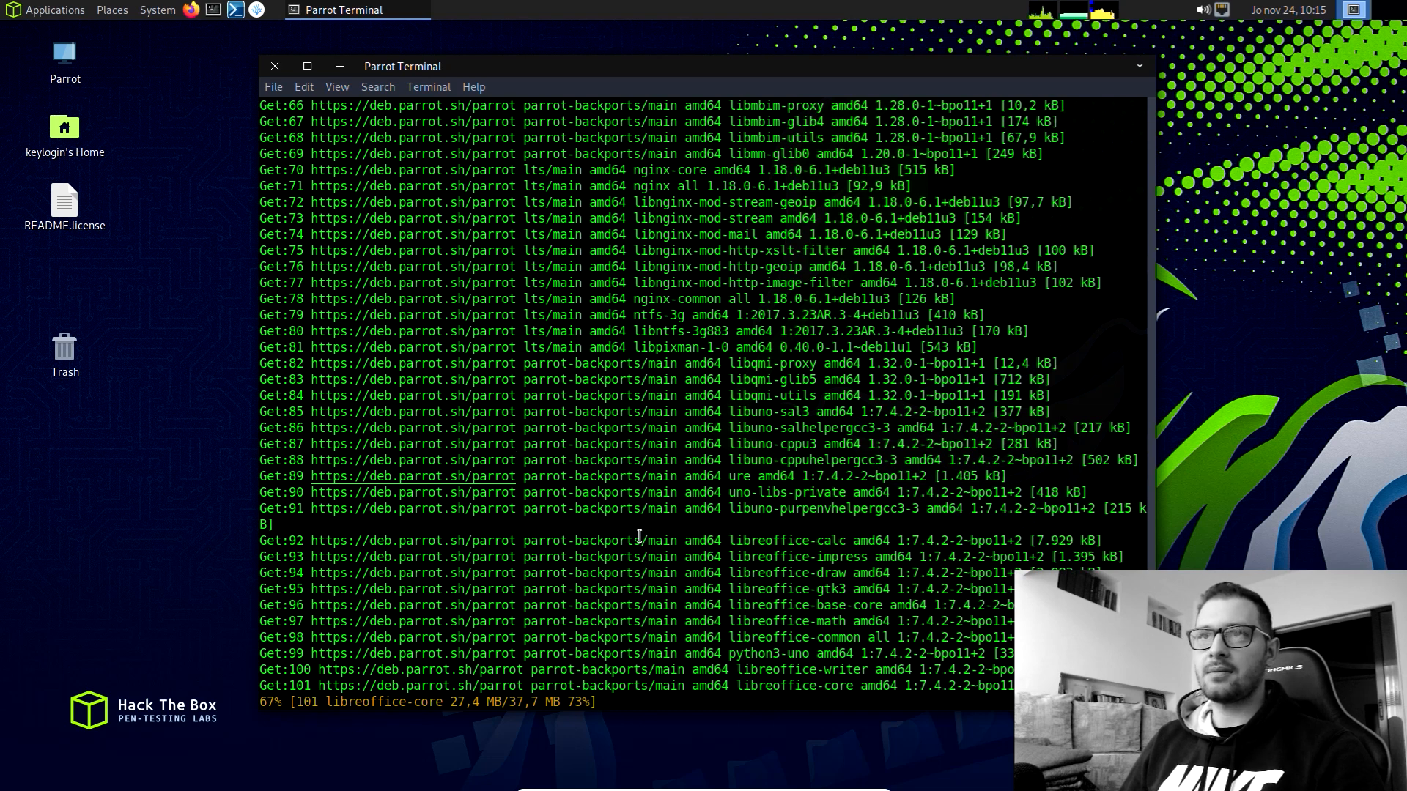